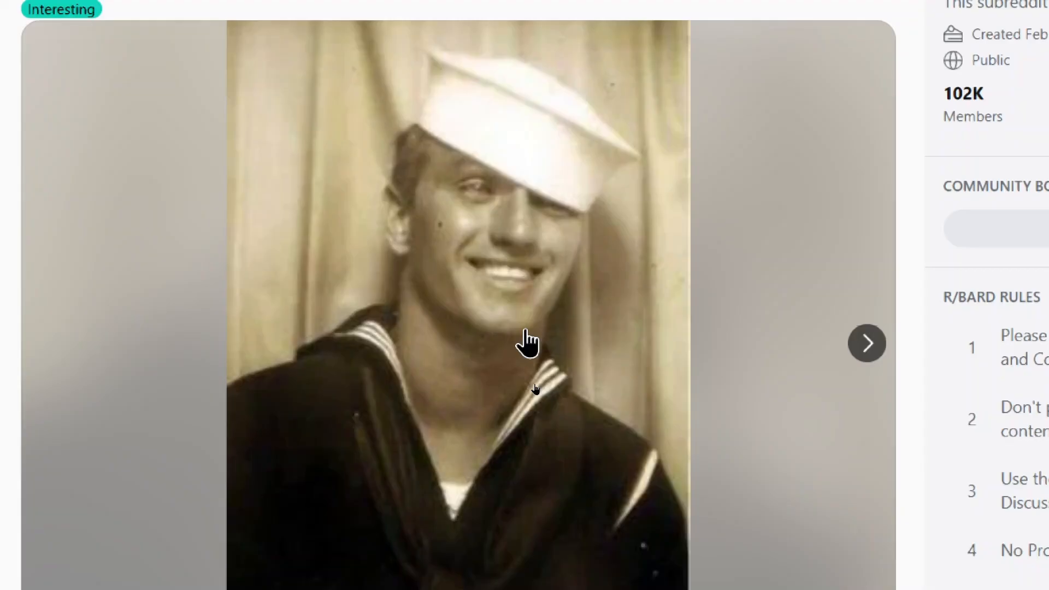
Open the r/GoogleGeminiAI post on restoring old photos and highlight 'Nano Banana' in its title
left_click(867, 343)
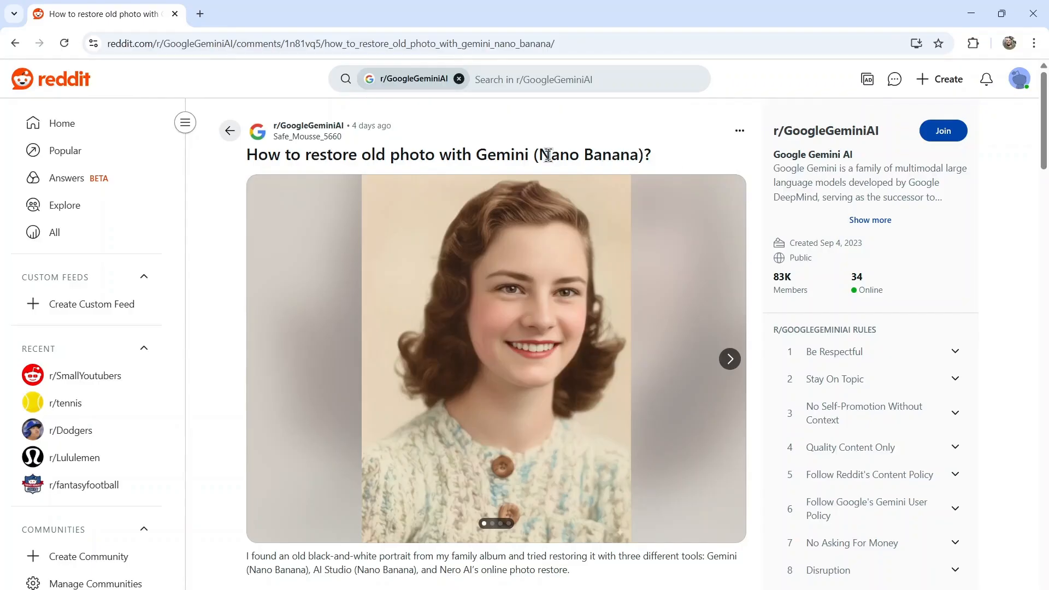
double_click(589, 155)
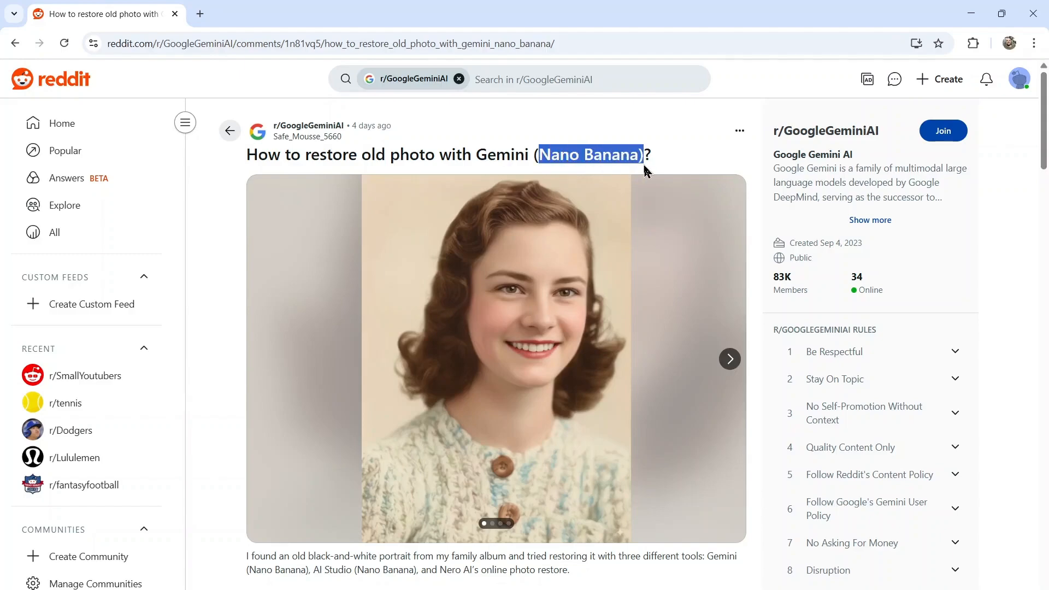
mouse_move(743, 168)
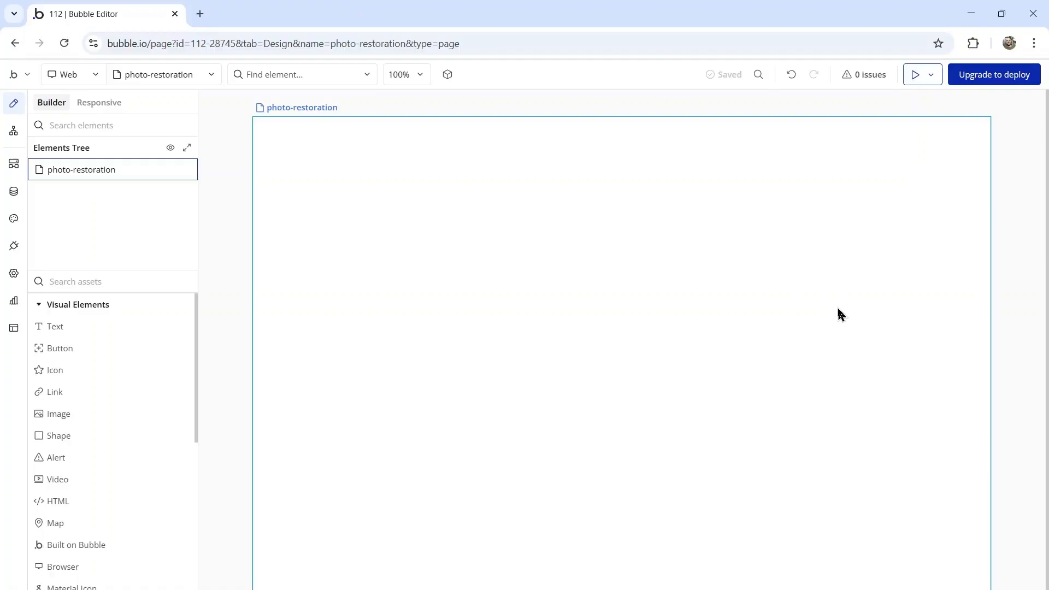
mouse_move(622, 352)
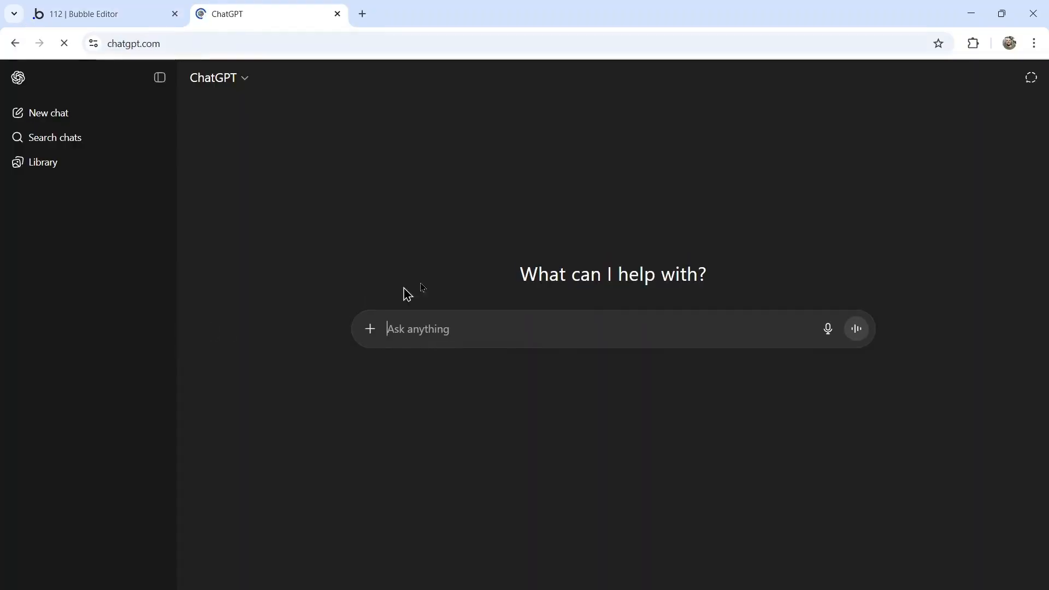
Ask ChatGPT's image creator for a simple UI design of a one-page photo-restoration app
left_click(369, 329)
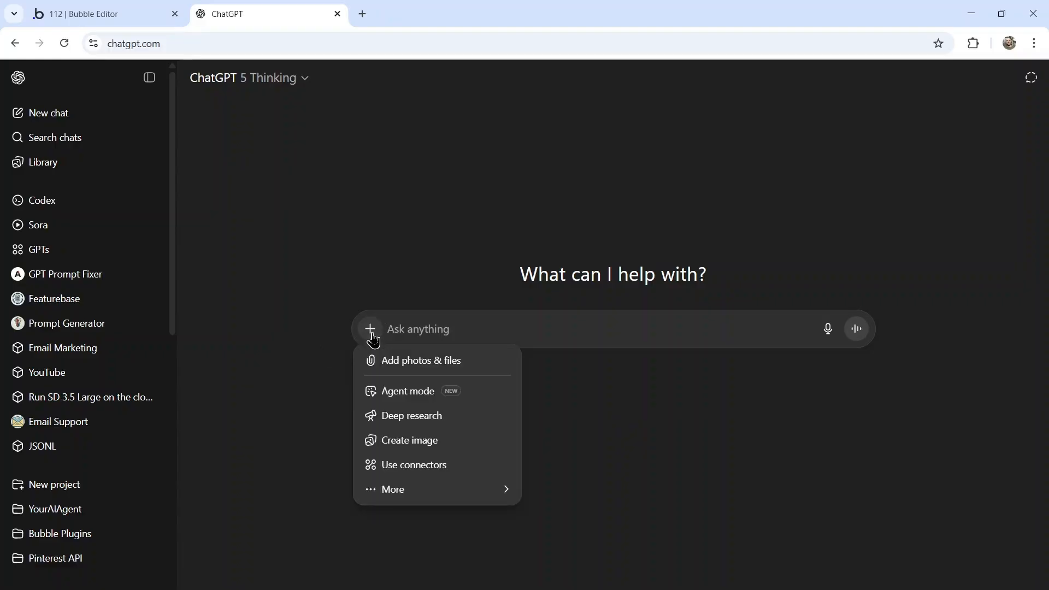
left_click(408, 440)
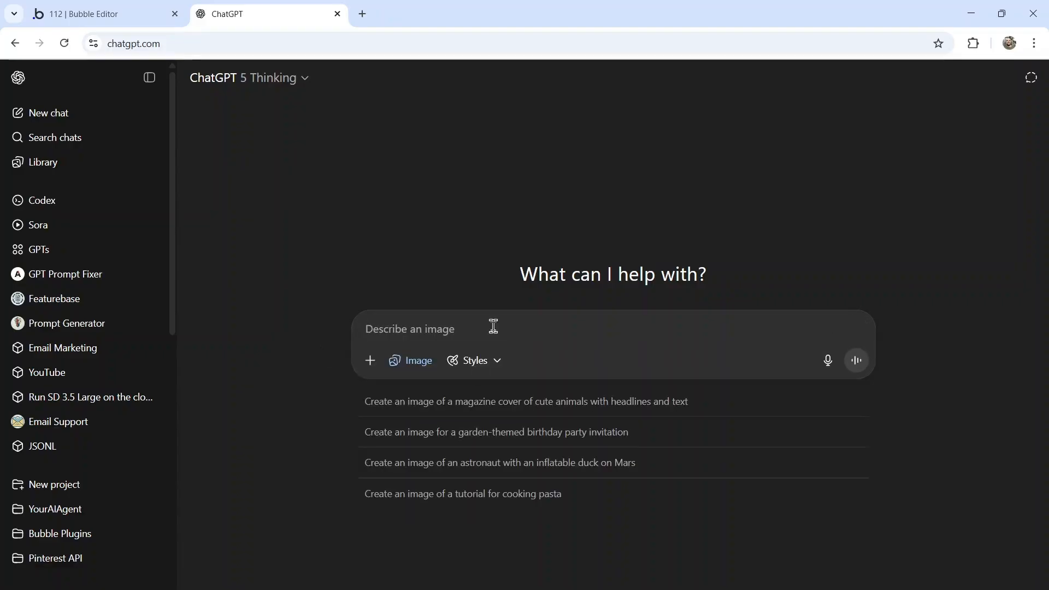
type("I want a simple UI design for my one page browser app that takes old photos and restores them using an AI Image generator")
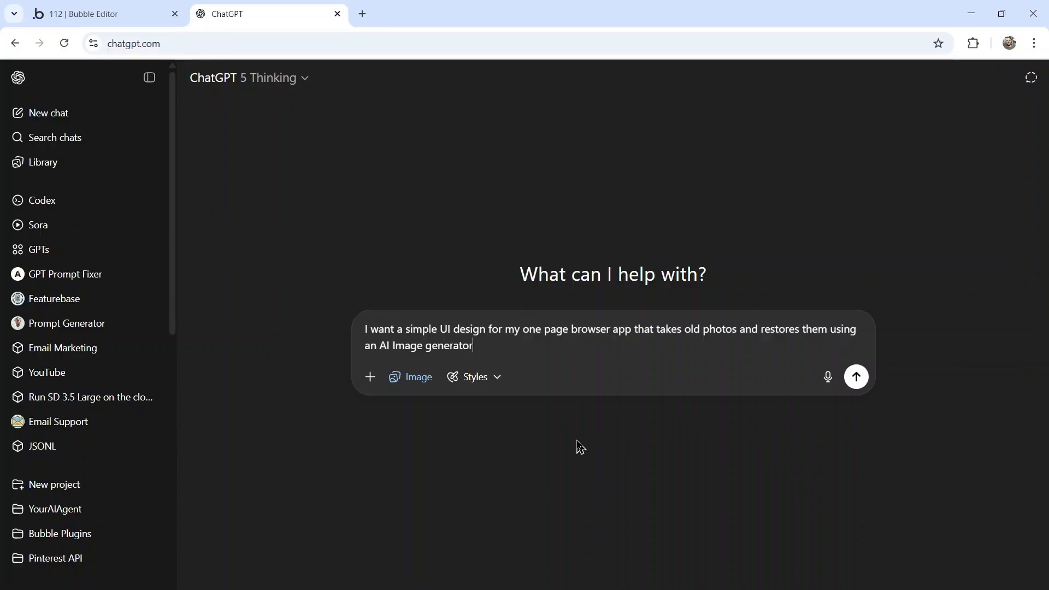
left_click(855, 376)
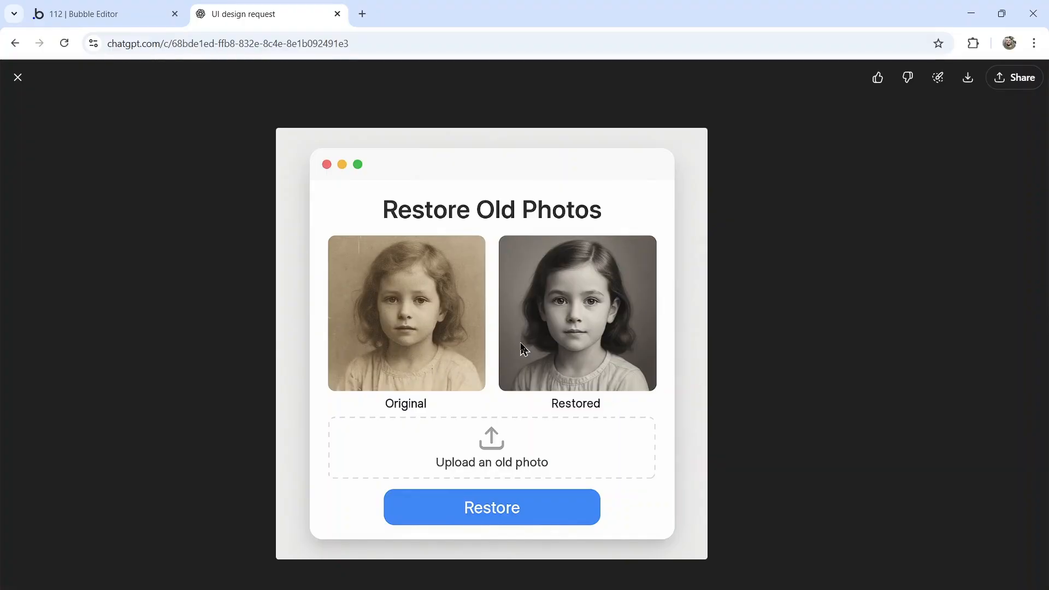
mouse_move(576, 273)
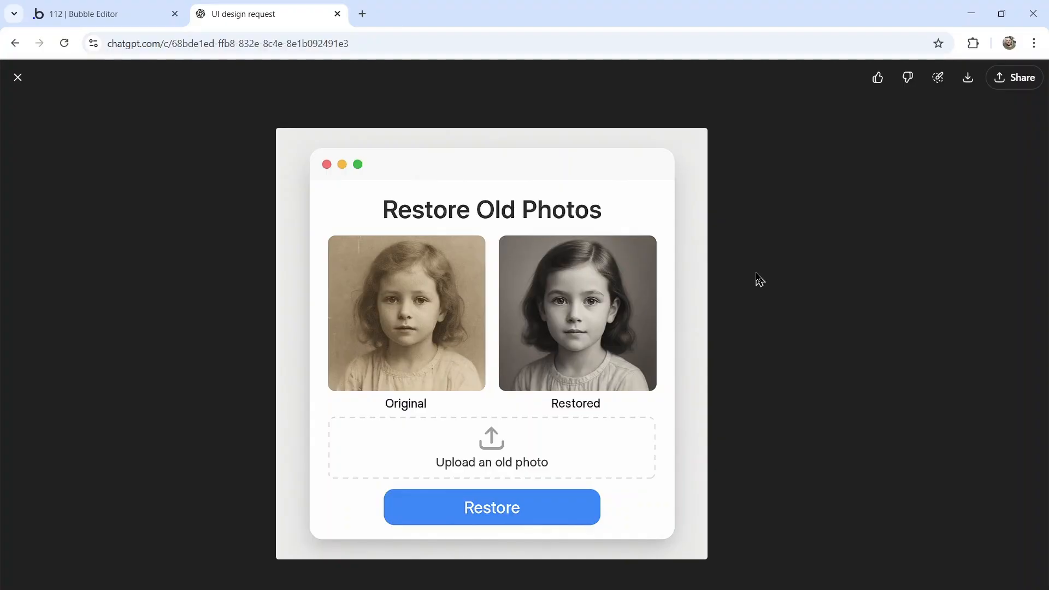
Set the page's default builder width to 700 and minimum height to 500
left_click(101, 13)
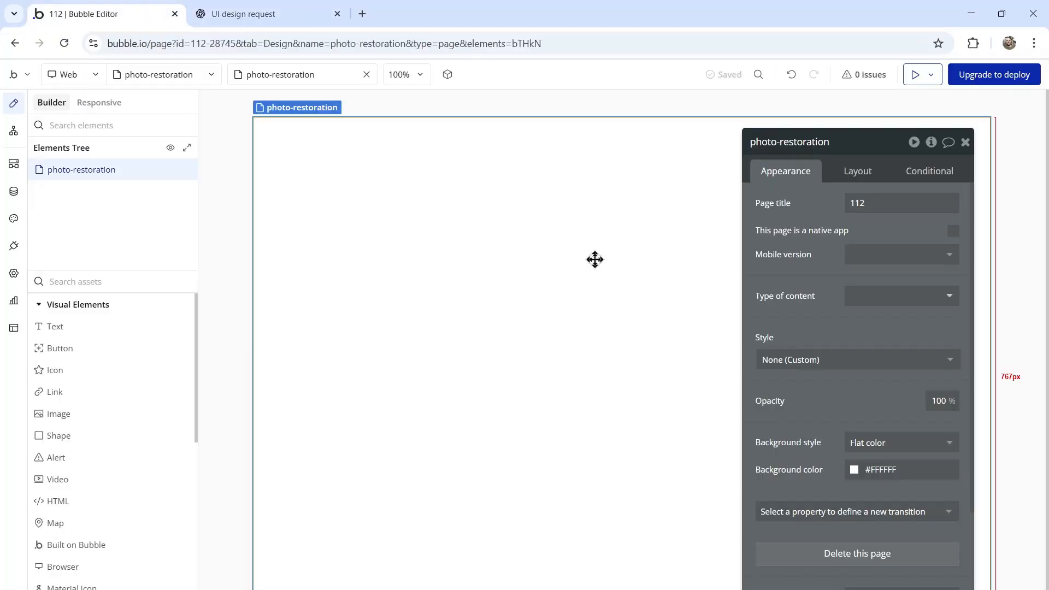
mouse_move(862, 184)
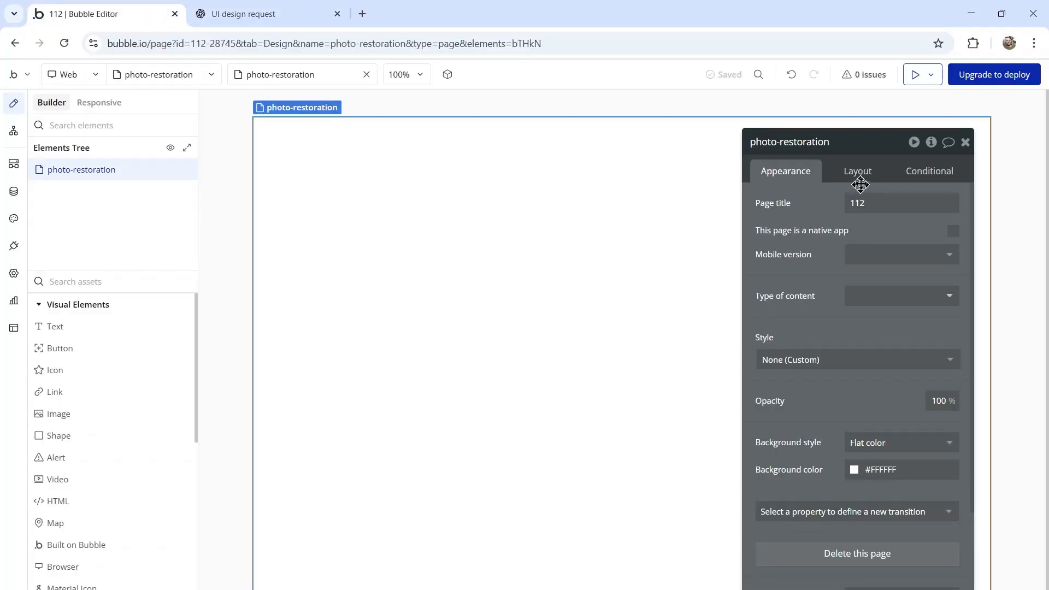
left_click(857, 171)
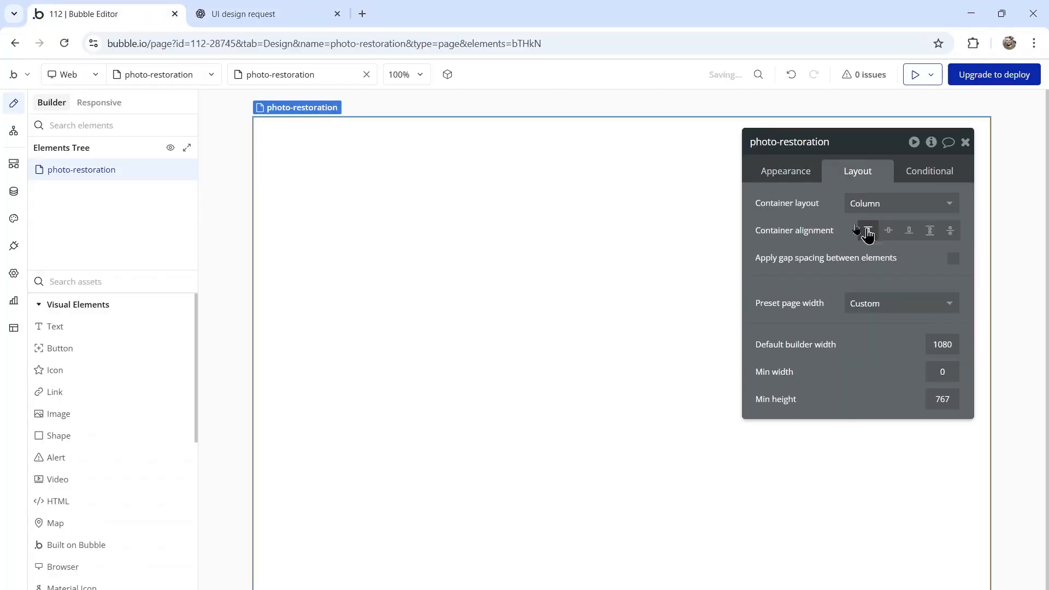
type("700")
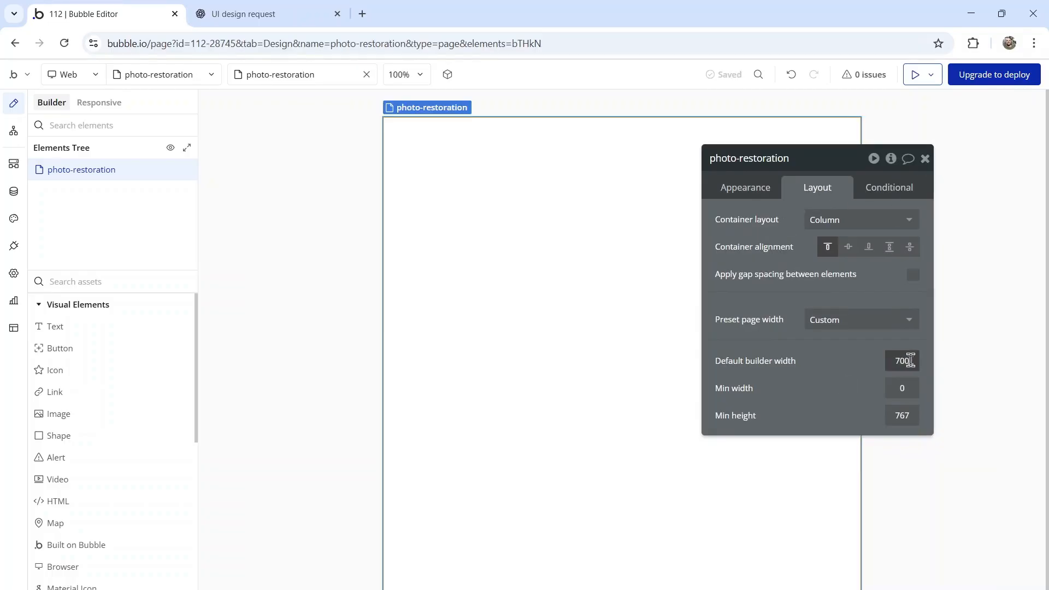
type("50")
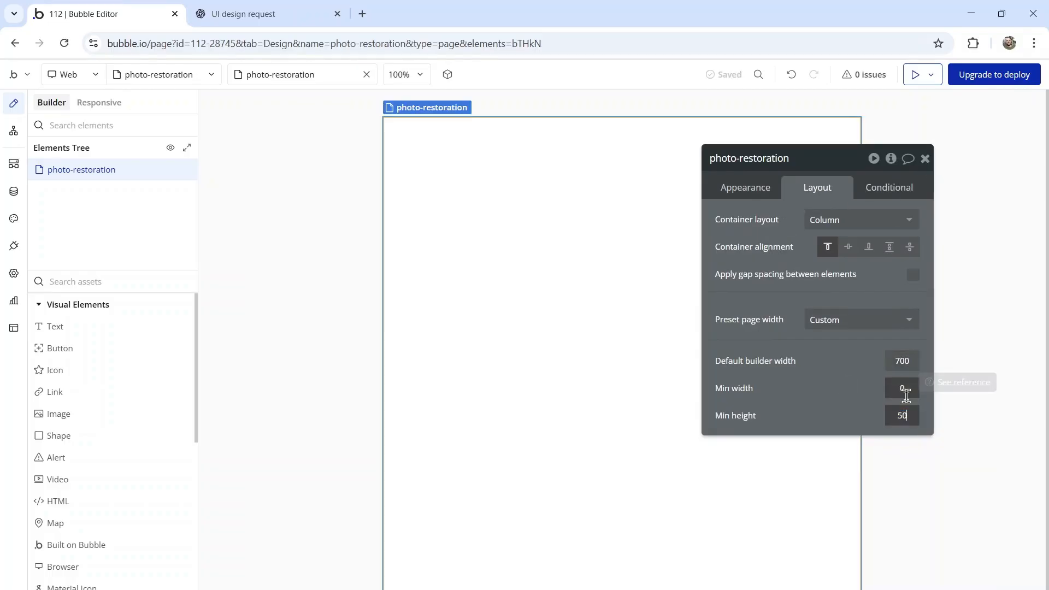
left_click(925, 159)
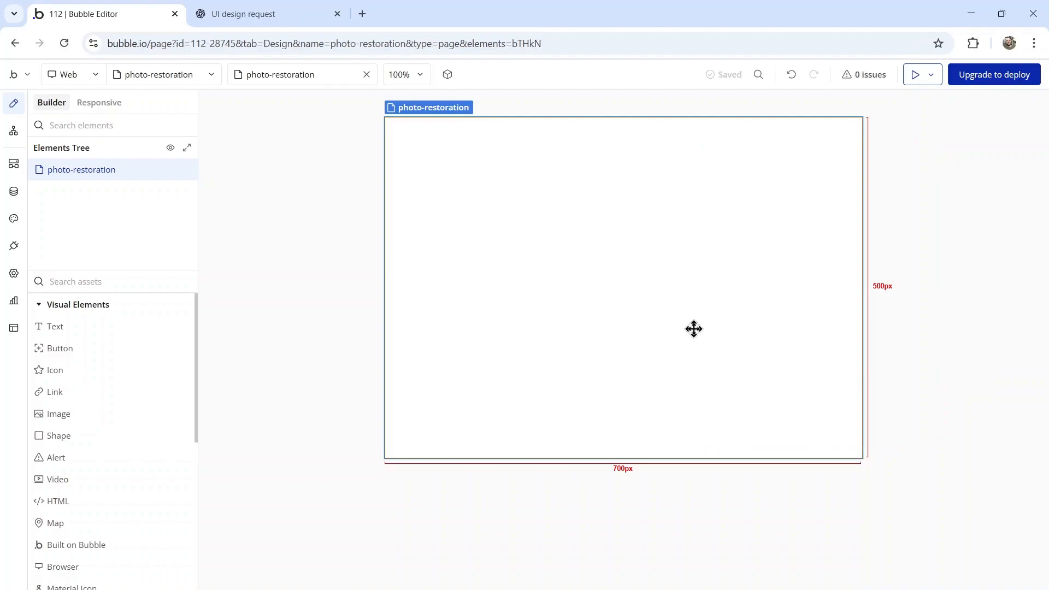
left_click(268, 13)
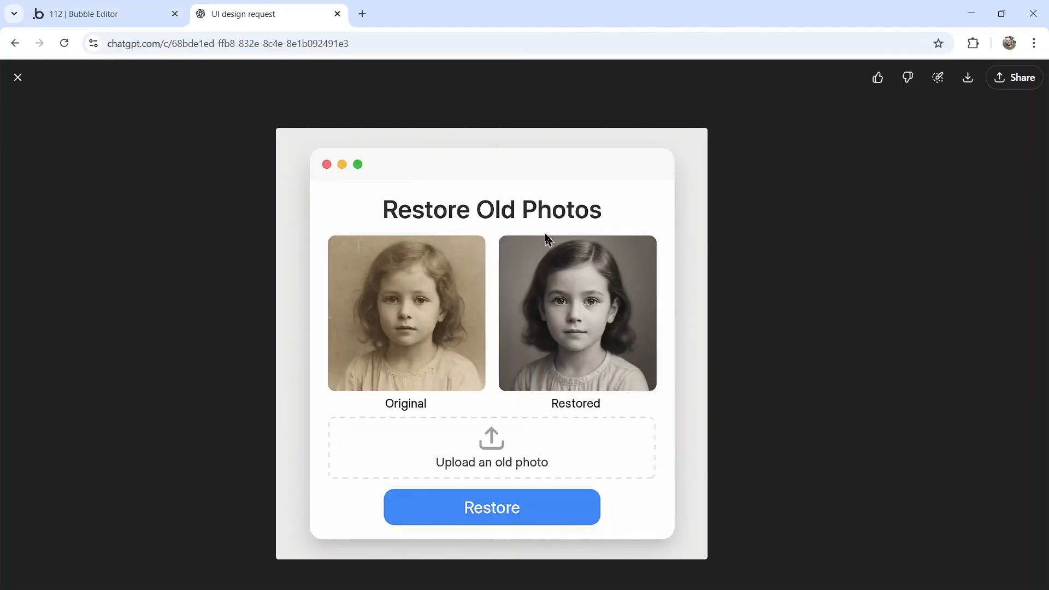
Add a 'Restore Old Photos' Heading 1 text element and check it against the mockup
left_click(101, 13)
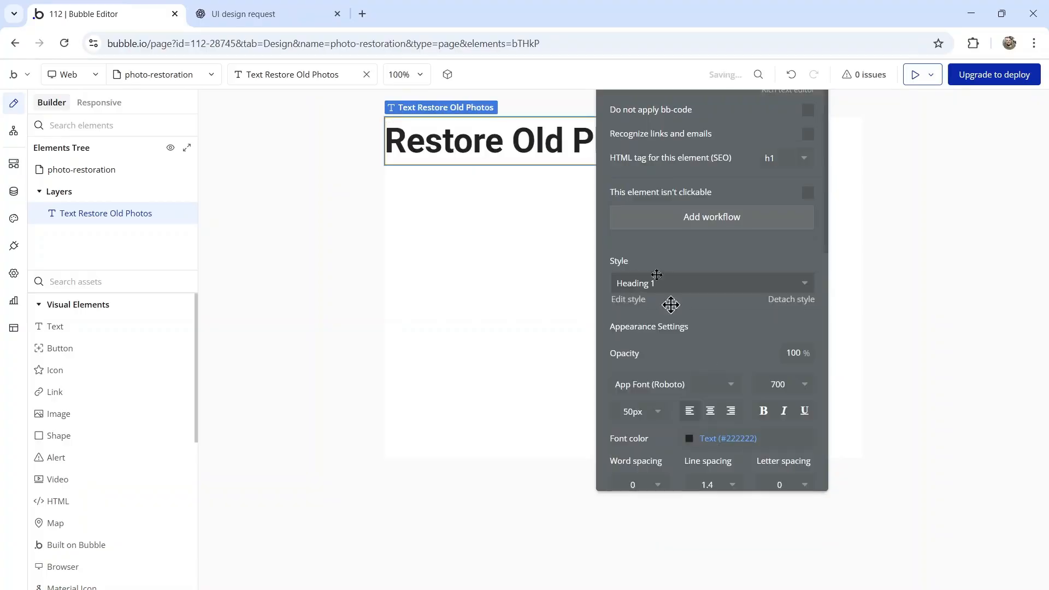
left_click(485, 246)
type("025")
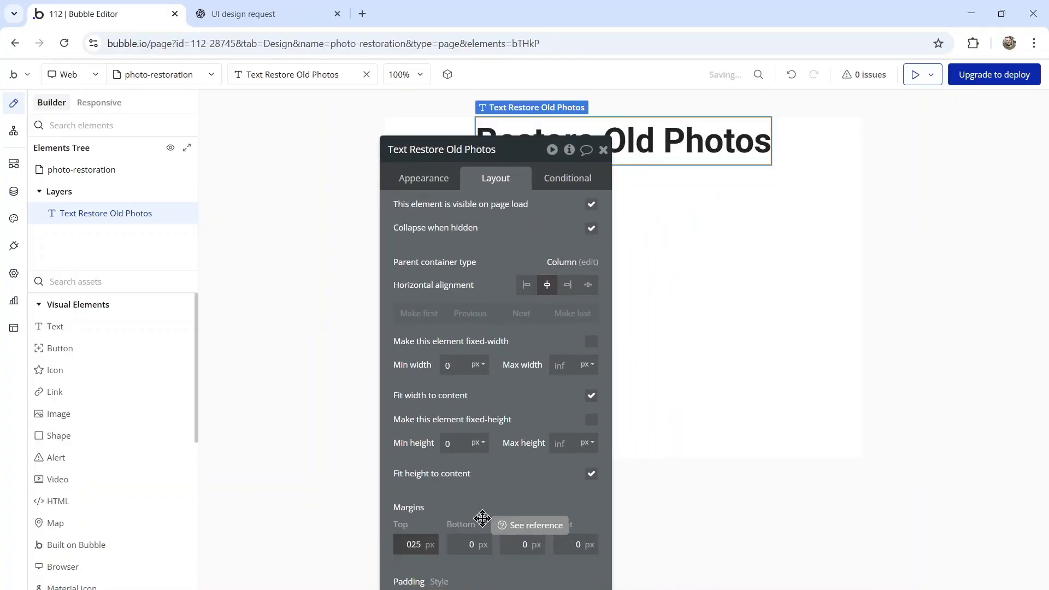
left_click(265, 13)
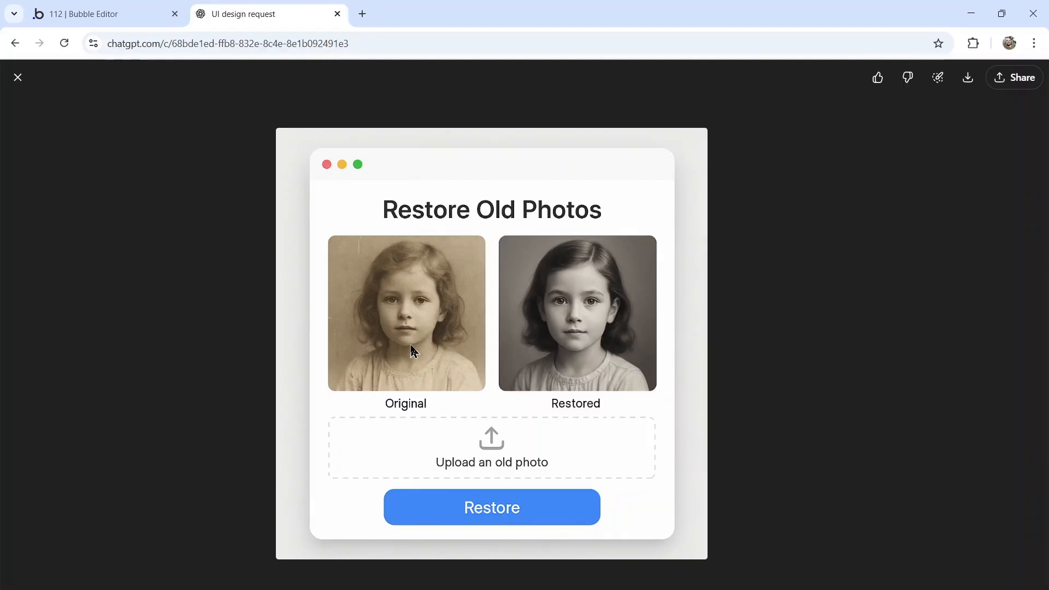
mouse_move(619, 361)
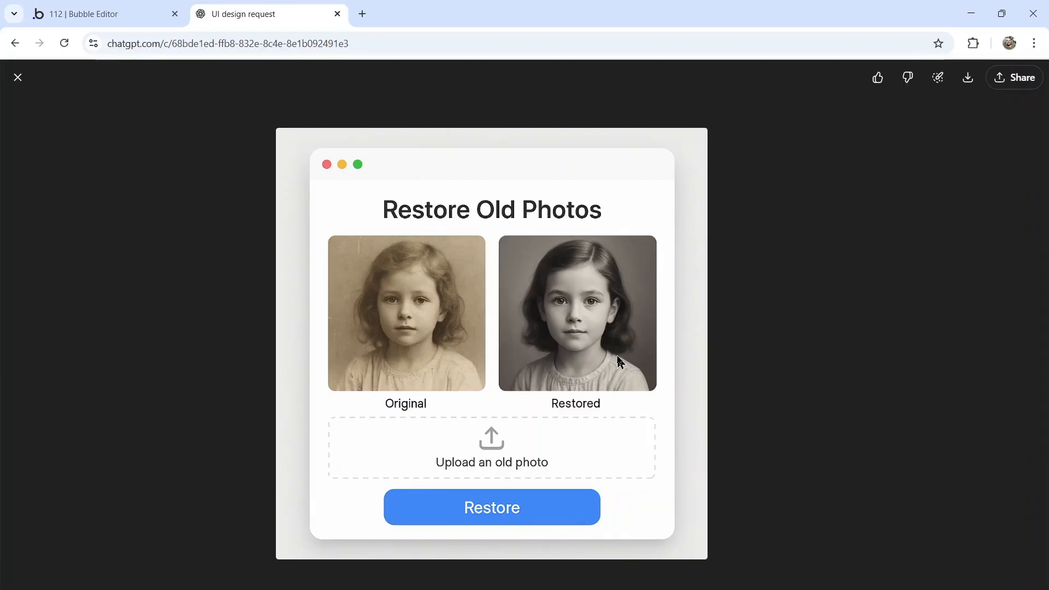
mouse_move(433, 358)
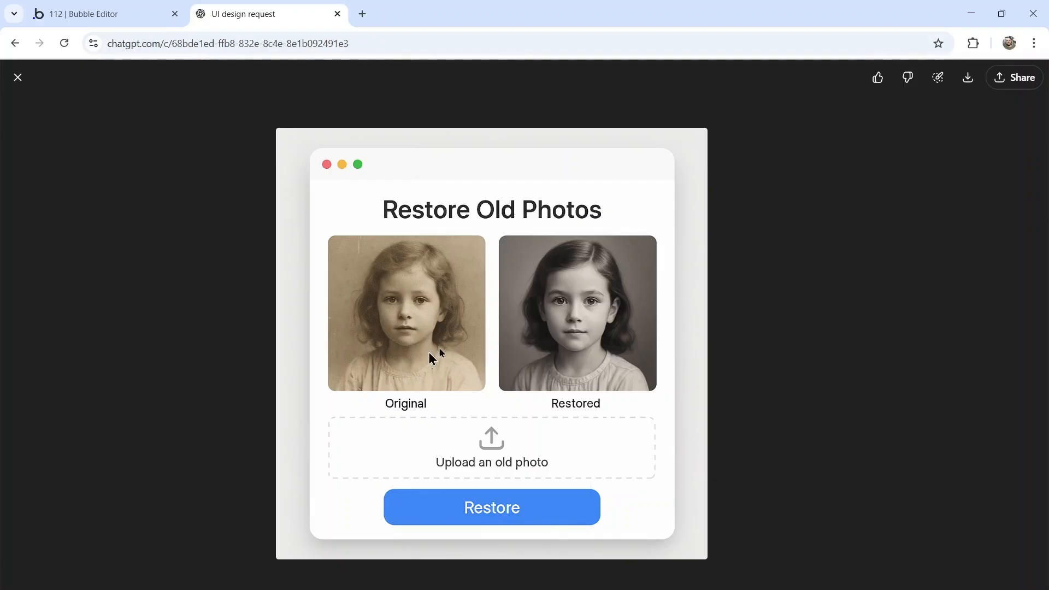
Group Image A and Image B in a row with 25 px spacing and gap spacing enabled
left_click(101, 14)
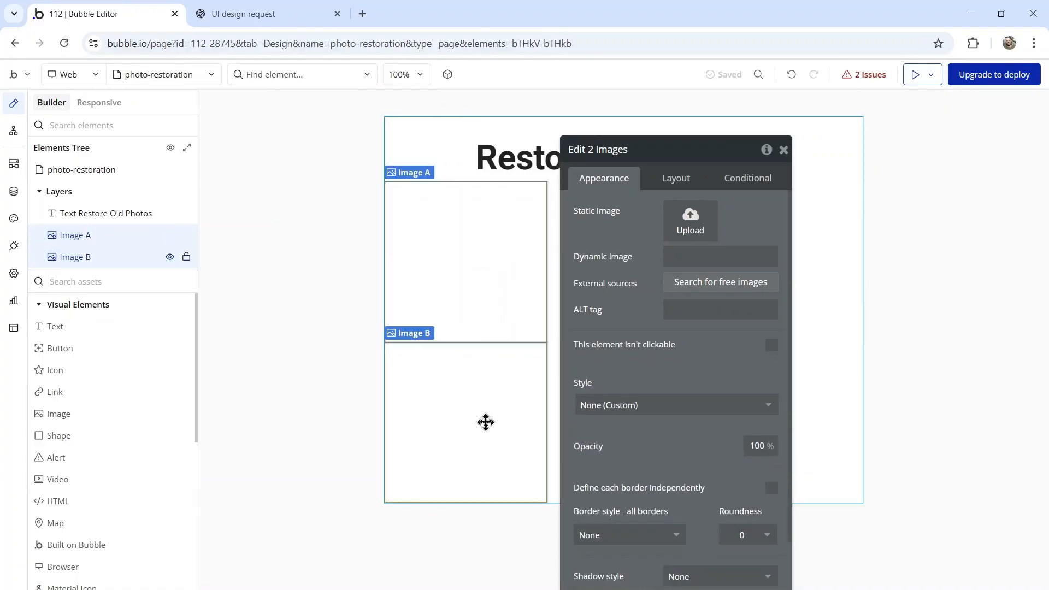
right_click(486, 422)
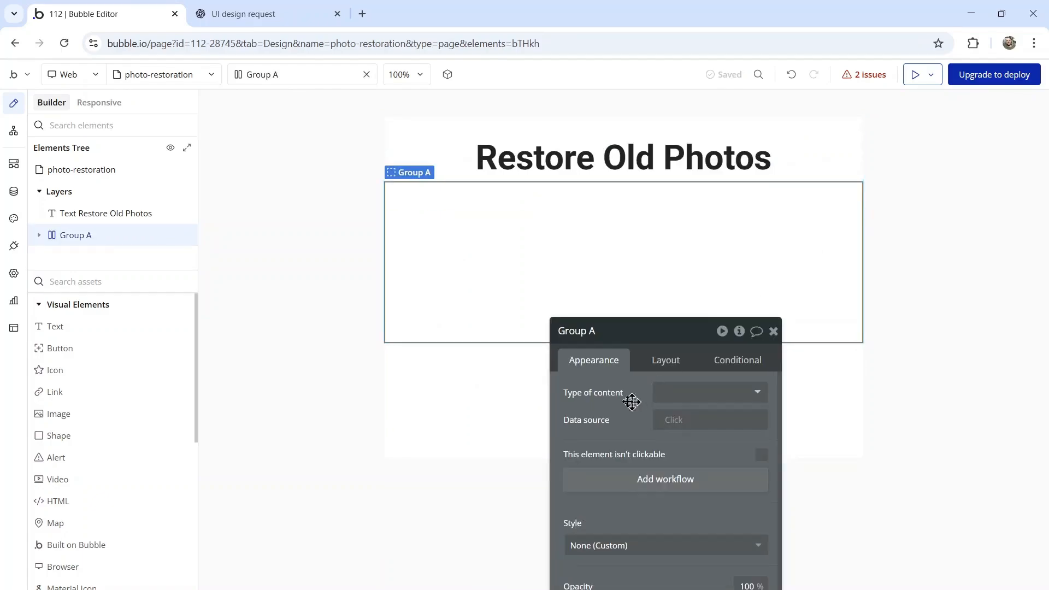
left_click_drag(575, 330, 482, 167)
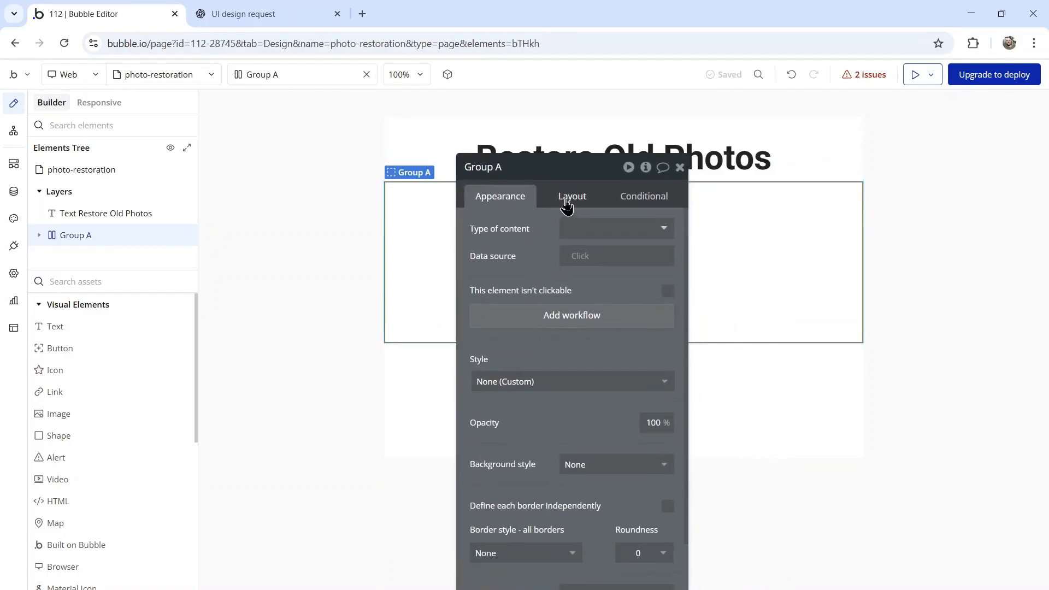
left_click(572, 197)
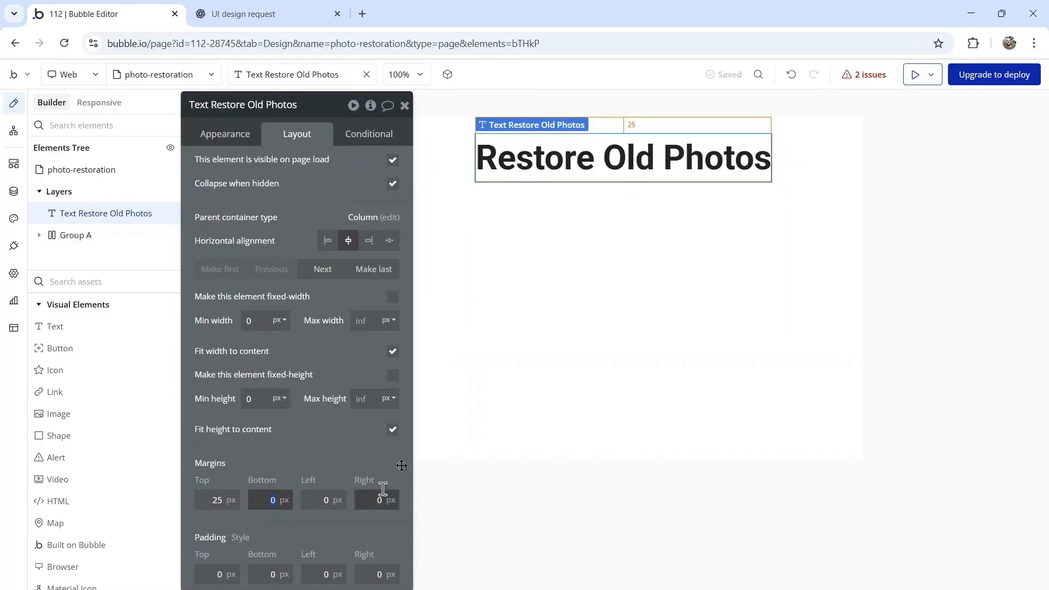
type("25")
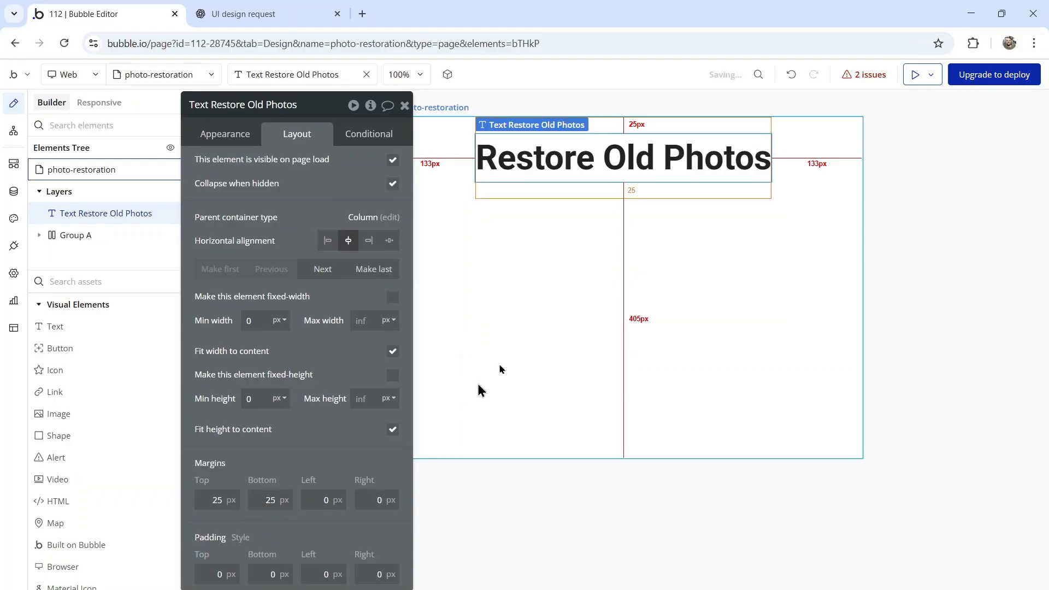
left_click(480, 190)
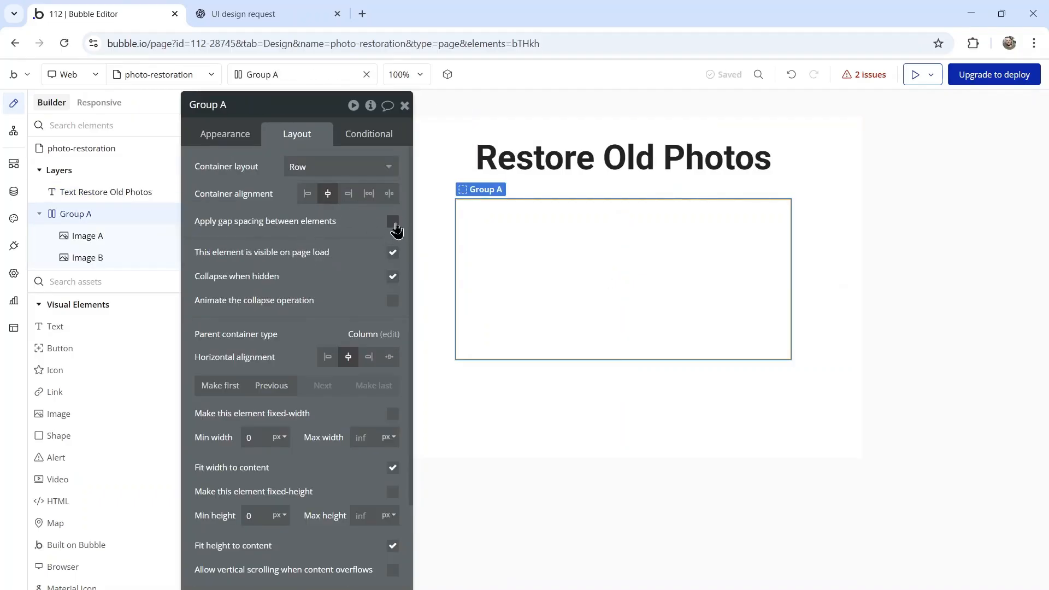
left_click(393, 221)
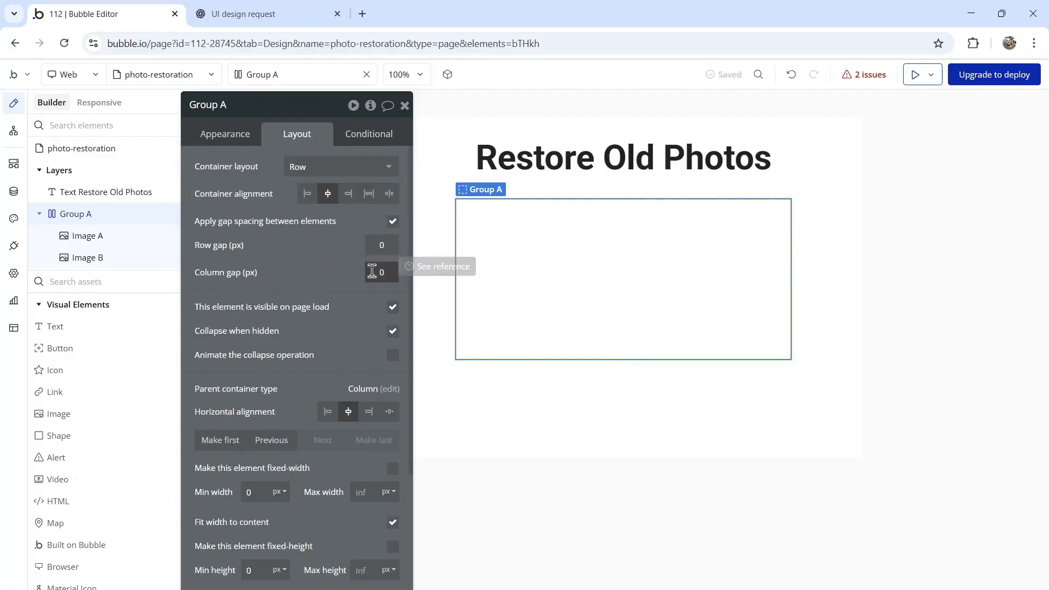
type("25")
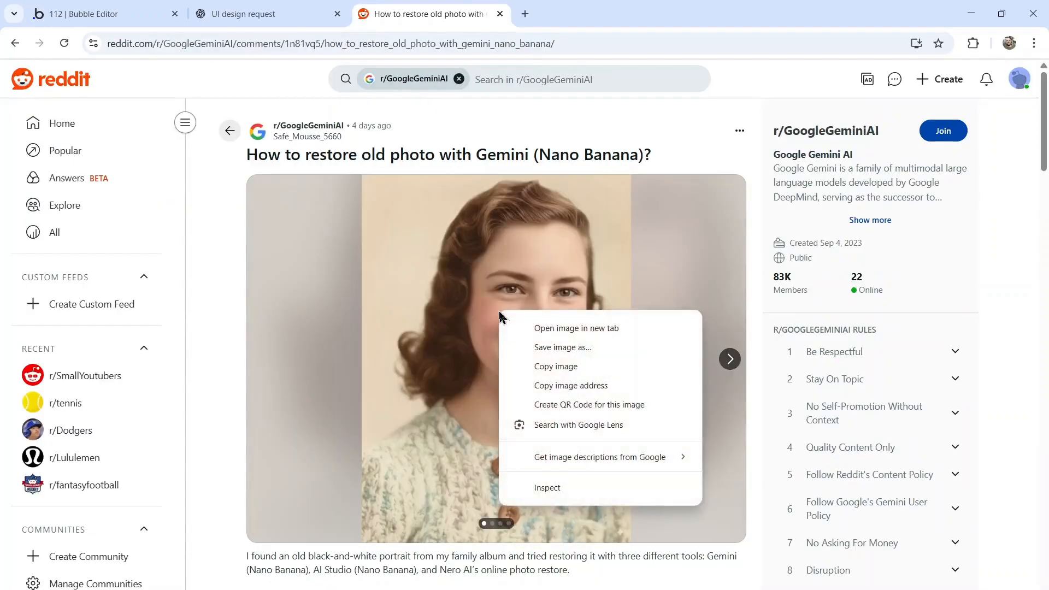
Download the restored colour portrait and open the black-and-white original in its own tab
left_click(563, 348)
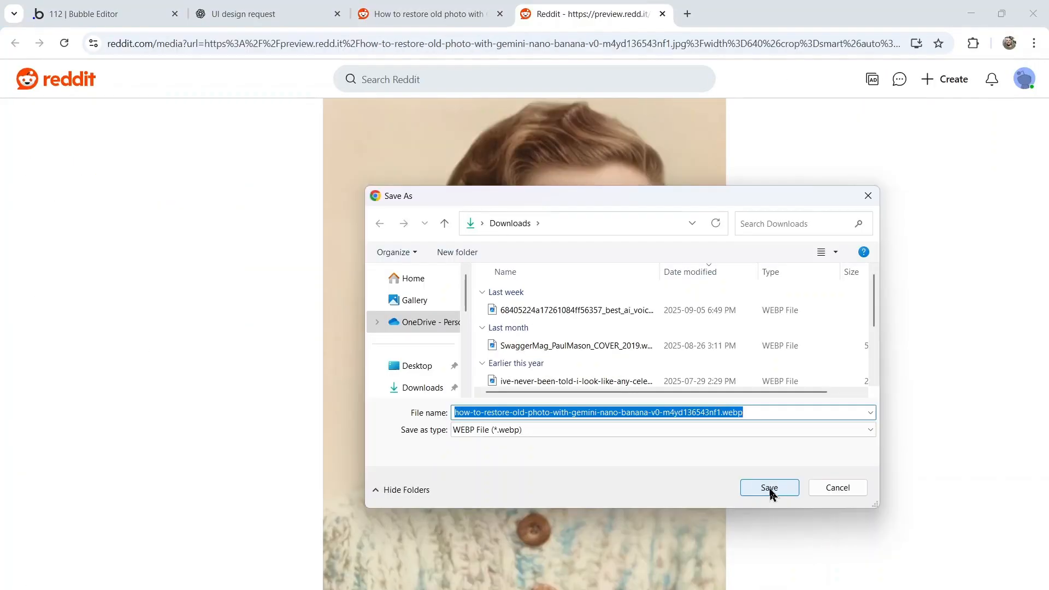
left_click(768, 487)
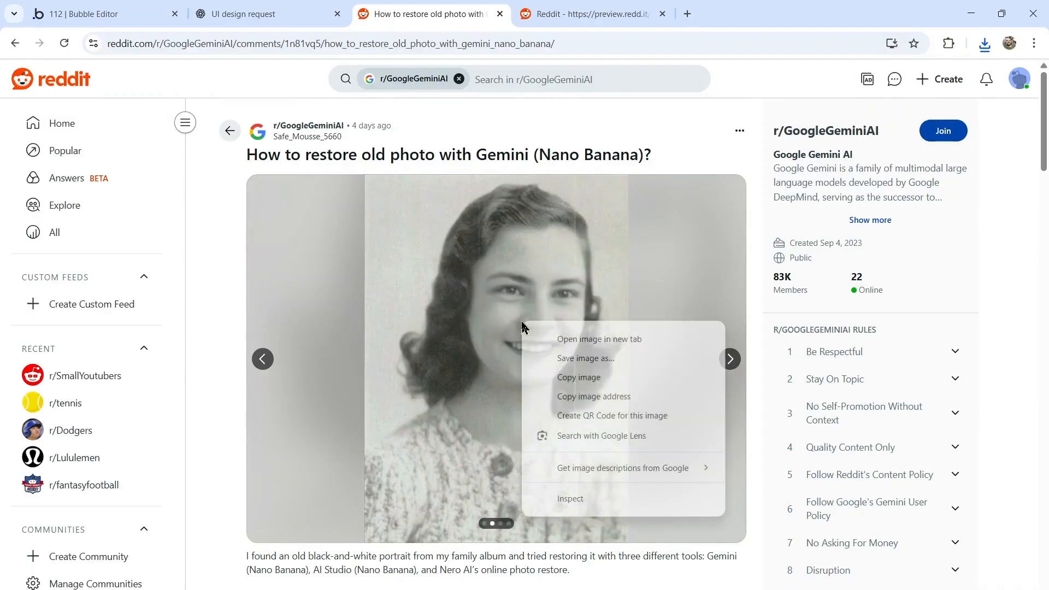
left_click(598, 339)
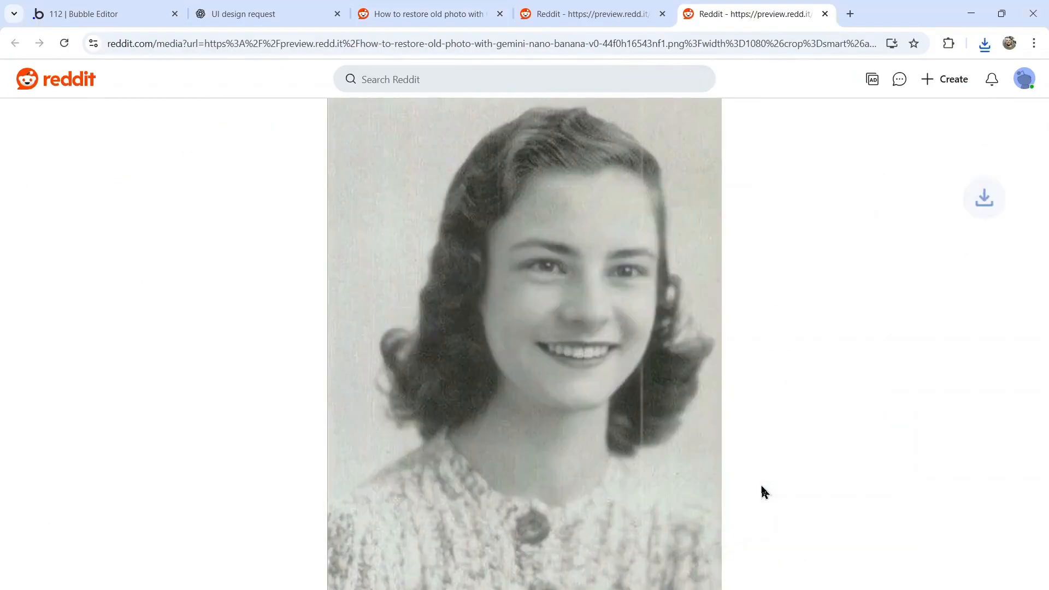
left_click(261, 13)
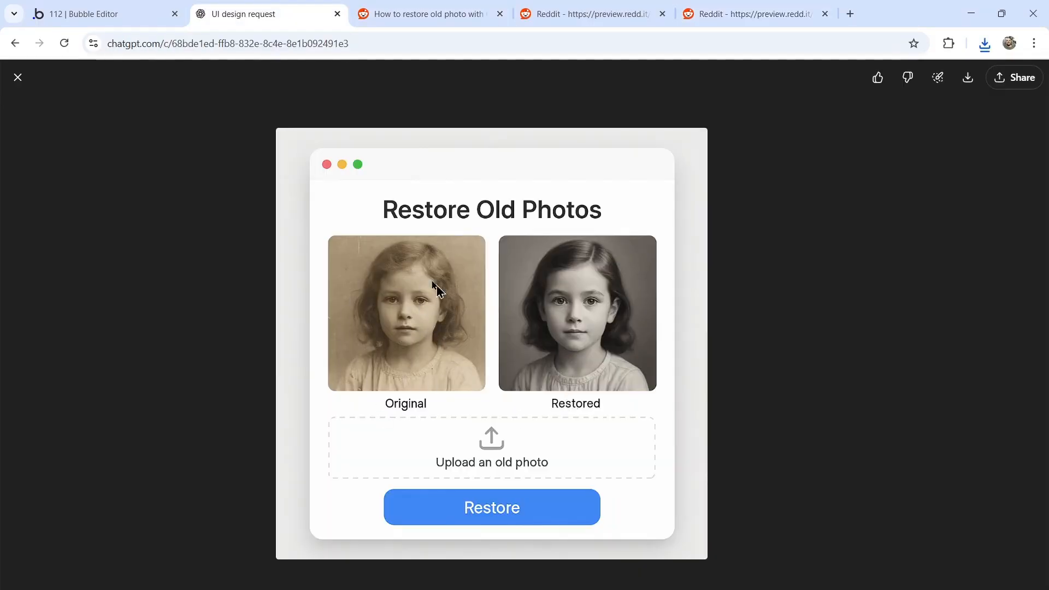
mouse_move(281, 120)
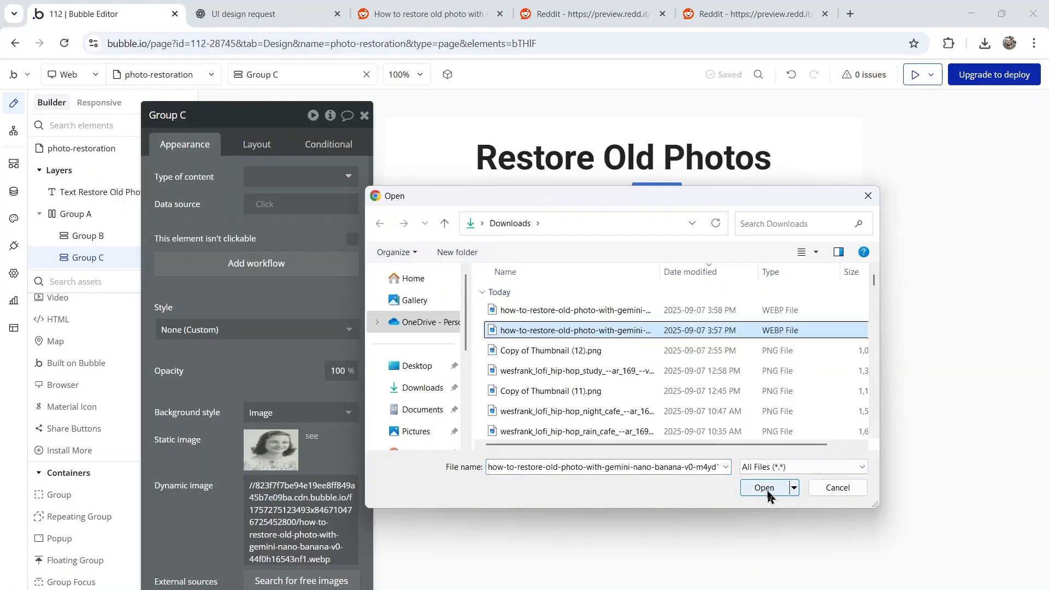
Load the colour webp into Group C and set both photos' roundness to 20
left_click(764, 487)
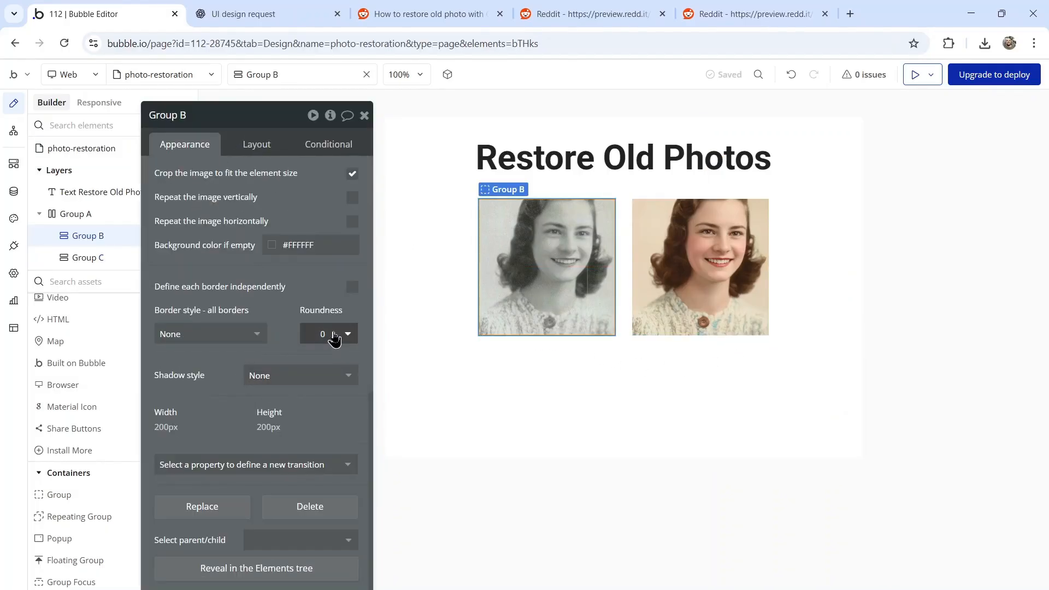
type("20")
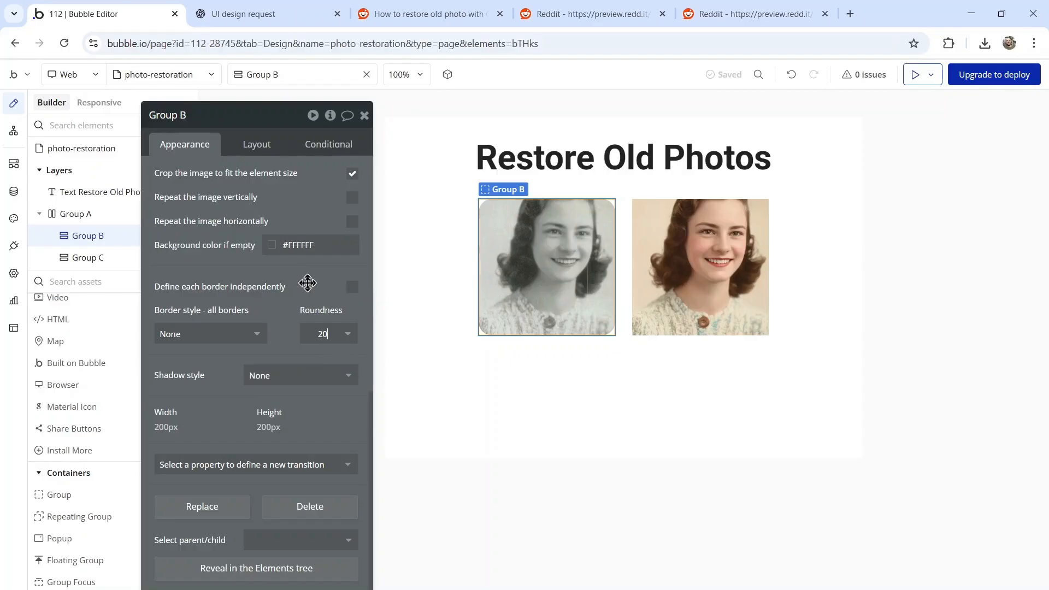
left_click(700, 266)
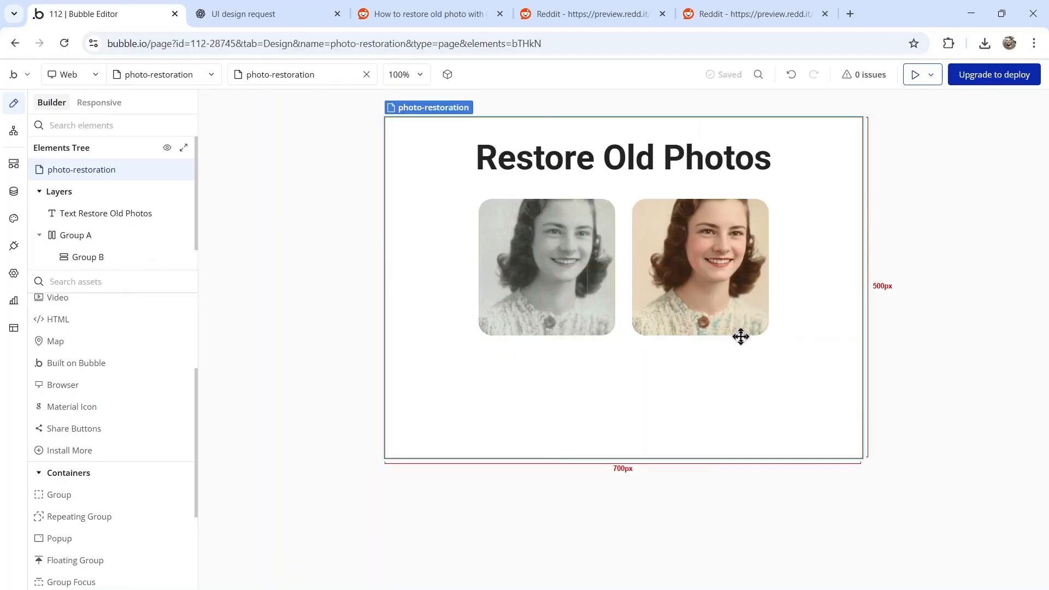
left_click(261, 14)
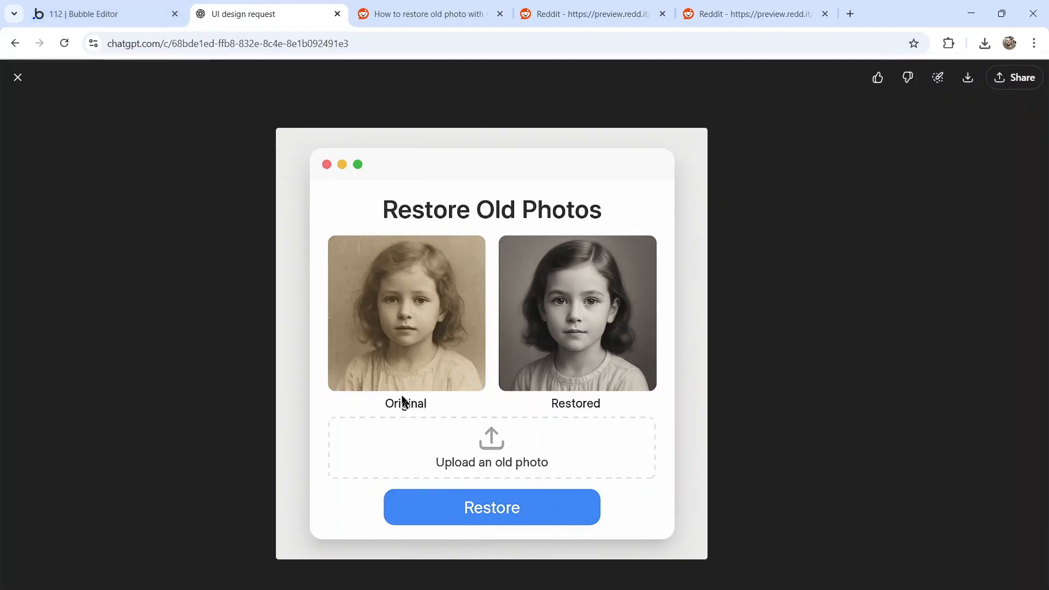
mouse_move(600, 411)
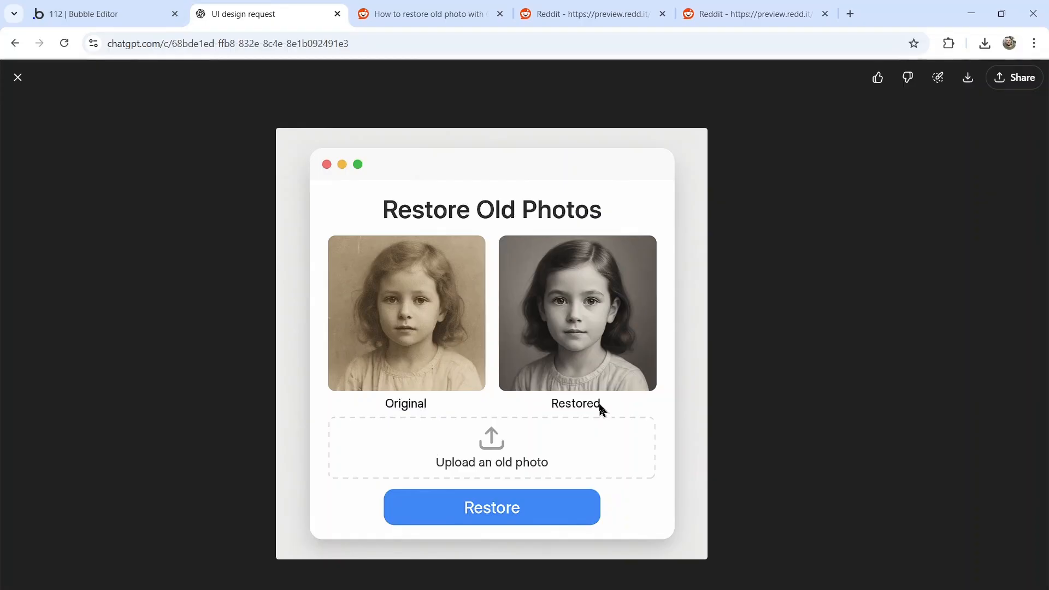
Add an 18 px bold caption and stack it with the left photo in a column
left_click(94, 13)
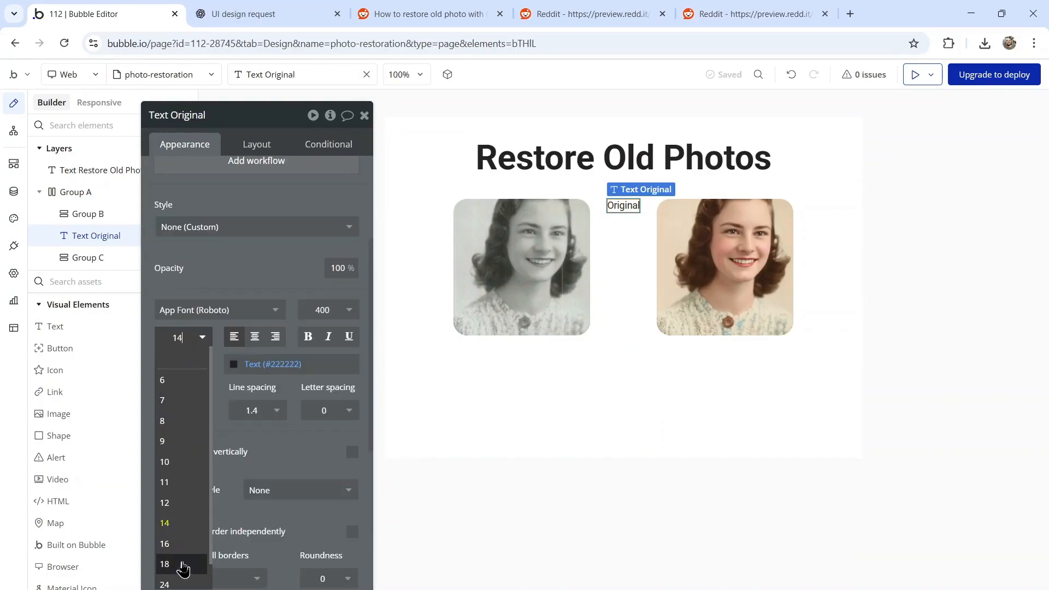
left_click(164, 563)
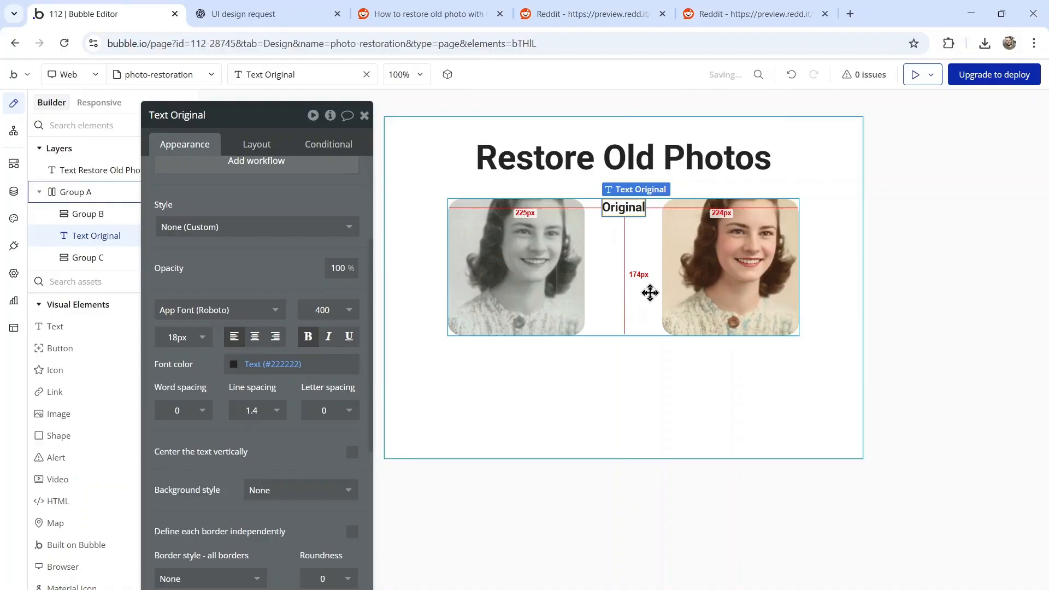
right_click(515, 268)
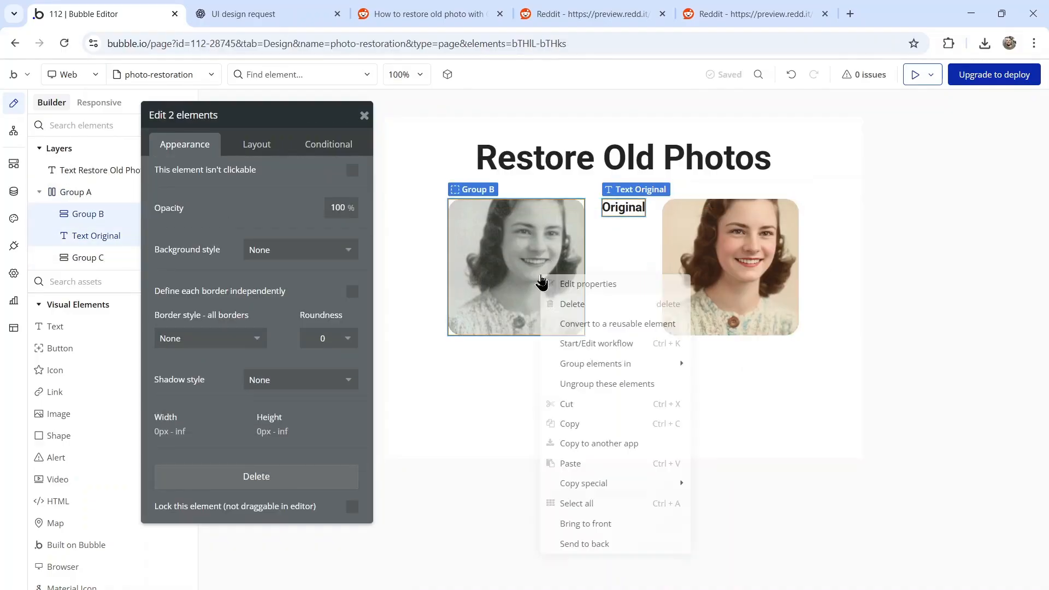
mouse_move(595, 363)
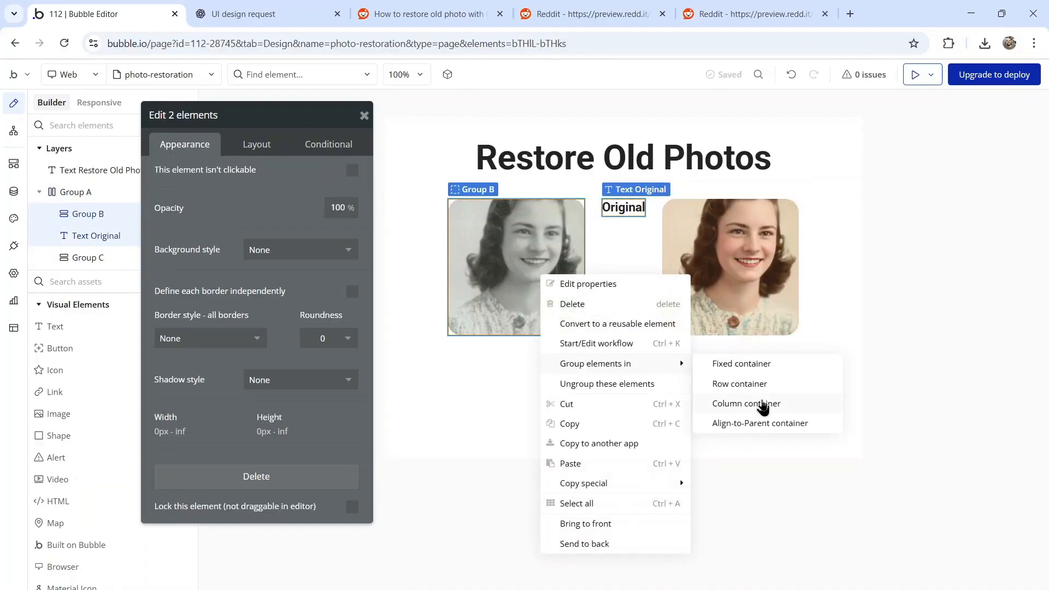
left_click(746, 403)
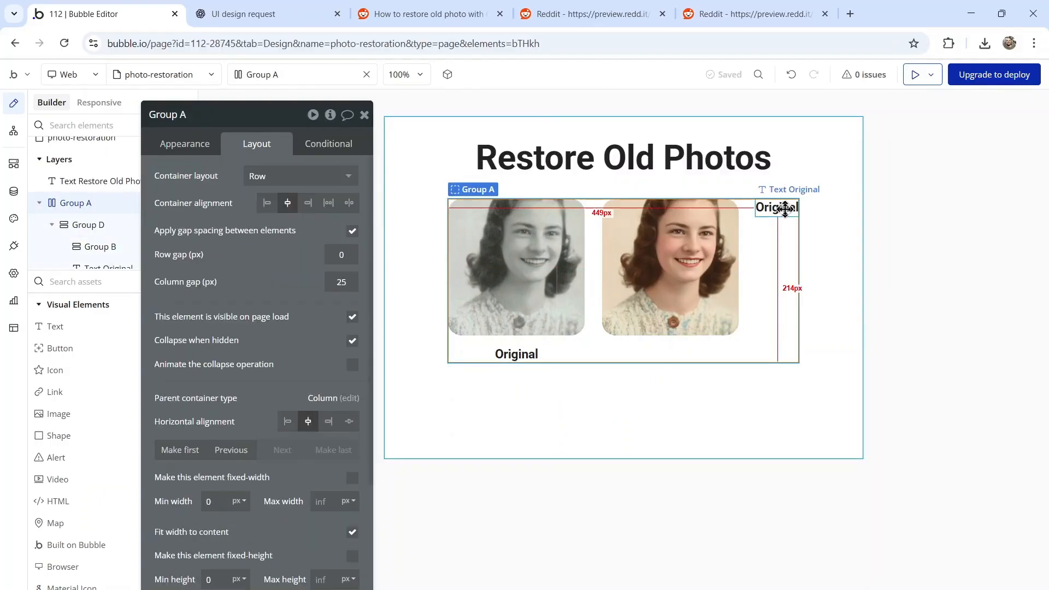
Stack the right photo with its caption in a column and reword it 'Restored'
right_click(669, 267)
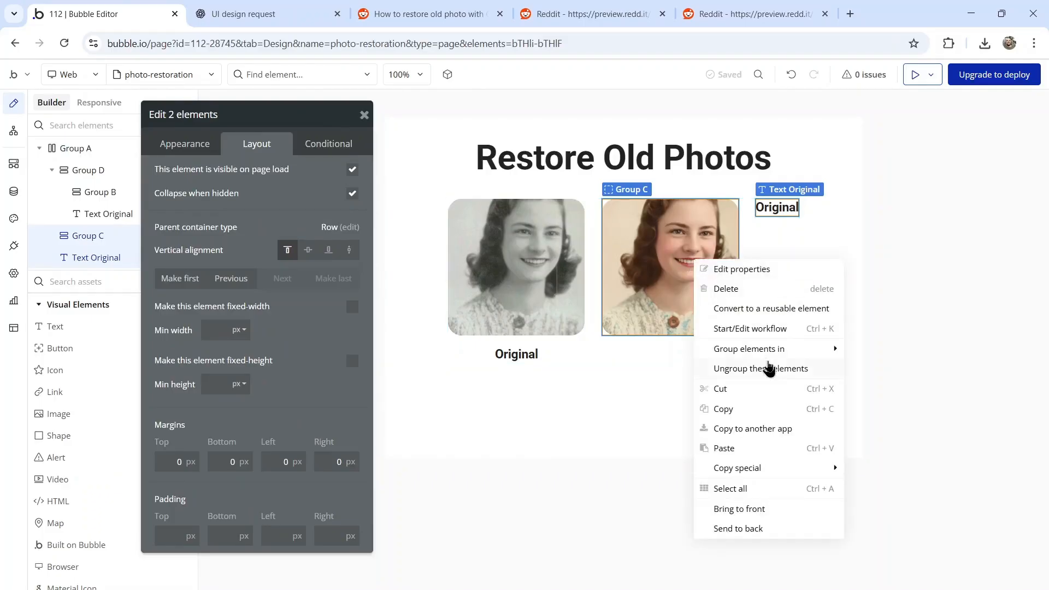
left_click(748, 349)
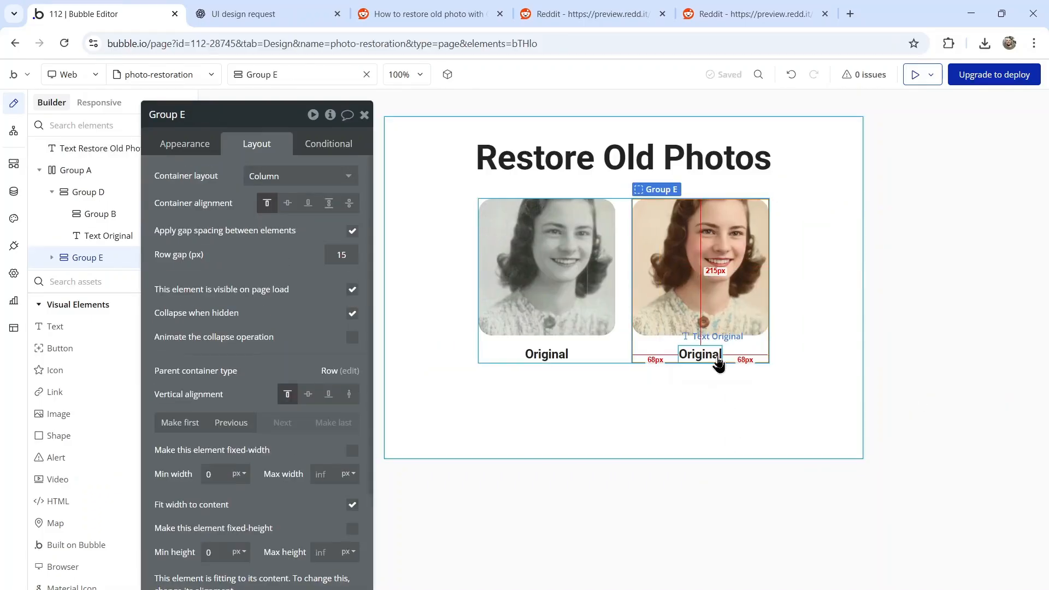
left_click(700, 354)
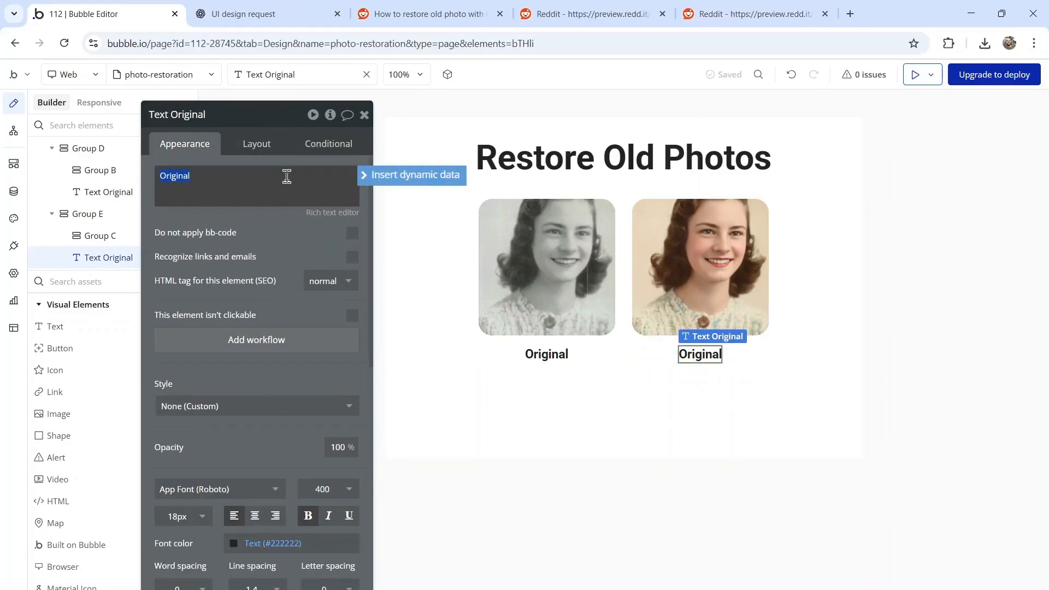
left_click(261, 13)
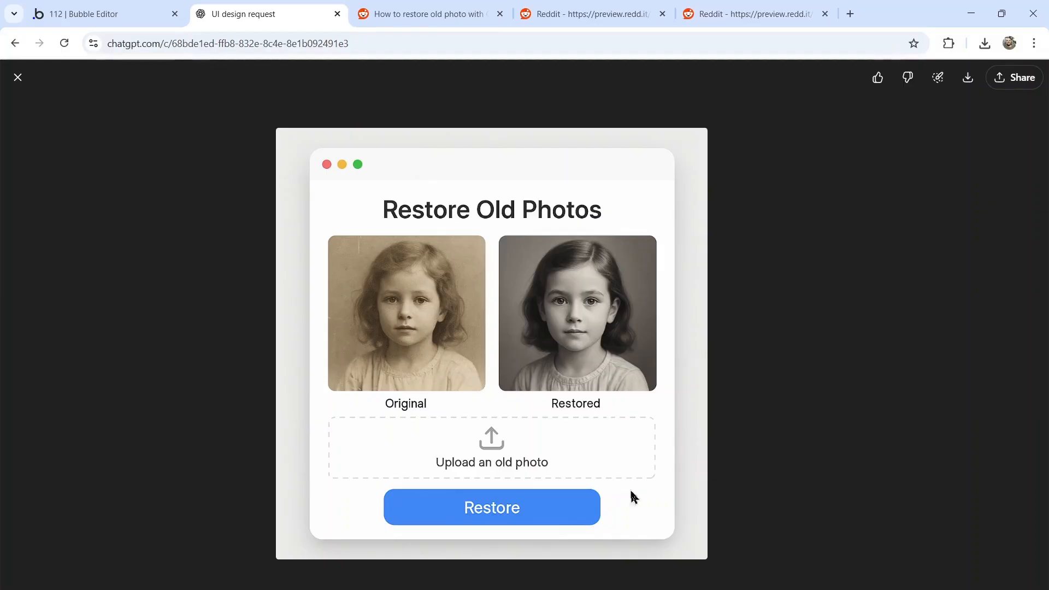
mouse_move(554, 463)
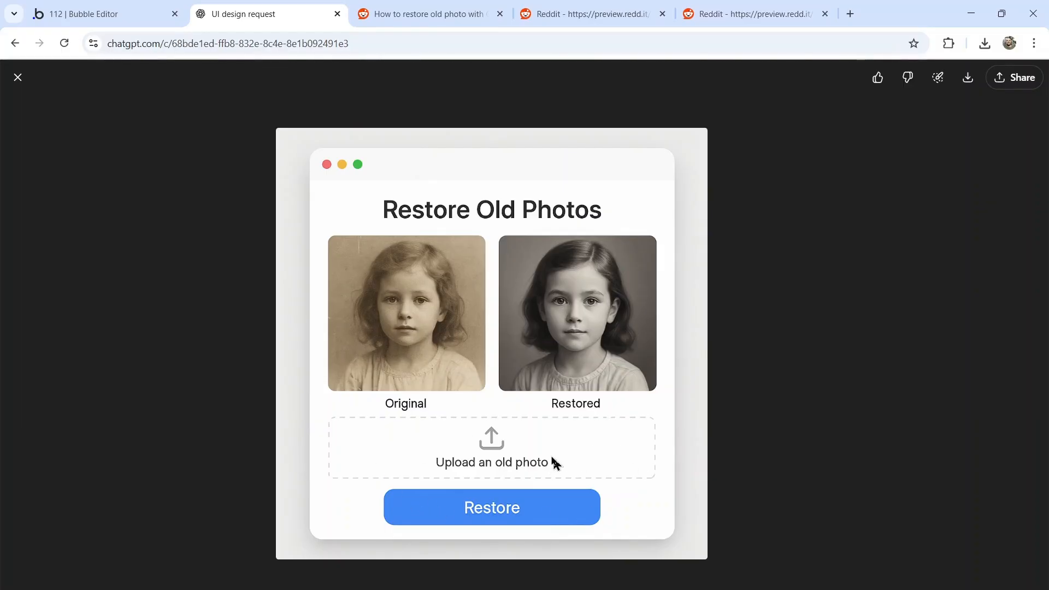
left_click(100, 13)
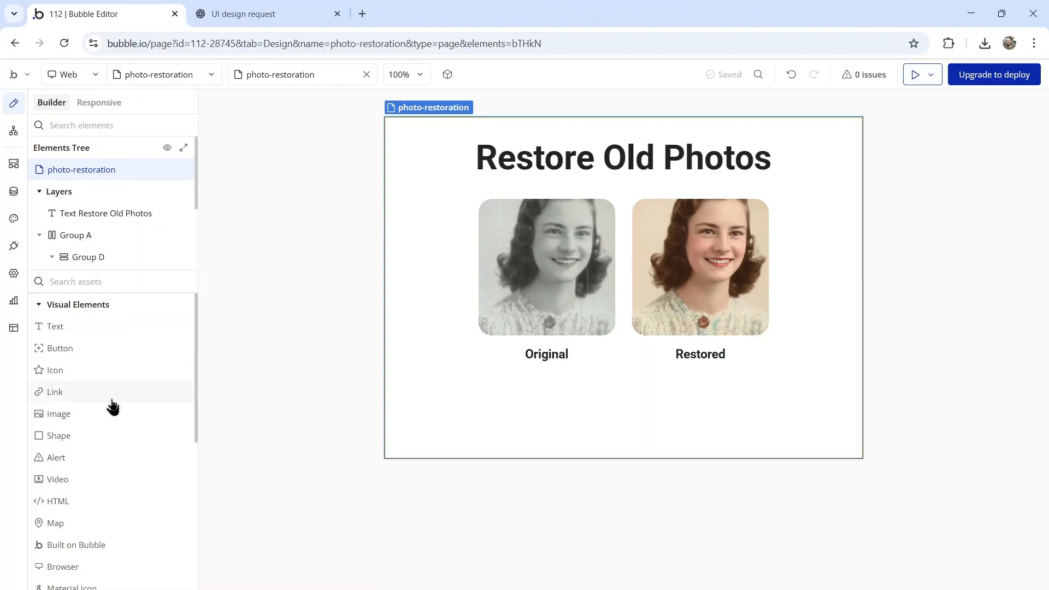
Place a Picture Uploader below the captions with a dashed border and 25 px top margin
scroll("down", 3)
type("18")
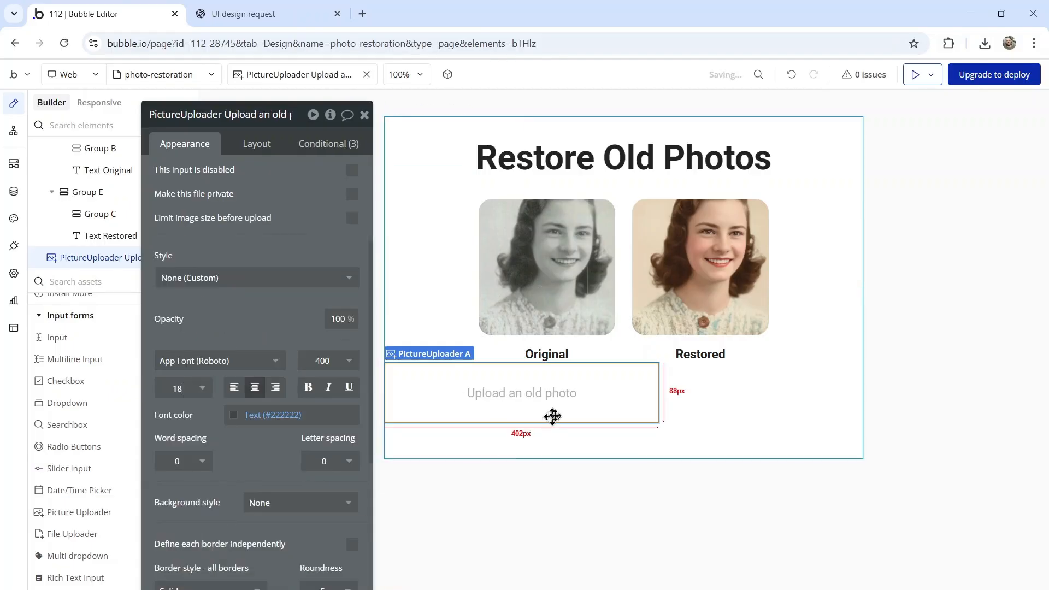
left_click(268, 14)
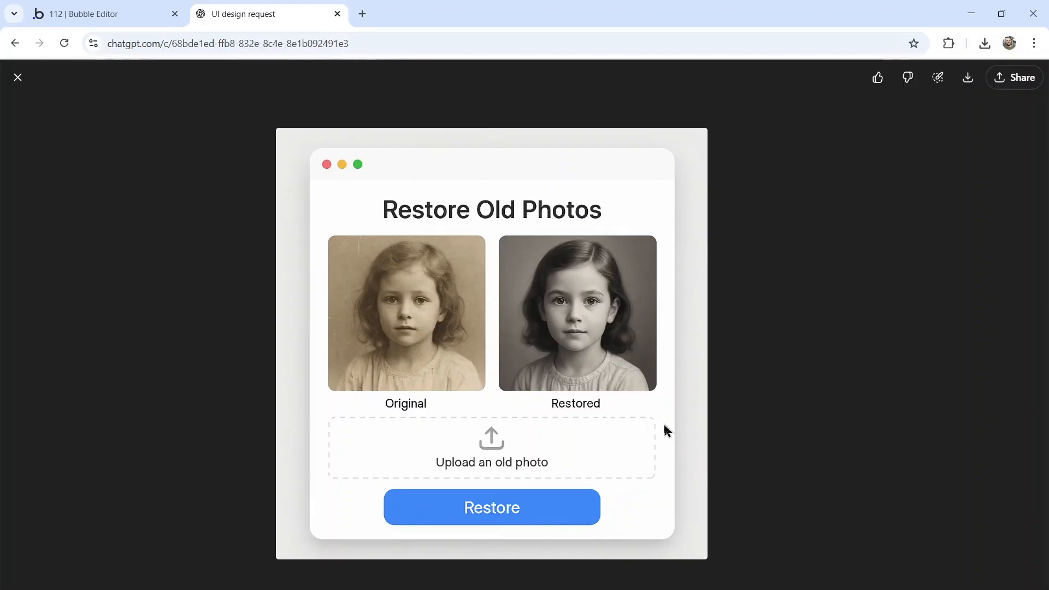
left_click(101, 13)
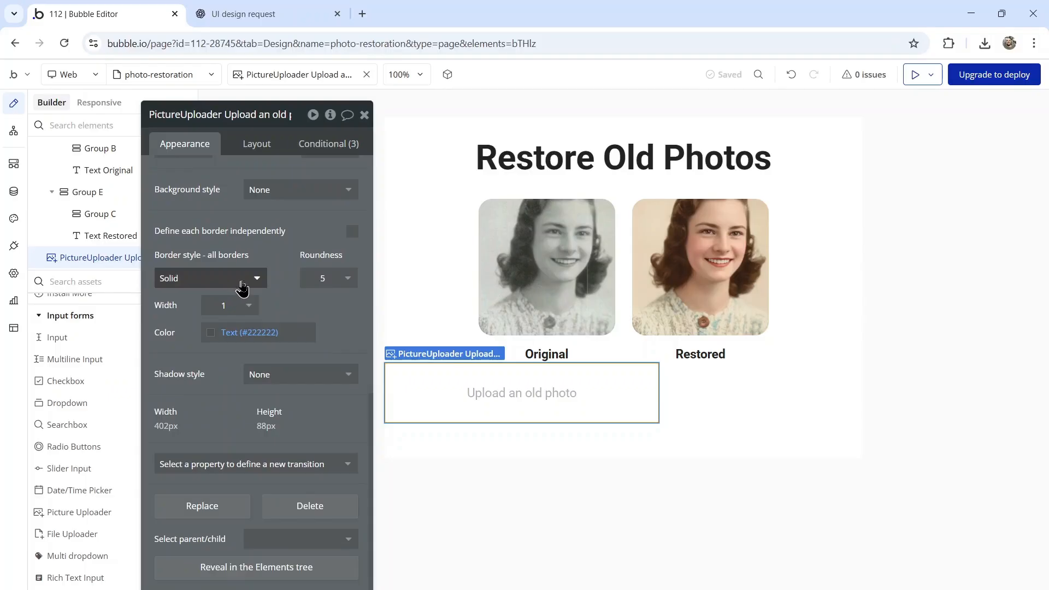
left_click(209, 278)
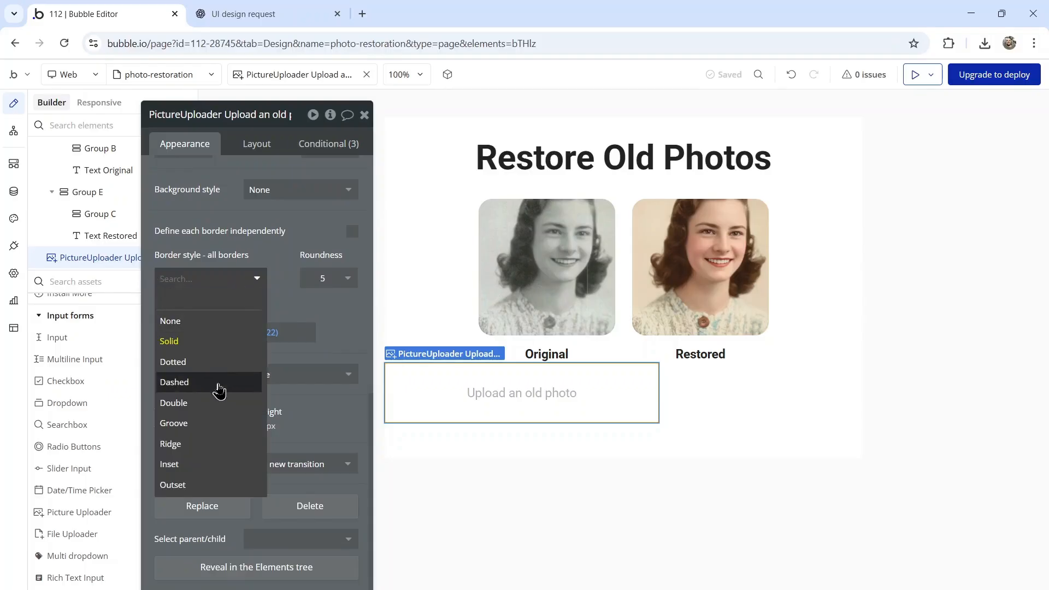
left_click(174, 382)
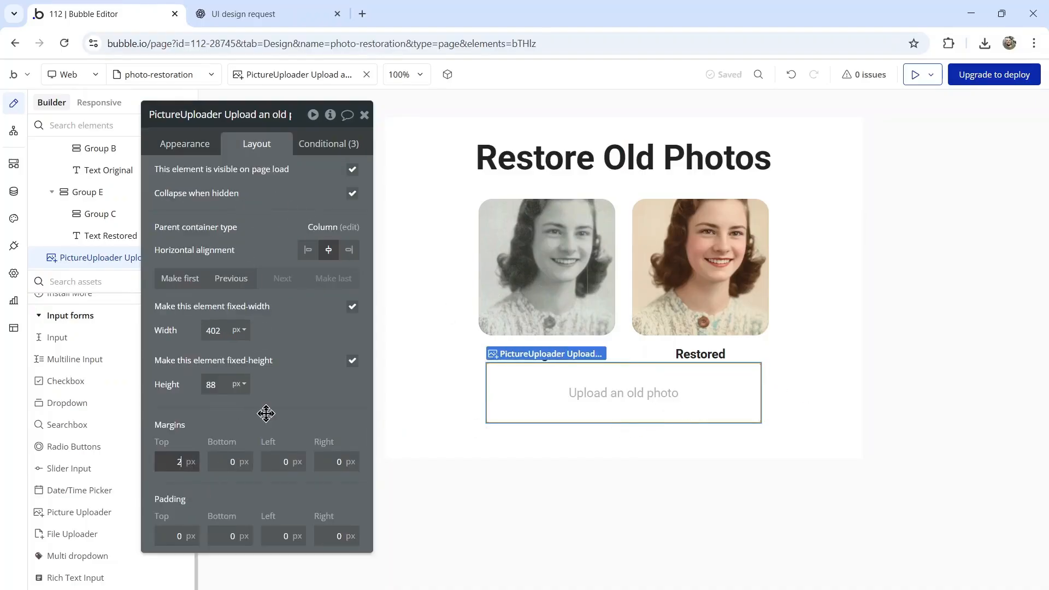
type("25")
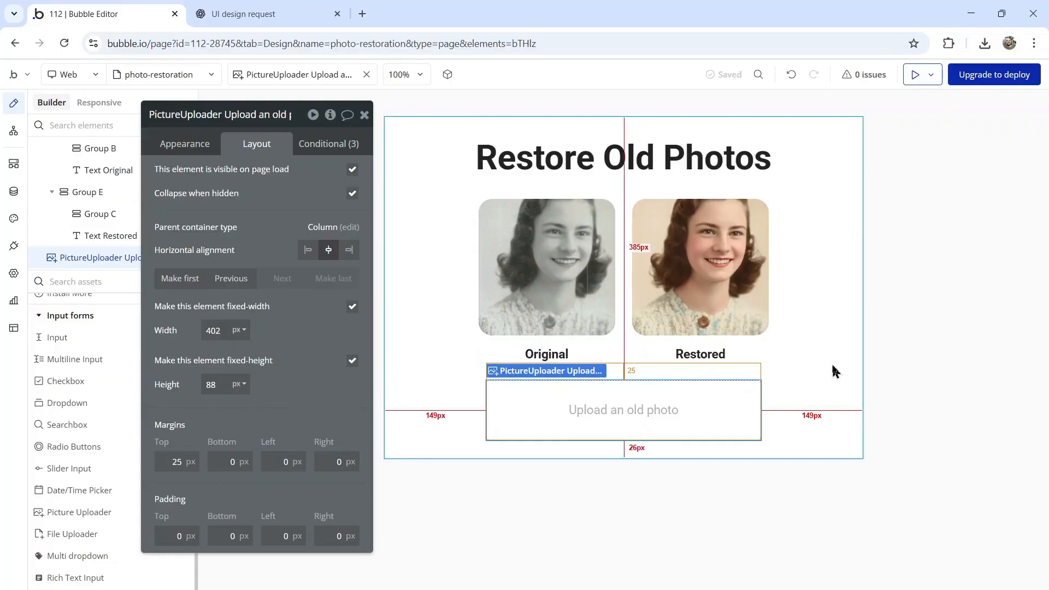
left_click(267, 13)
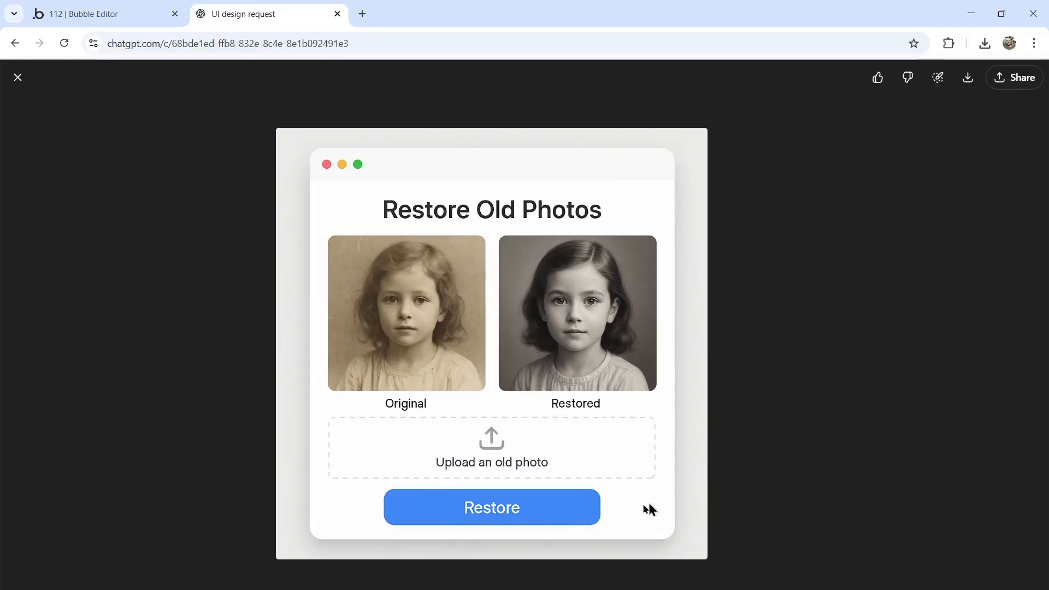
mouse_move(296, 259)
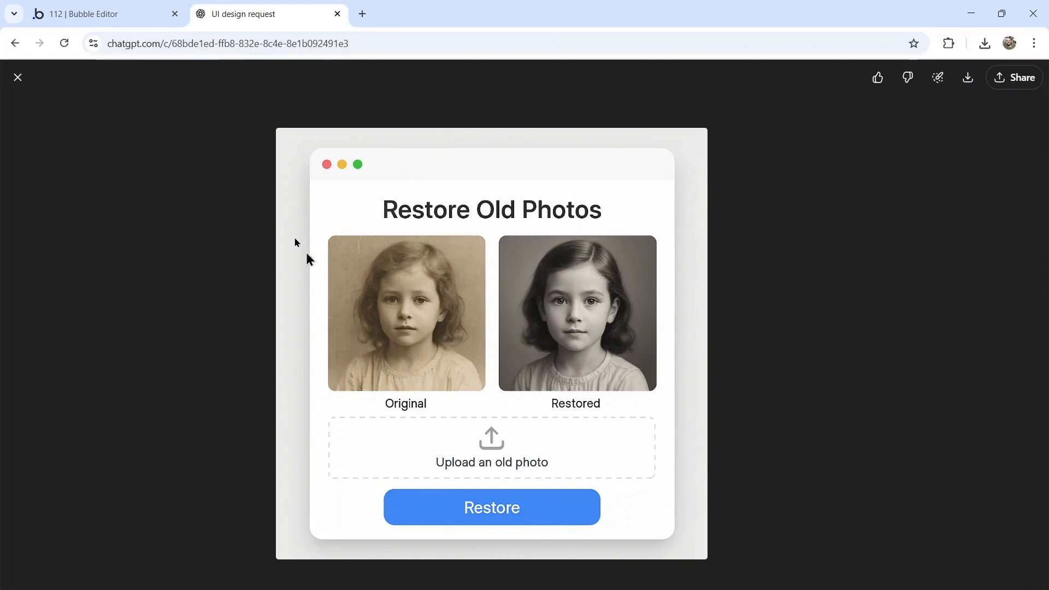
Label the button 'Restore' and give it 50 px left and right padding
left_click(104, 13)
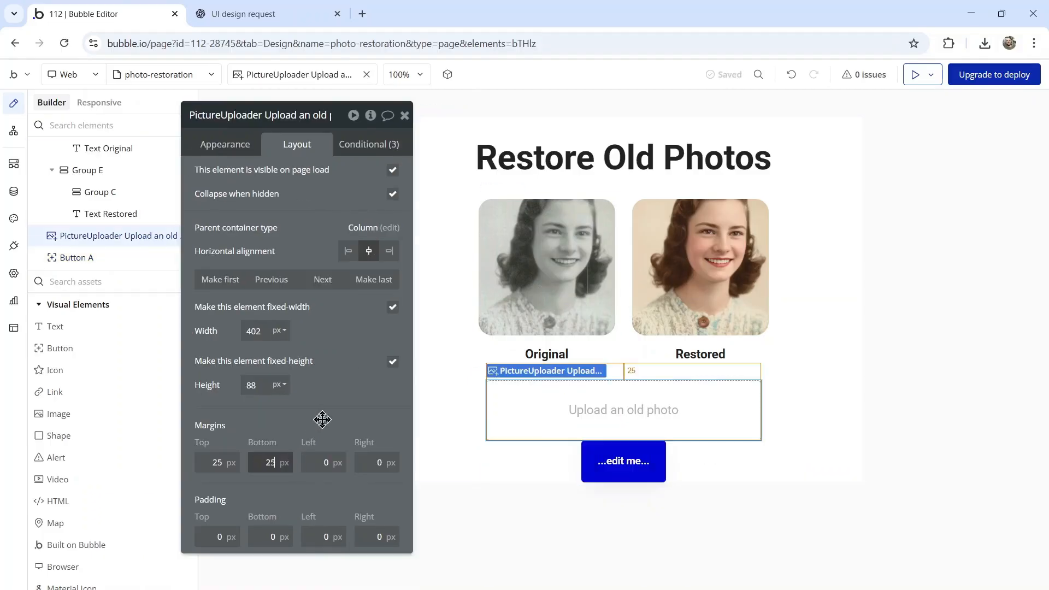
left_click(622, 460)
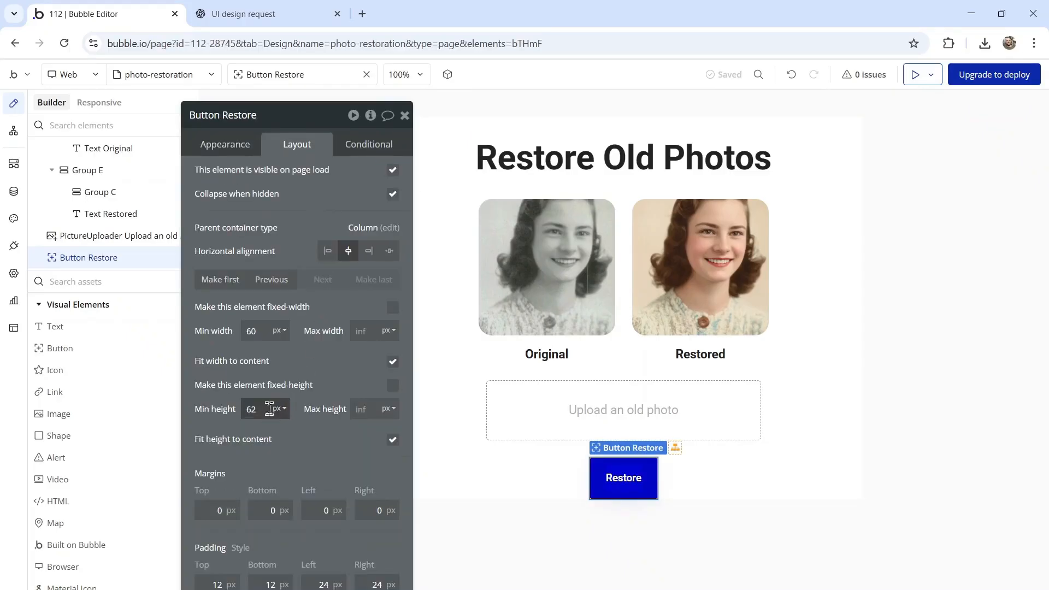
mouse_move(339, 333)
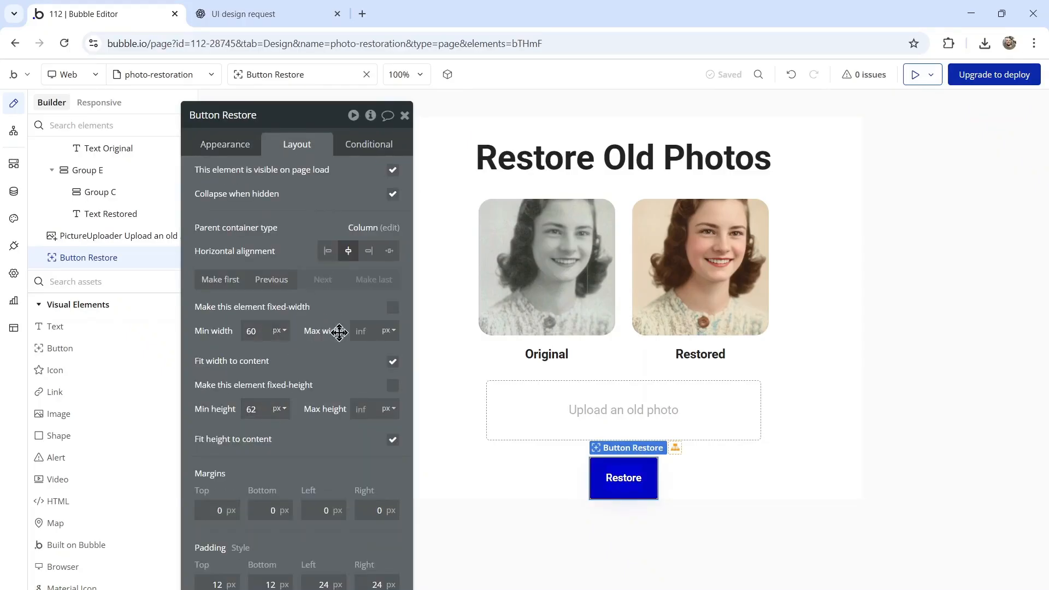
scroll("down", 3)
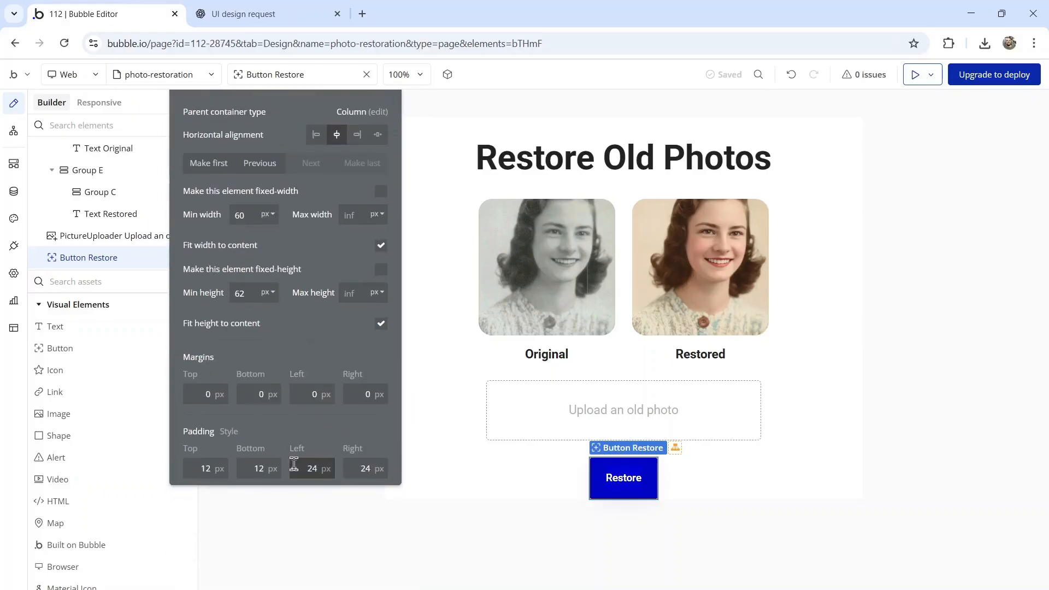
type("50")
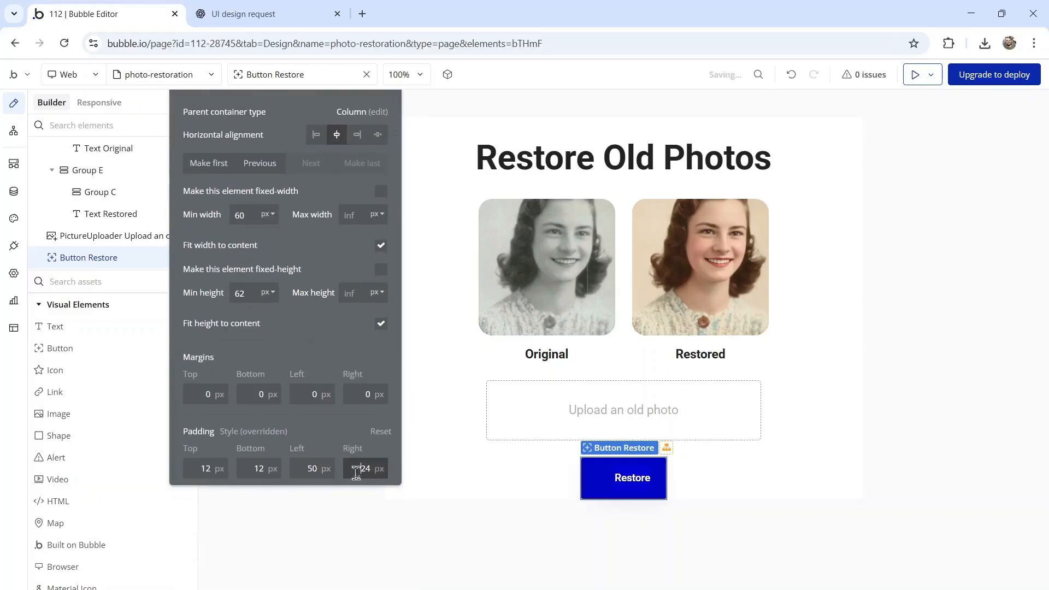
type("50")
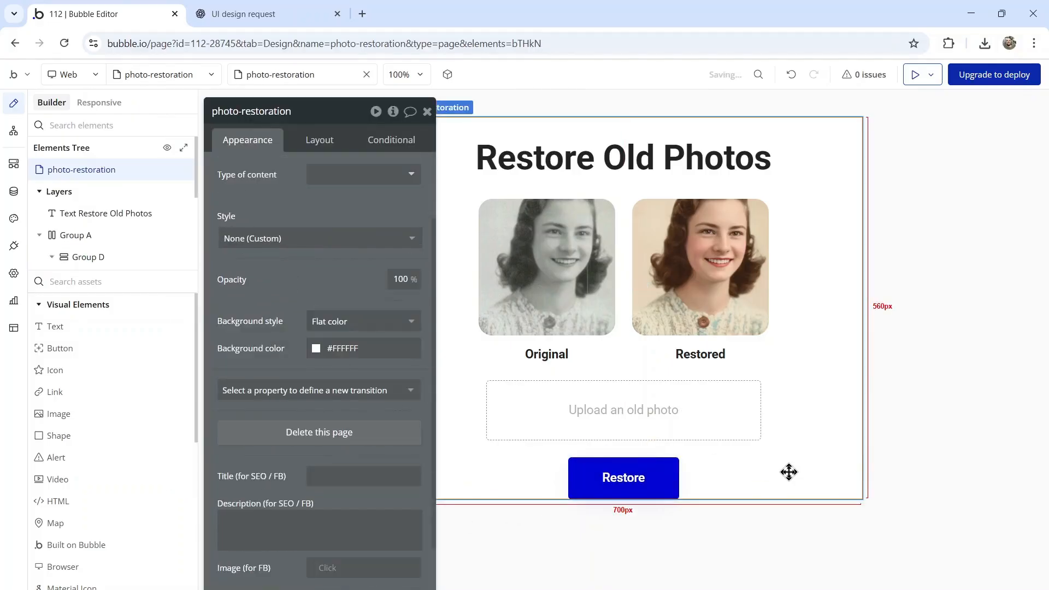
Round the Restore button's corners with a roundness of 10
left_click(622, 478)
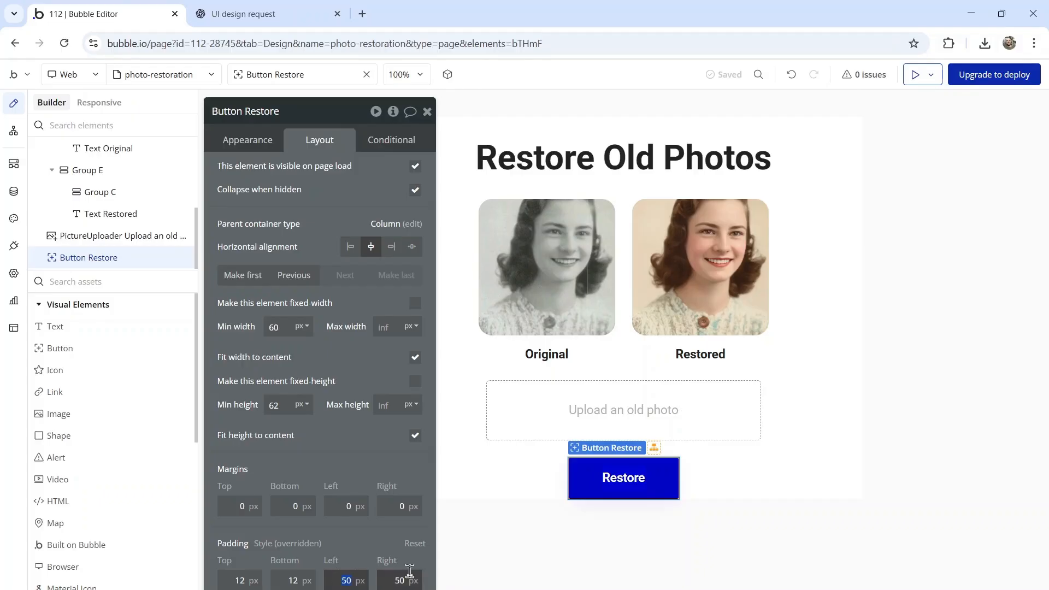
left_click(247, 140)
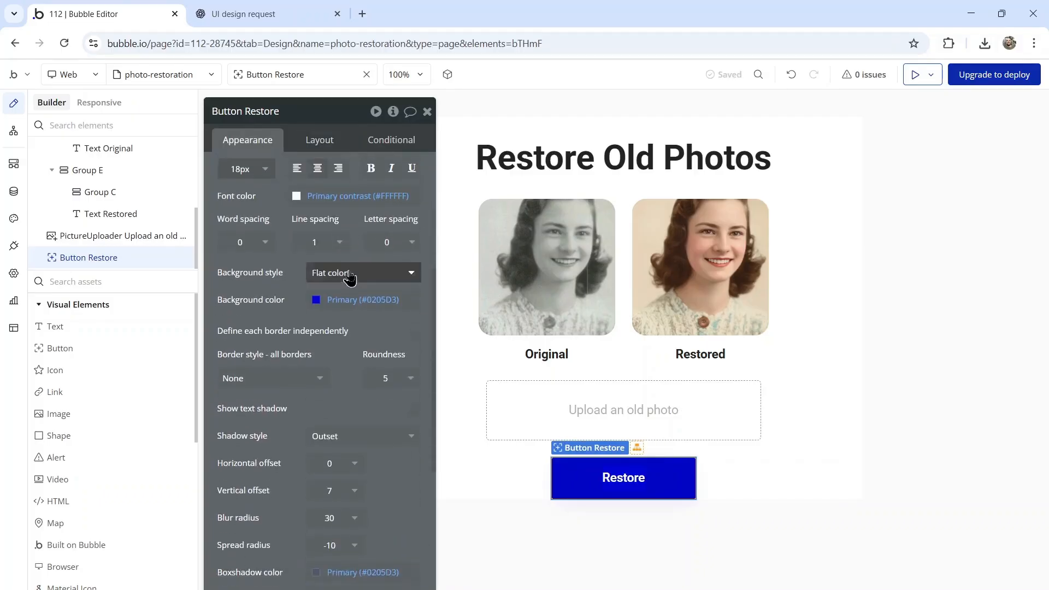
type("10")
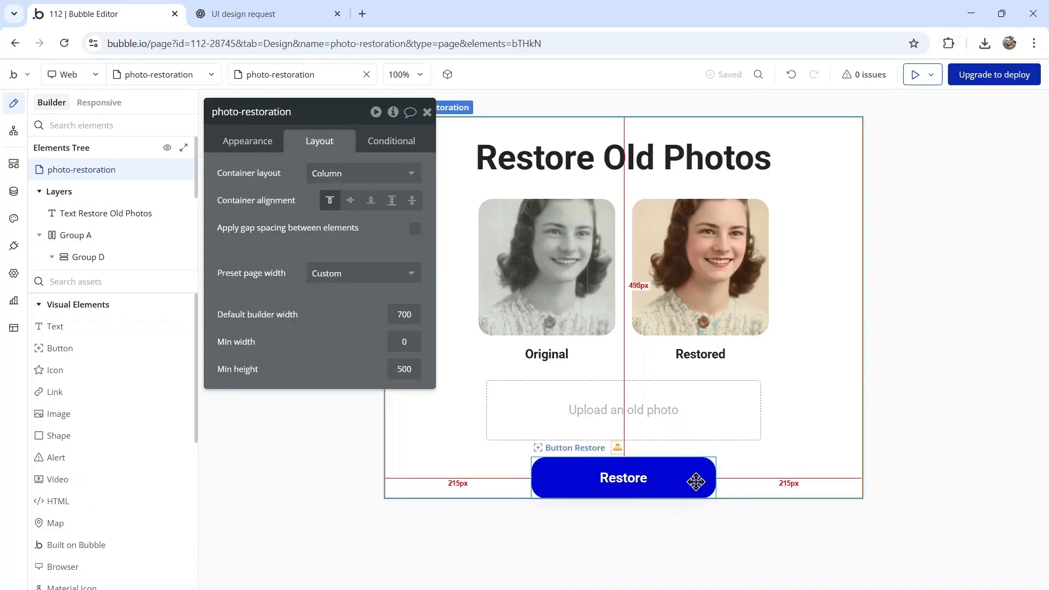
left_click(623, 478)
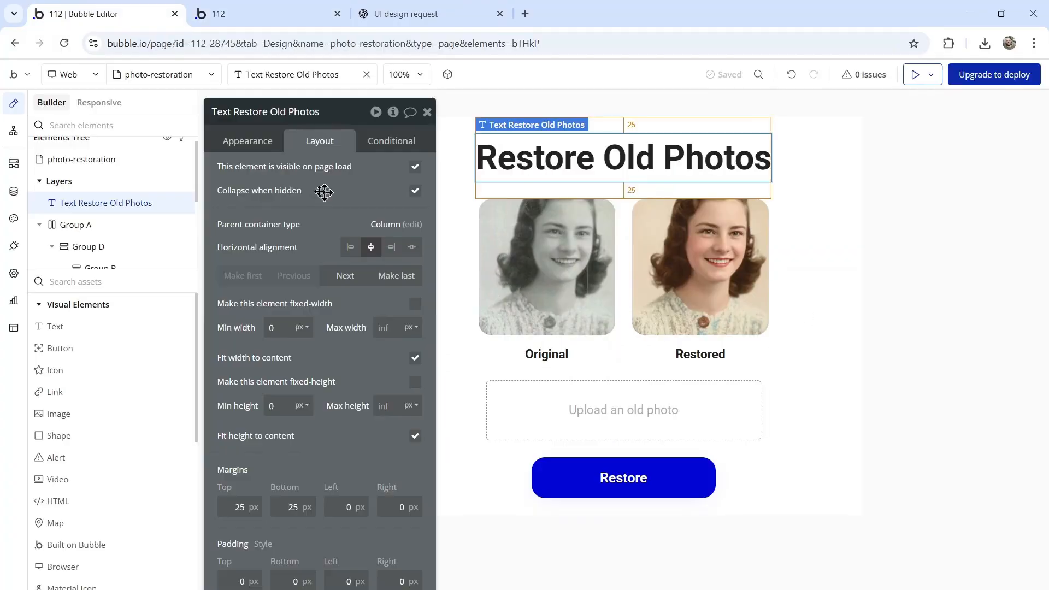
Add a note below Restore reading 'All photos uploaded must be owned by the uploader.'
left_click(247, 141)
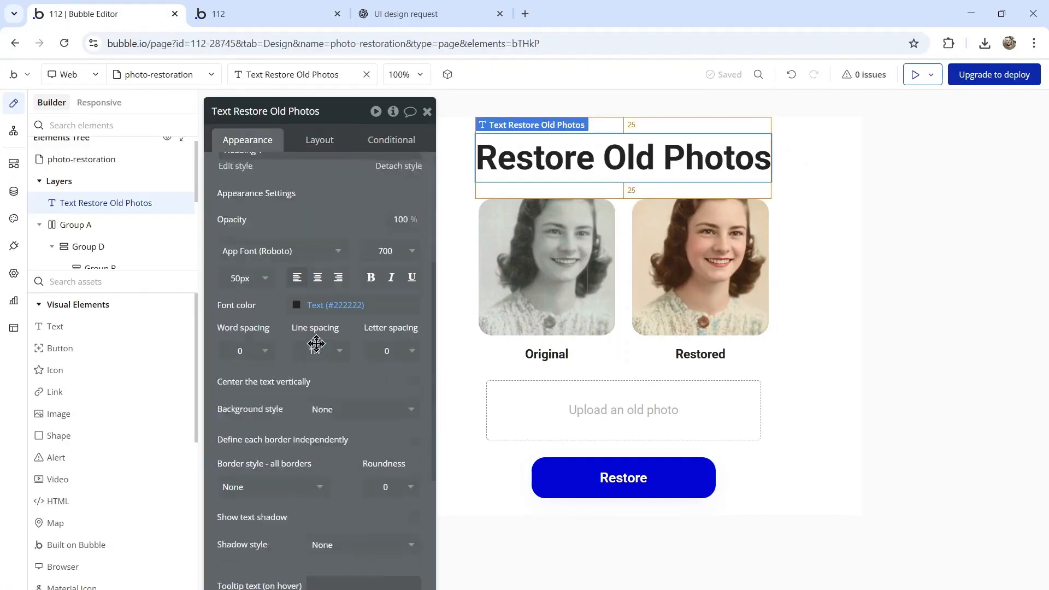
left_click(240, 277)
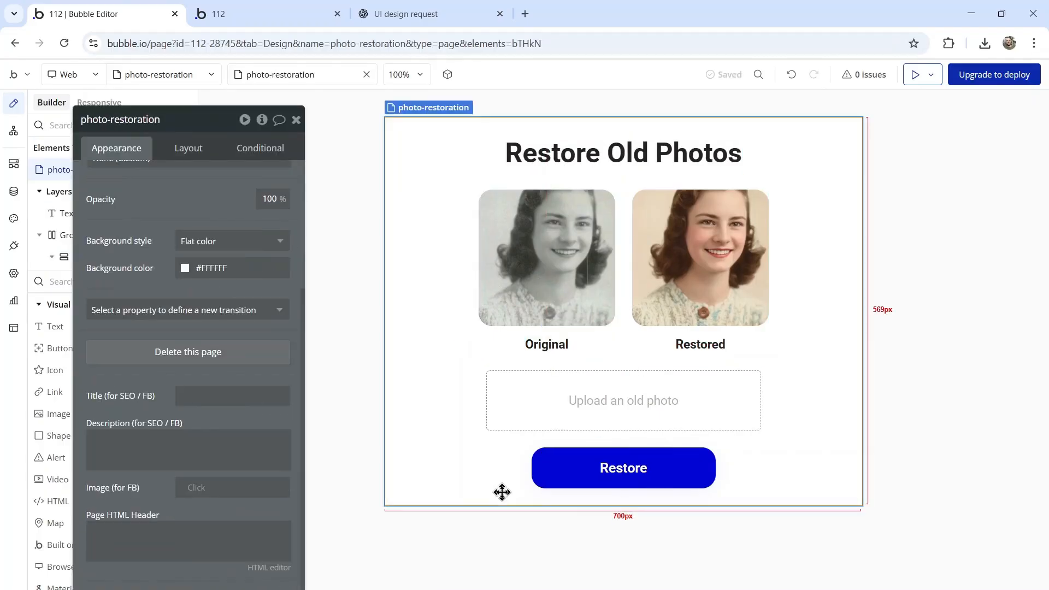
left_click(545, 344)
type("All photos uploaded must be owned by t")
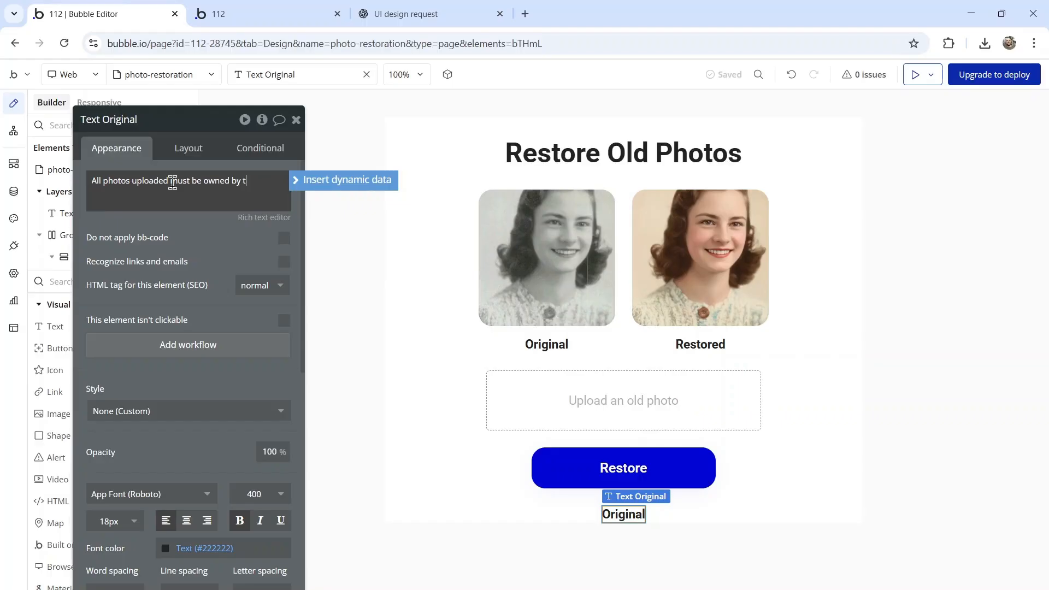
left_click(109, 383)
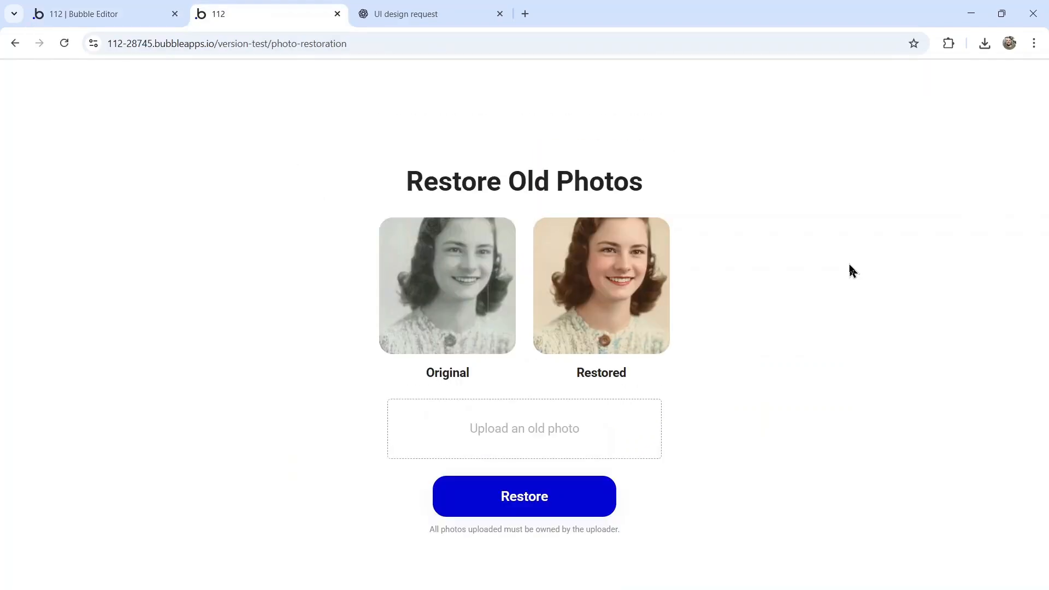
mouse_move(725, 524)
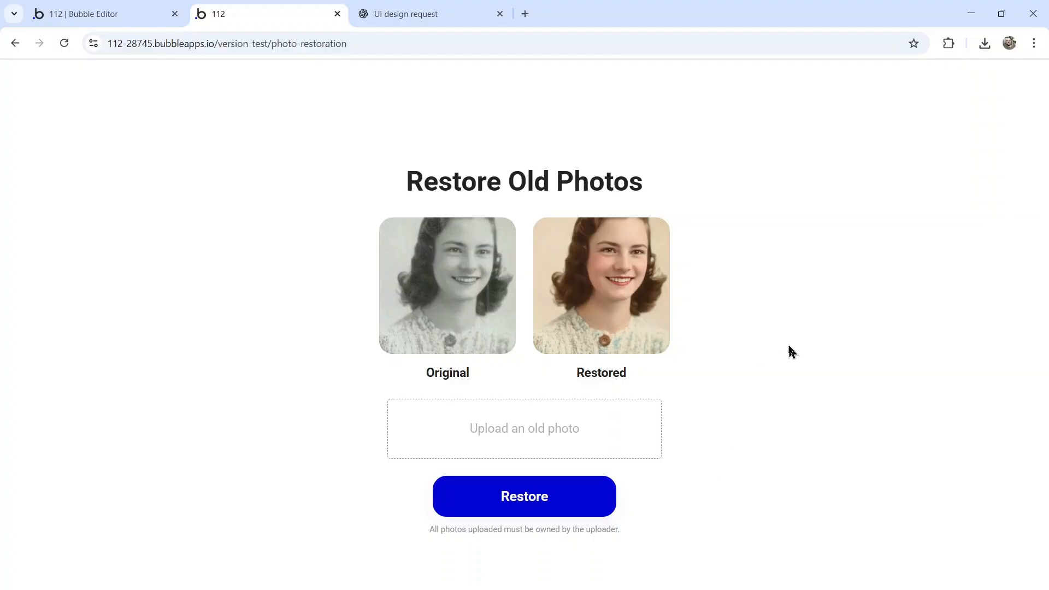
mouse_move(788, 352)
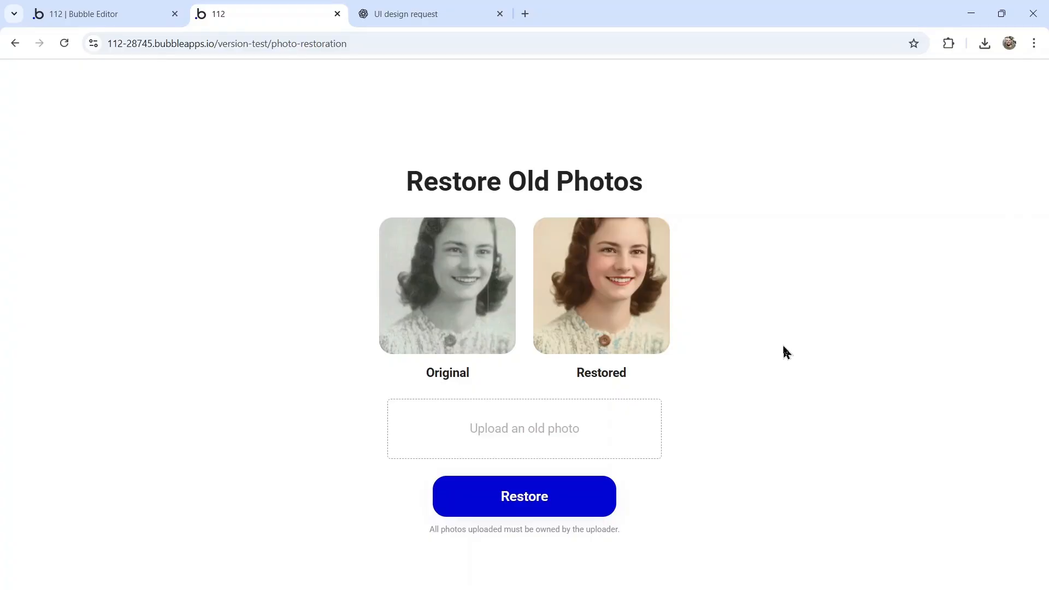
mouse_move(781, 349)
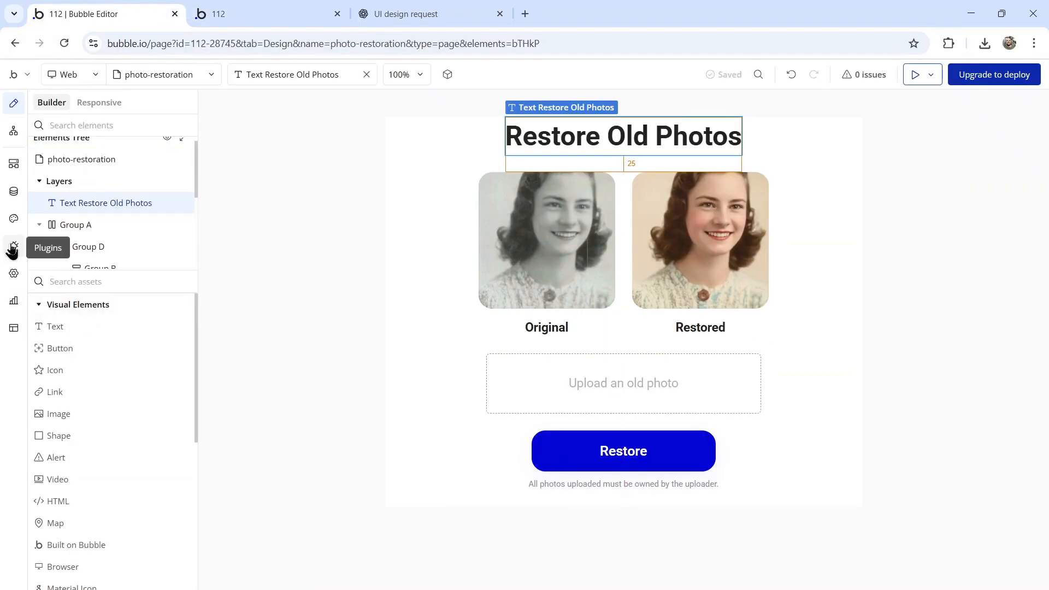
Open the API Connector plugin settings and add a third API connection
left_click(13, 246)
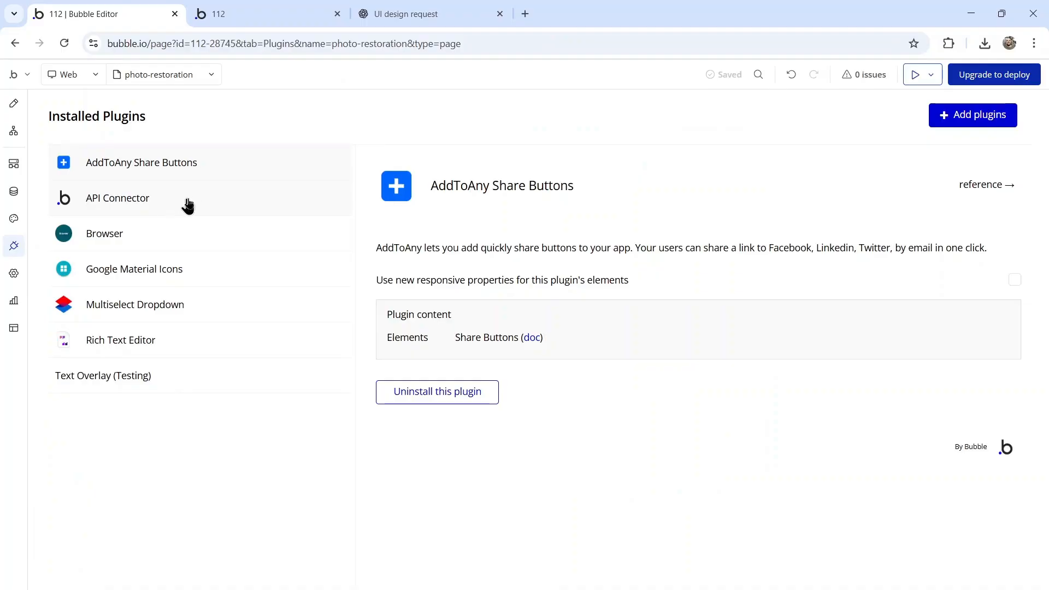
left_click(117, 197)
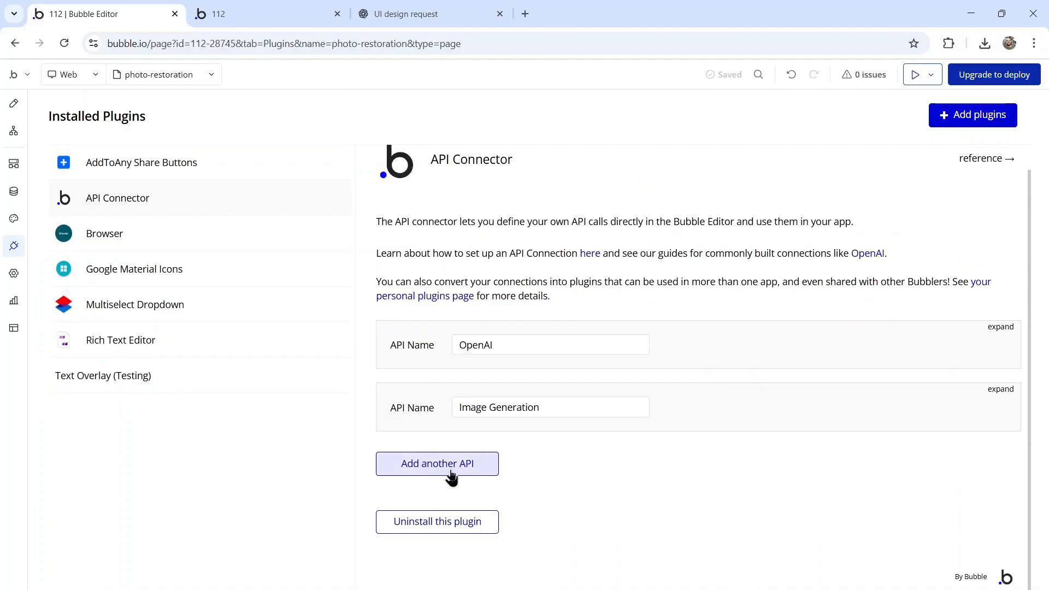
left_click(437, 463)
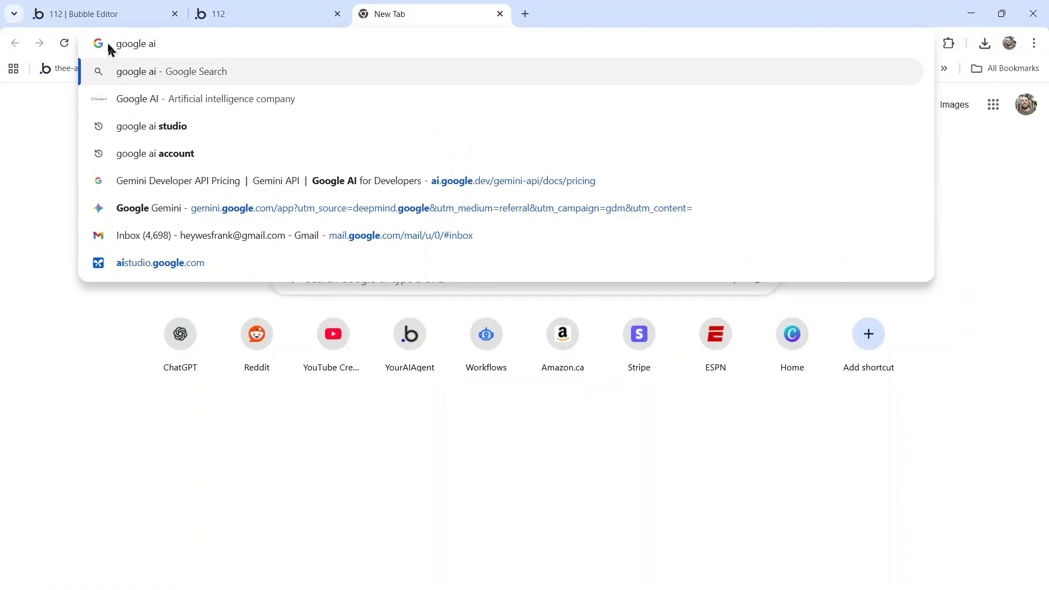
Create a new Gemini API key in Google AI Studio and copy it
type("studio.")
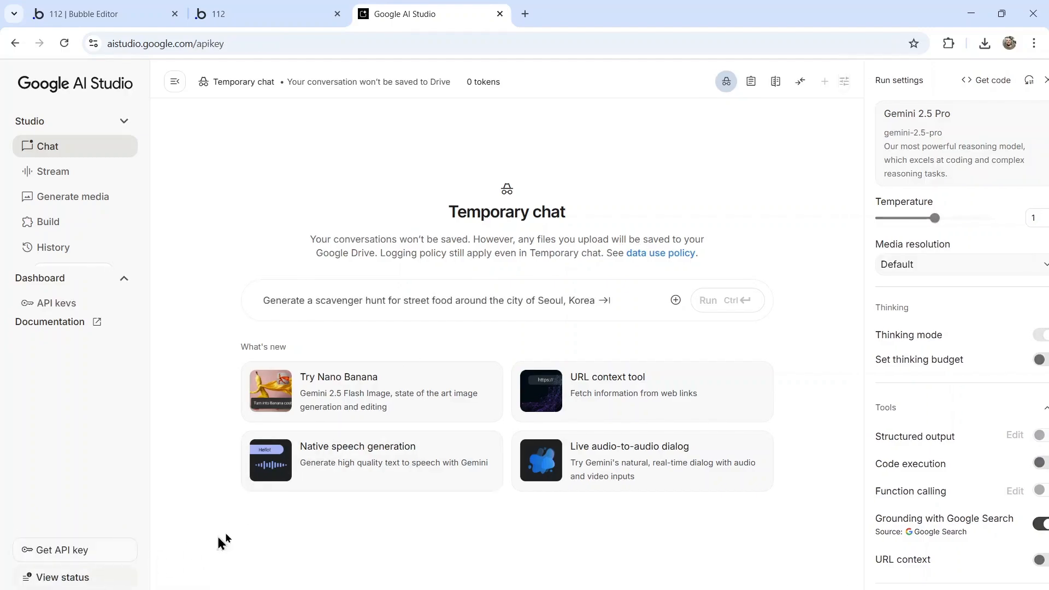
left_click(57, 302)
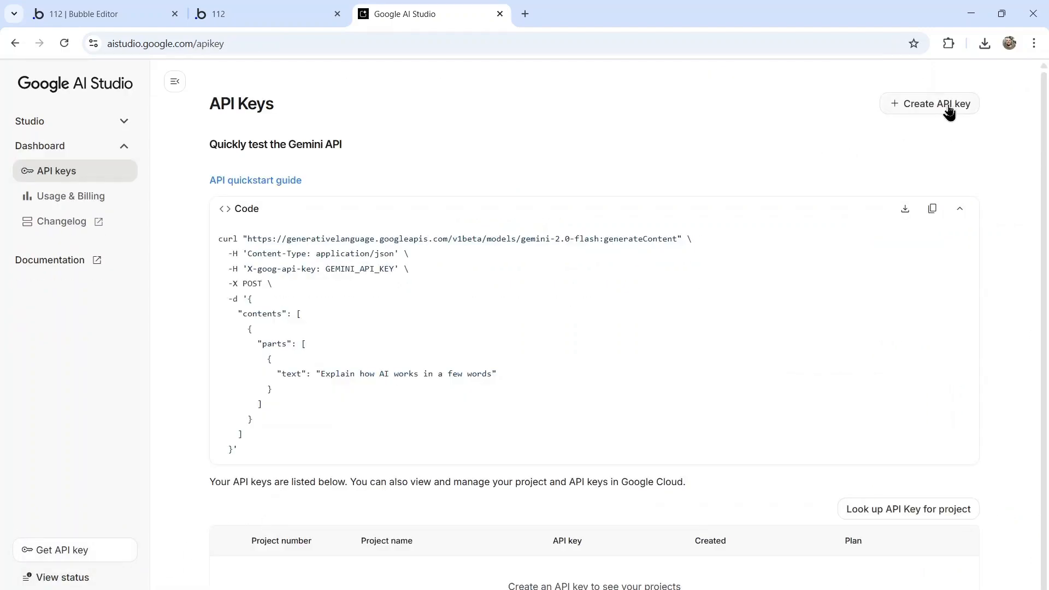
left_click(929, 103)
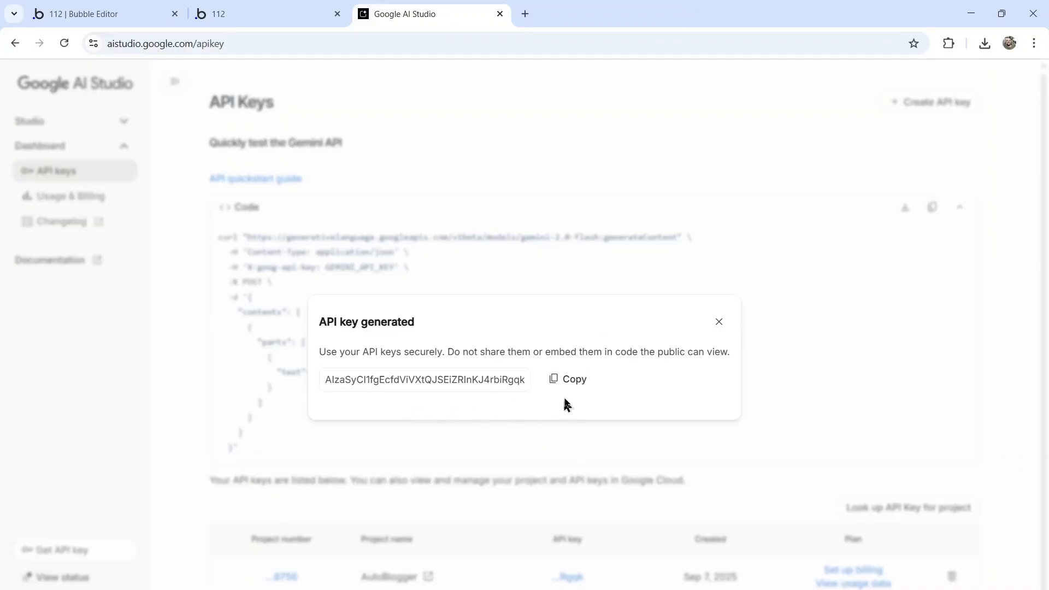
left_click(104, 13)
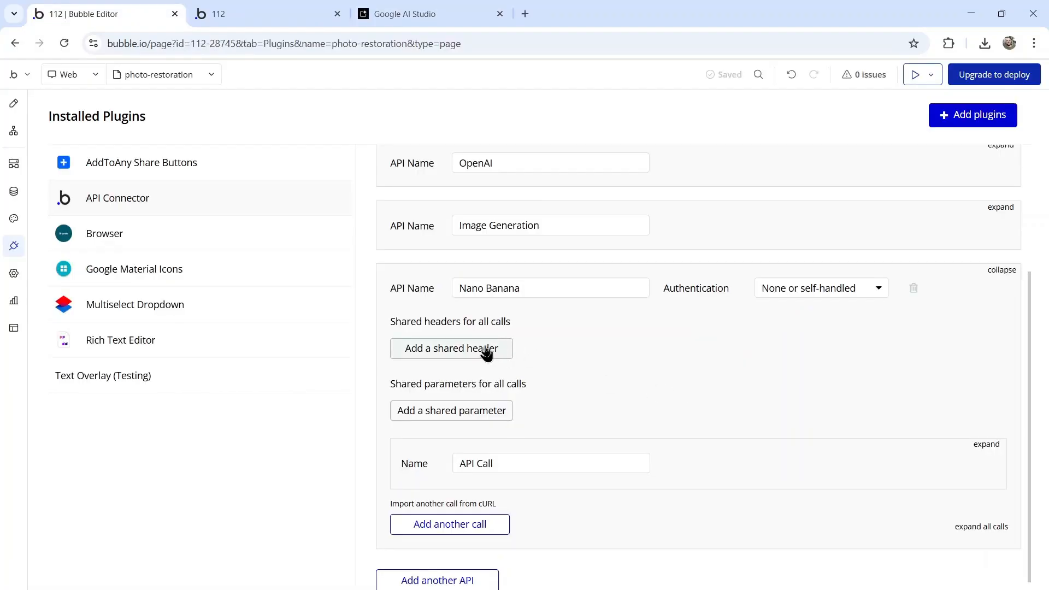
Add the x-goog-api-key shared header and make 'Restore old photo' a POST action call
left_click(451, 348)
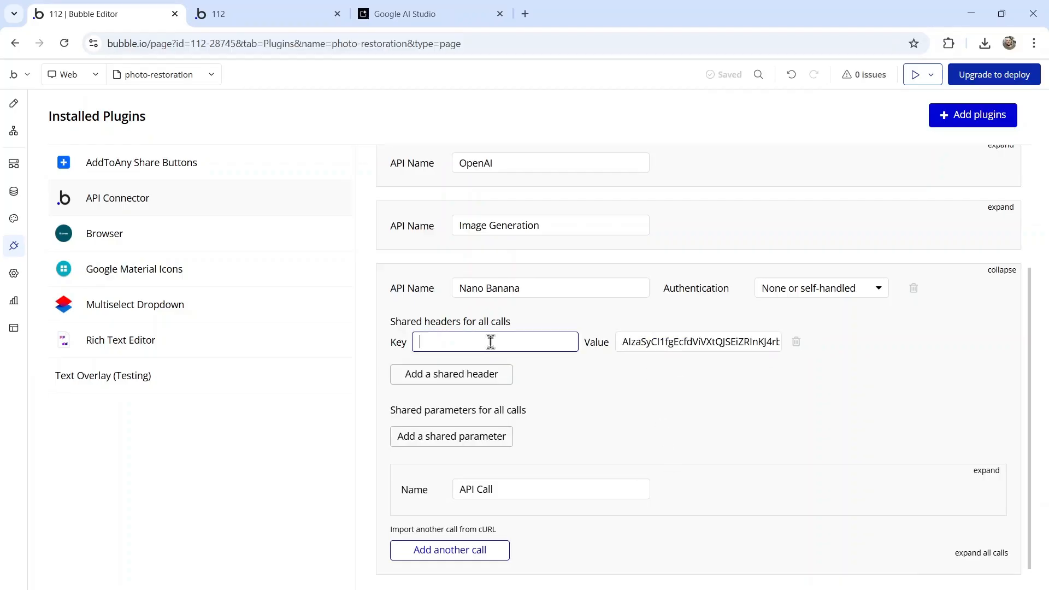
type("x-goog-api-key")
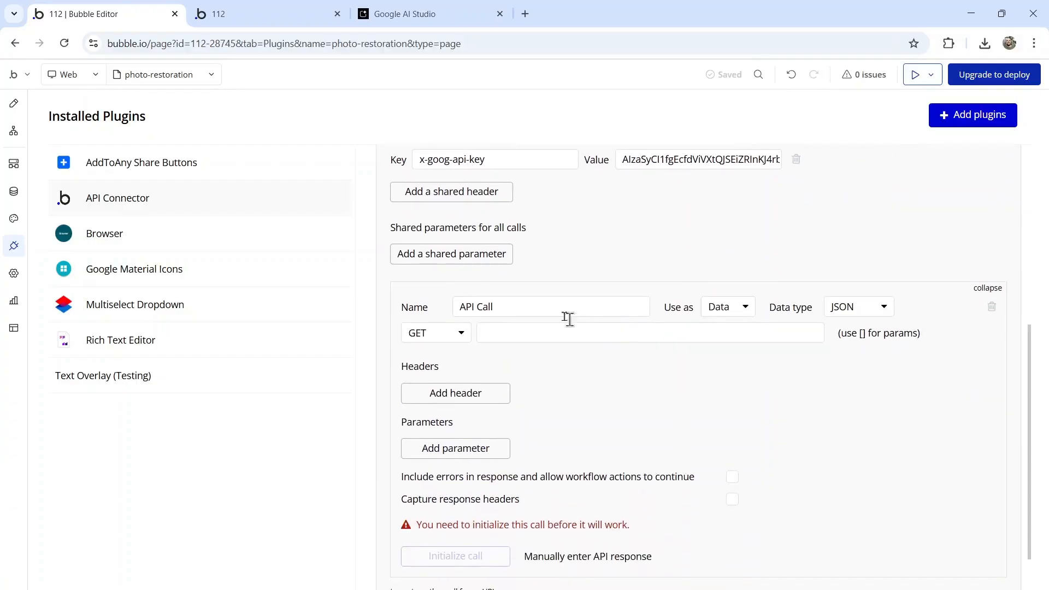
type("Restore old photo")
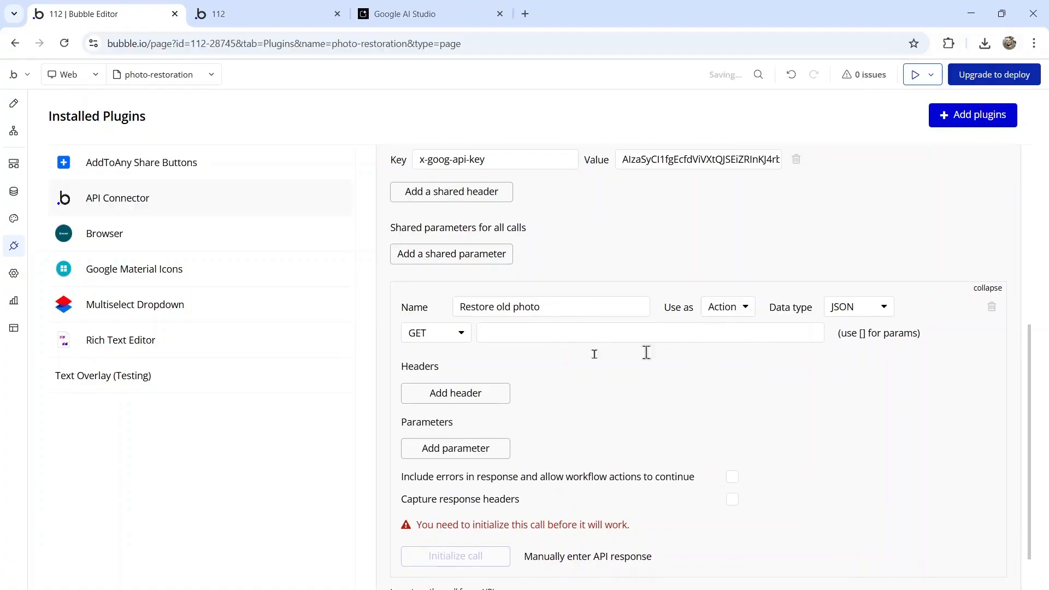
left_click(436, 333)
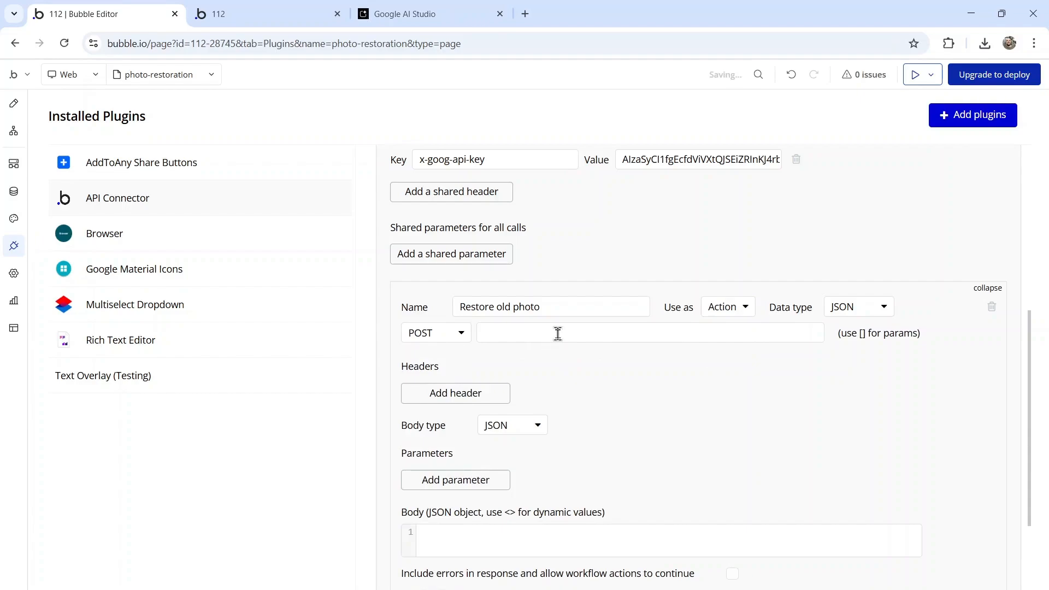
Point the call at the gemini-2.5-flash-image-preview endpoint with body data <image> and sample base64
type("https://generativelanguage.googleapis.com/v1beta/models/gemini-2.5-flash-image-preview:generateContent")
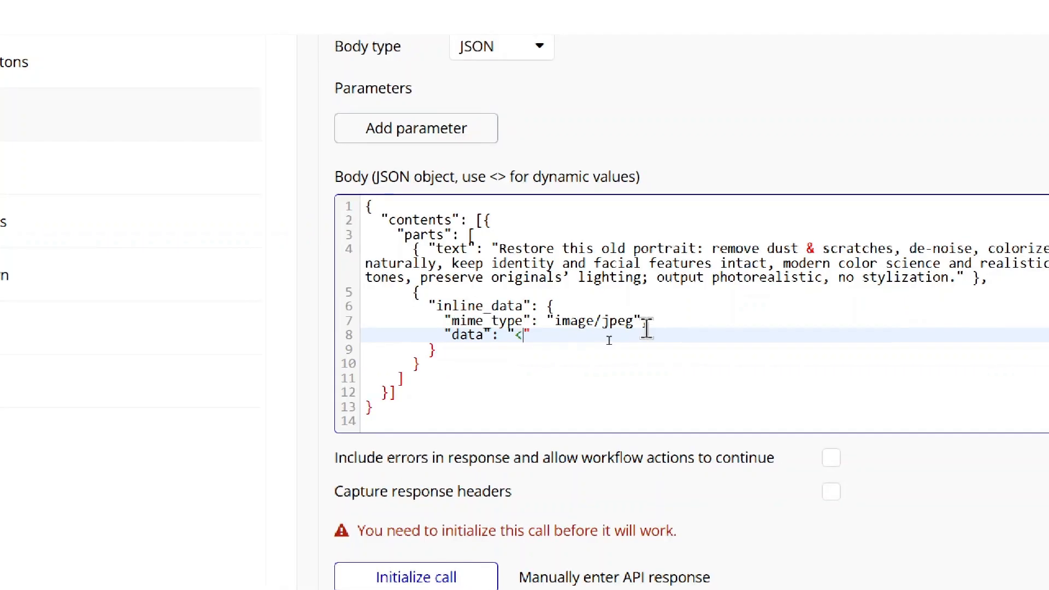
type("image>")
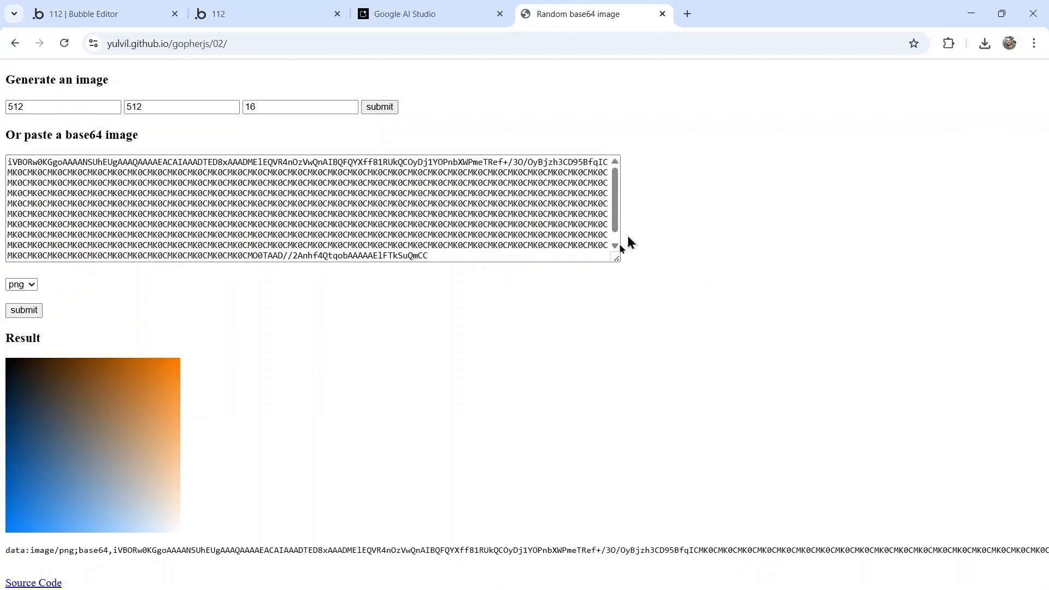
key("ctrl+a")
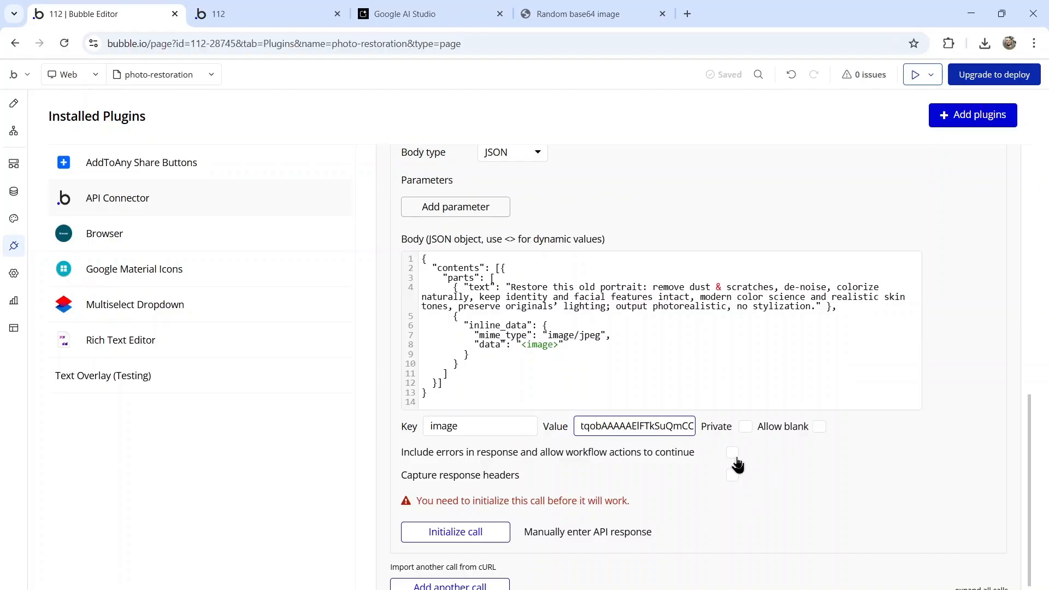
Initialize Restore old photo with errors included, review the raw response, and save returned values
left_click(732, 453)
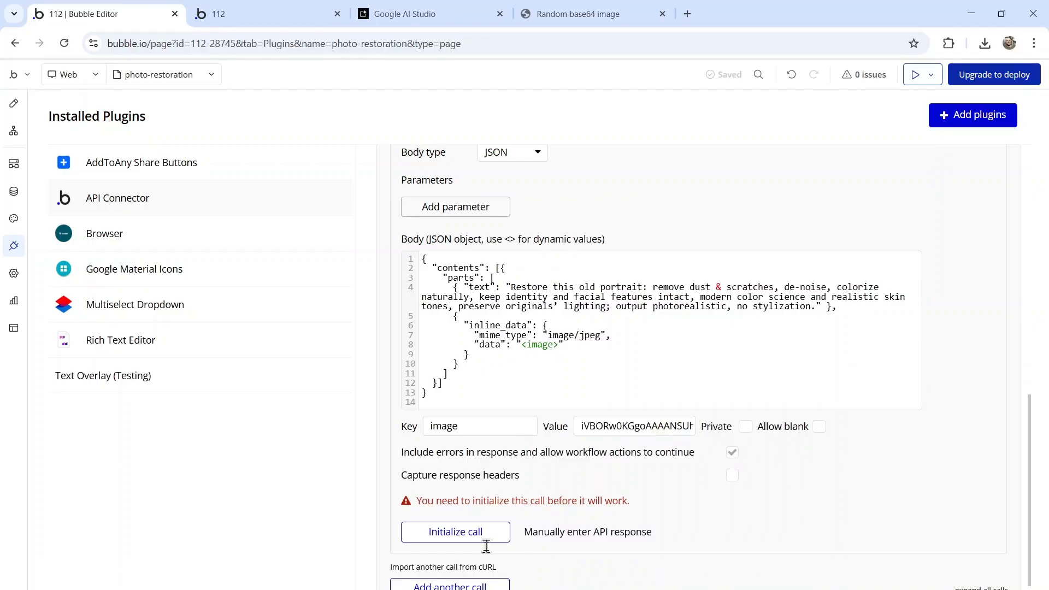
left_click(455, 531)
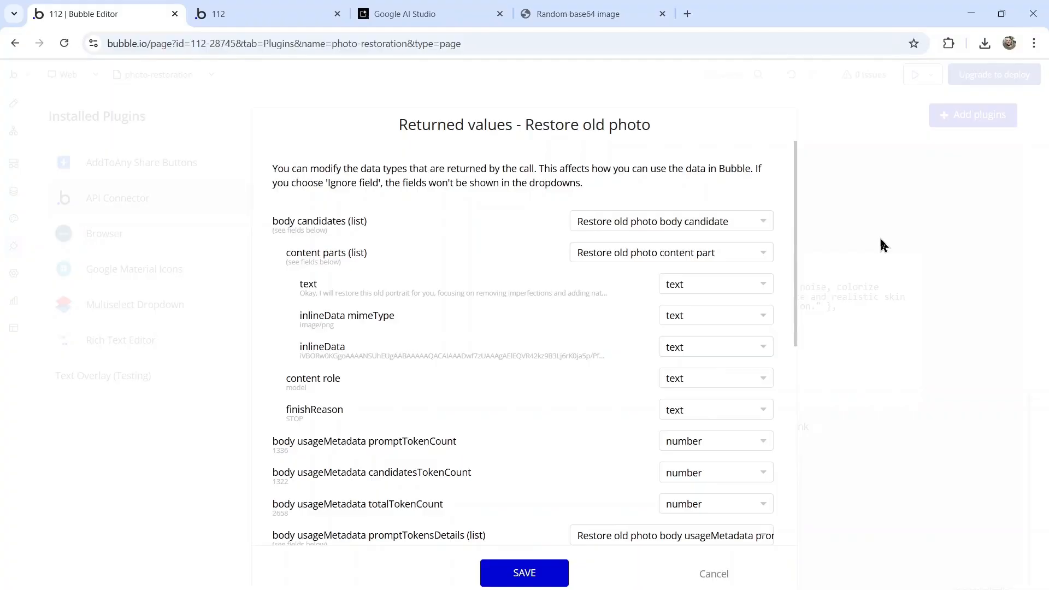
scroll("down", 3)
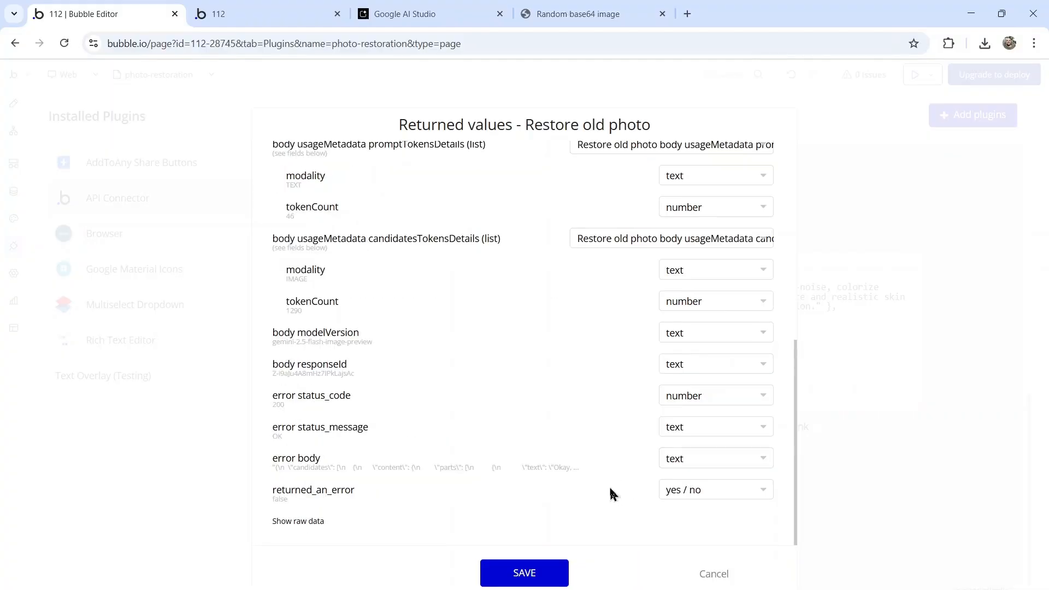
left_click(298, 521)
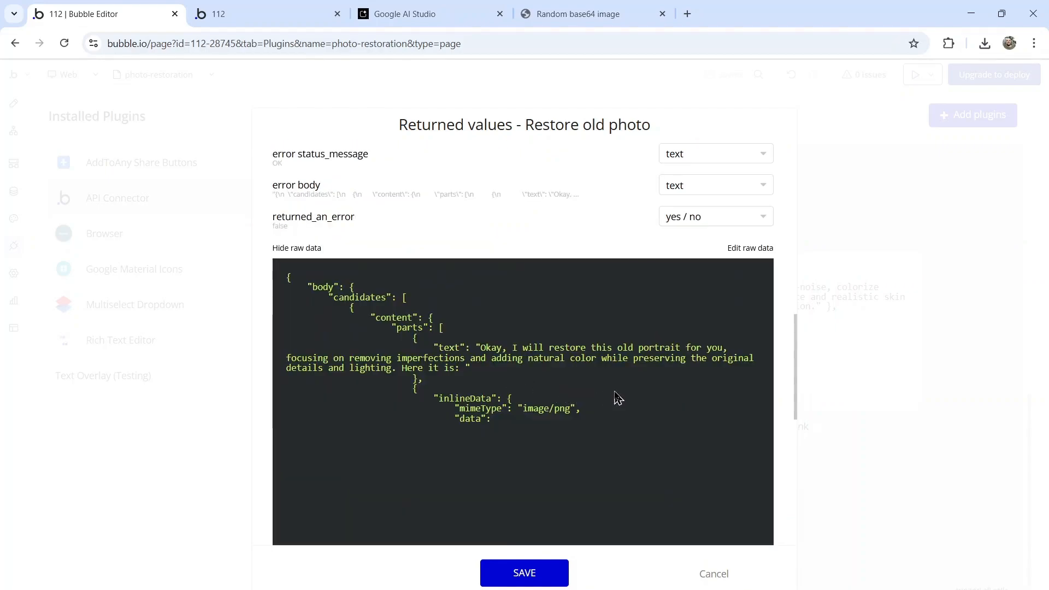
left_click(297, 247)
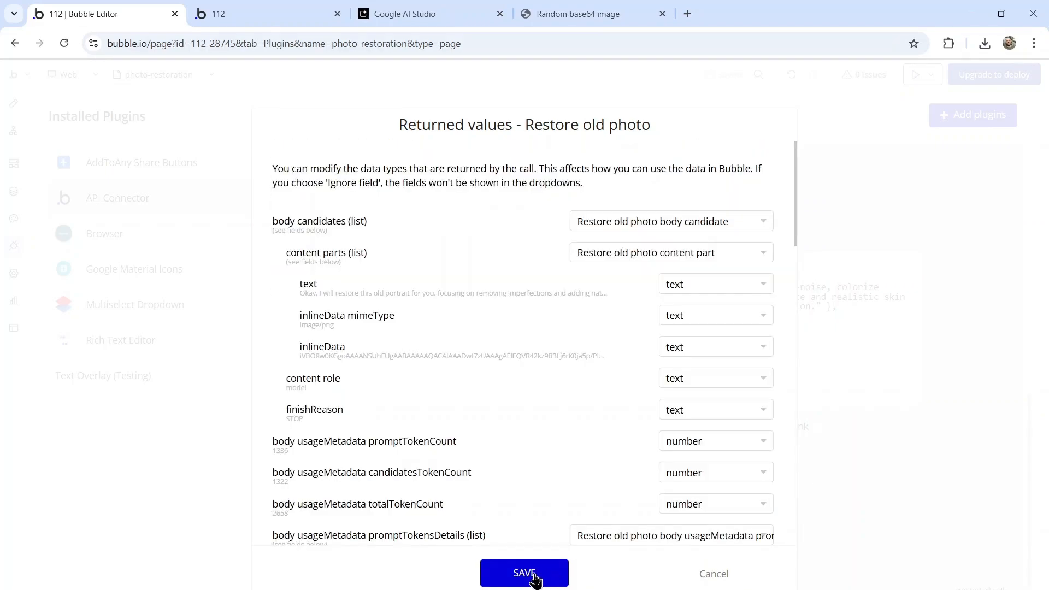
left_click(525, 573)
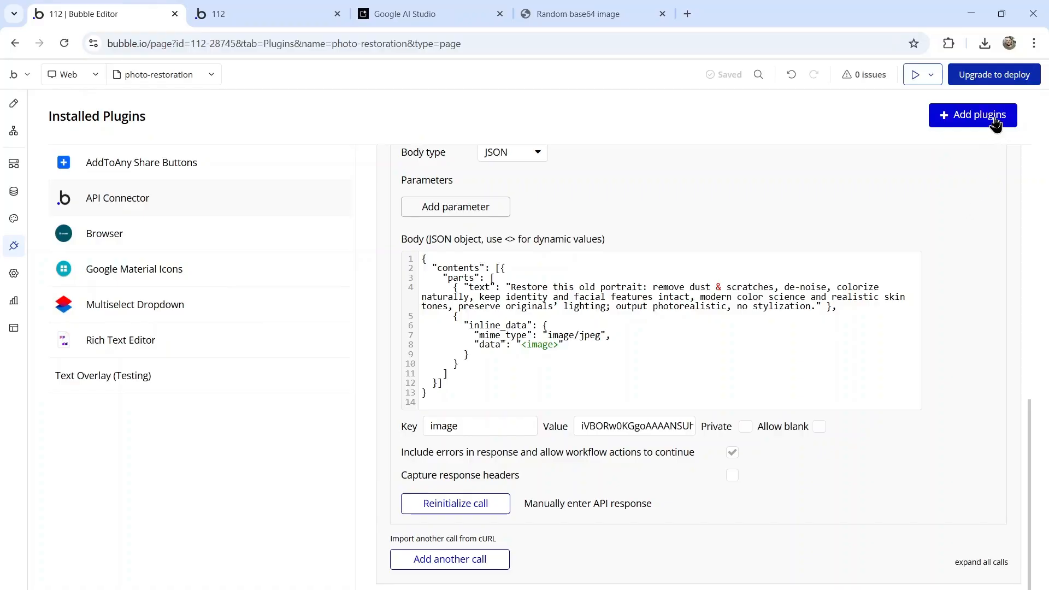
left_click(972, 115)
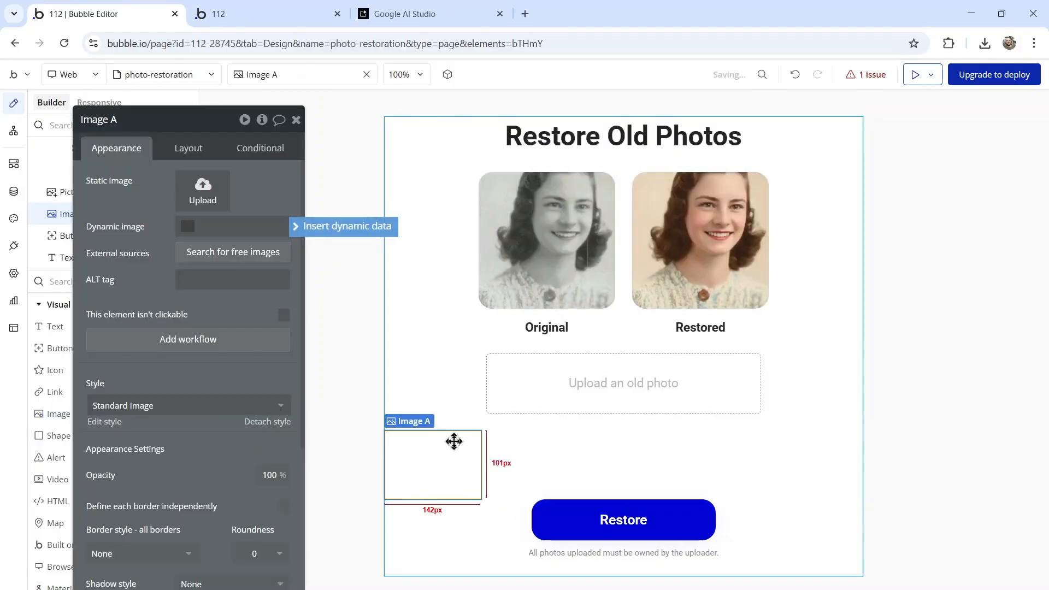
Place Image A, an empty Image element, beneath the picture uploader
left_click(188, 148)
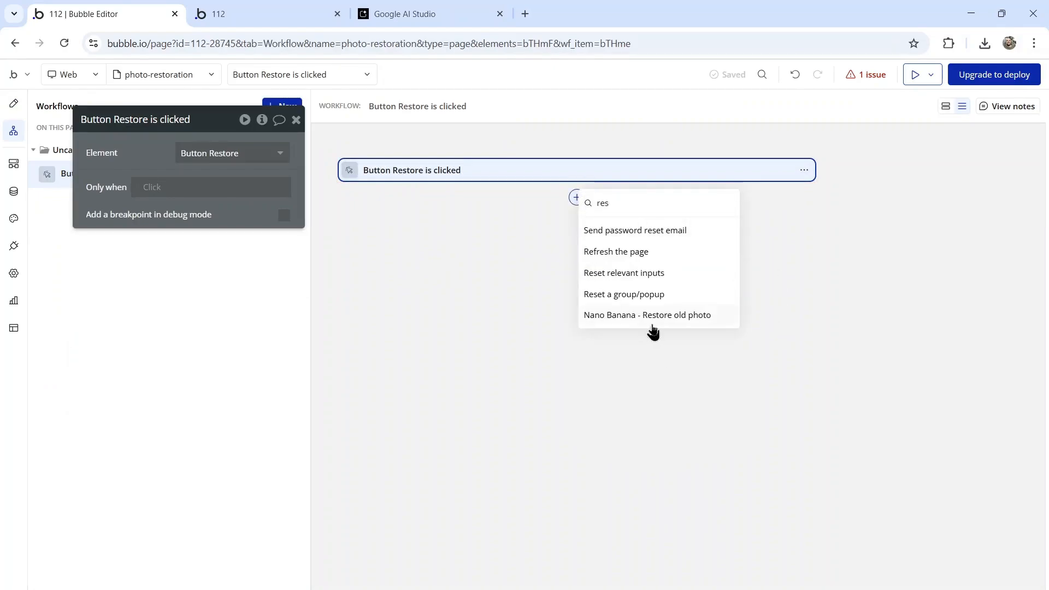
Add the Nano Banana - Restore old photo action with image set to PictureUploader's value in base64
left_click(647, 315)
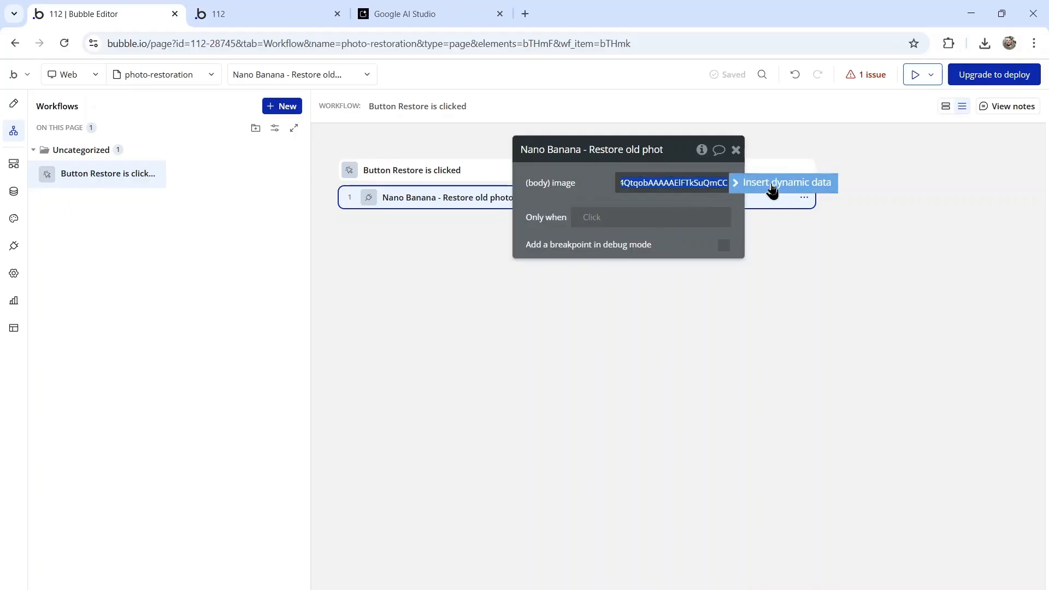
left_click(783, 182)
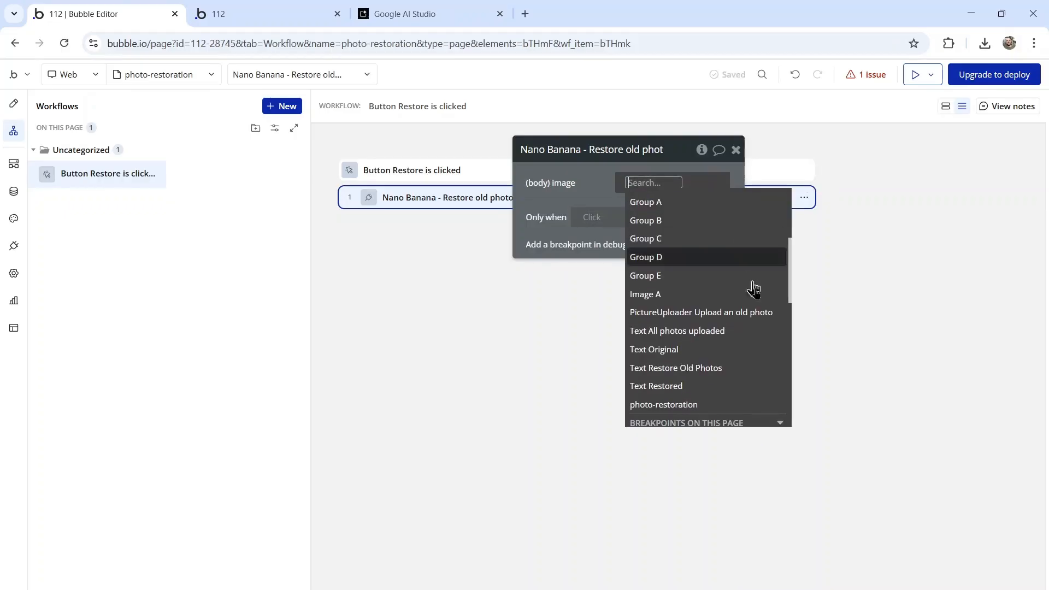
left_click(700, 312)
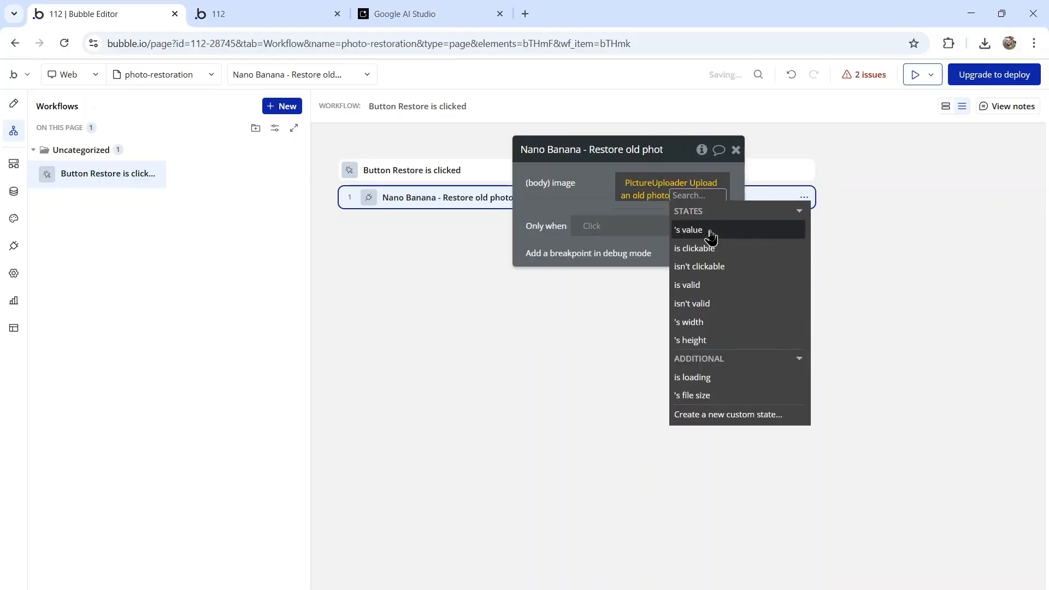
left_click(688, 229)
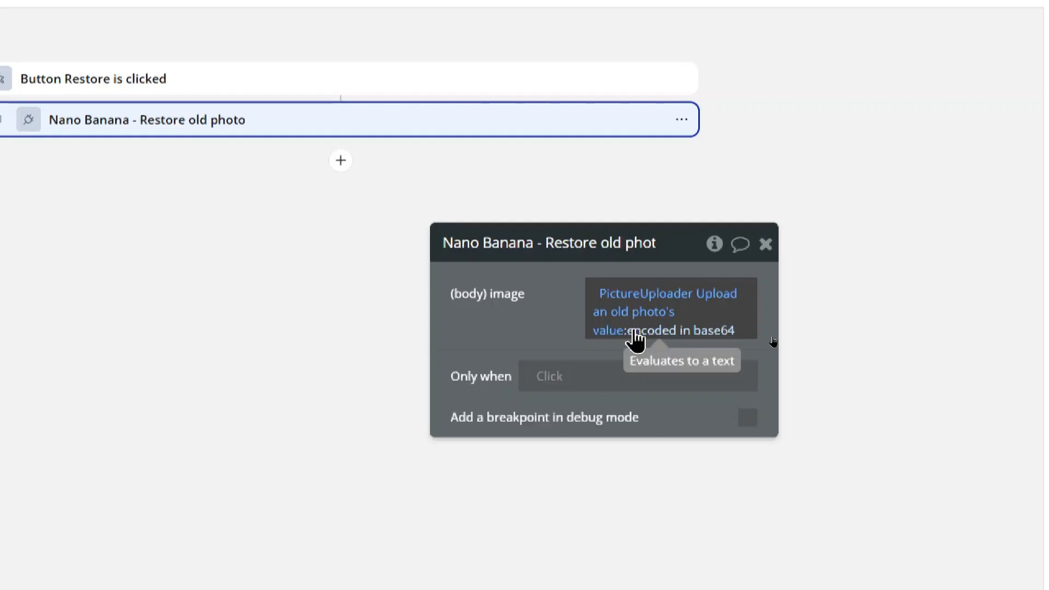
left_click(576, 227)
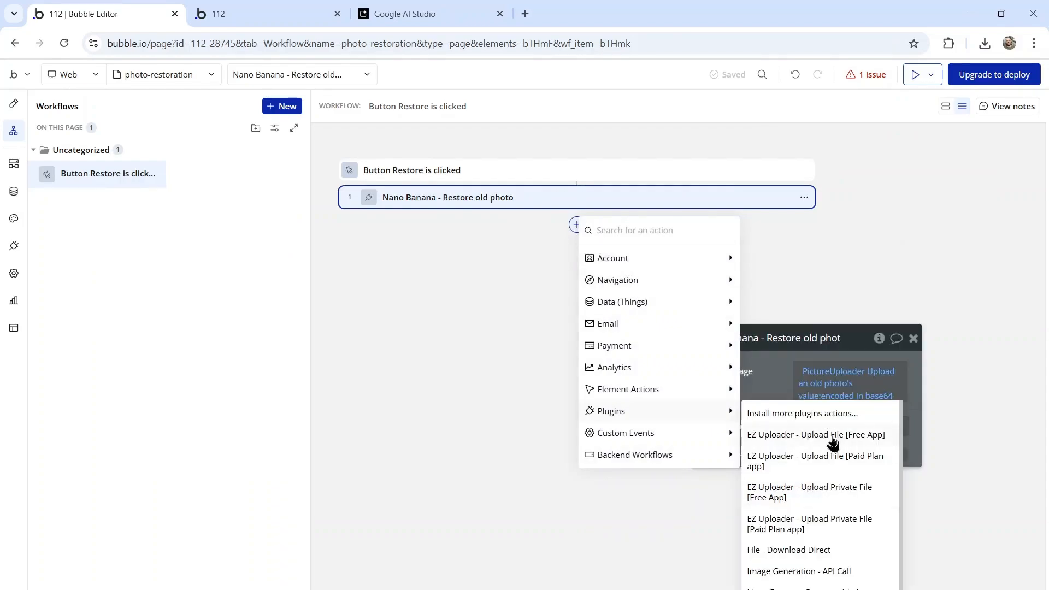
Add an EZ Uploader step whose contents are step 1's first candidate's first part inlineData
left_click(814, 434)
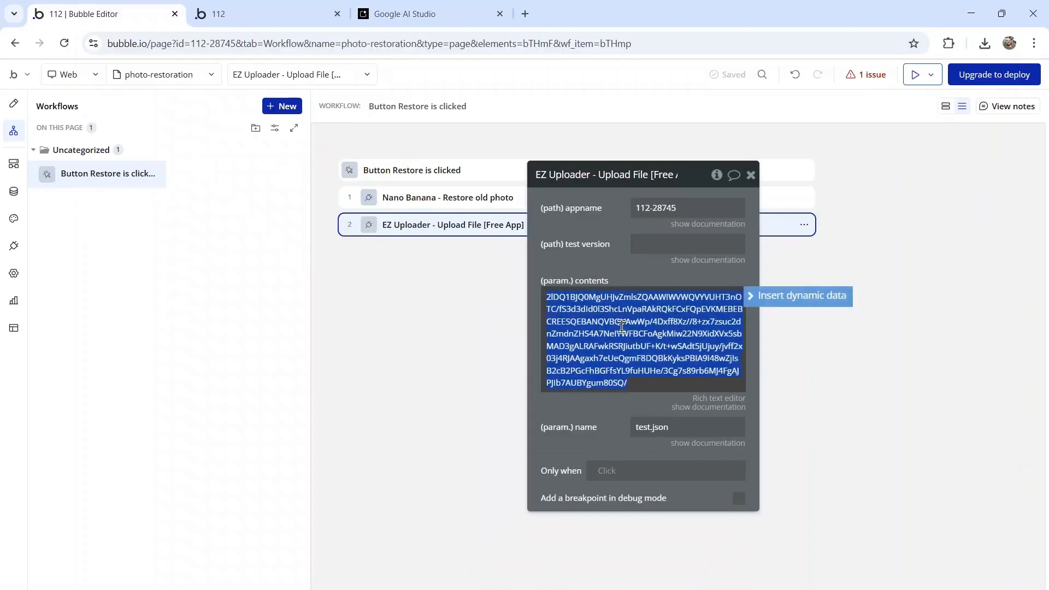
left_click(800, 295)
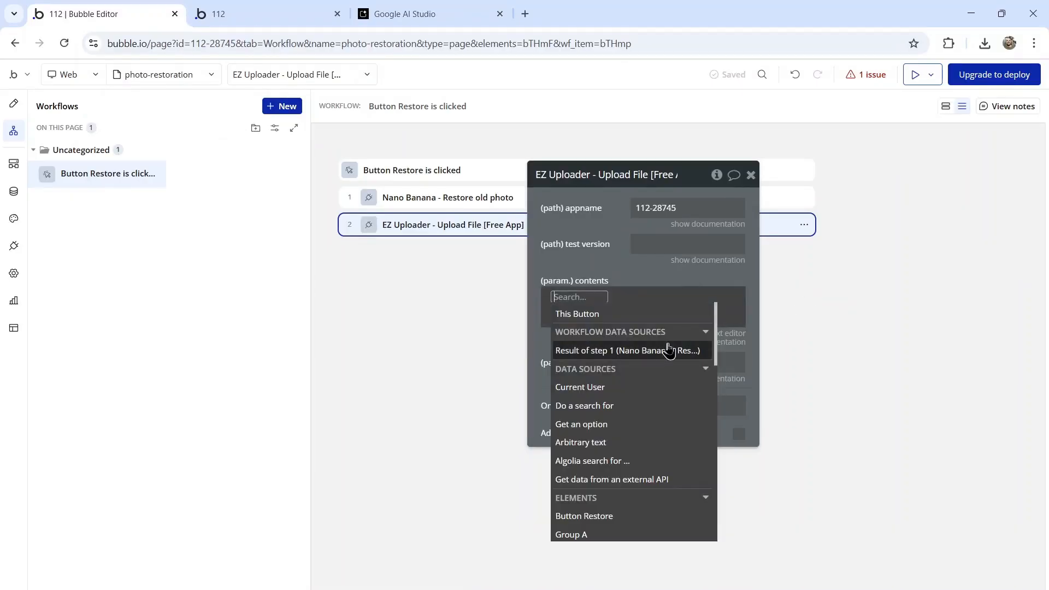
left_click(628, 350)
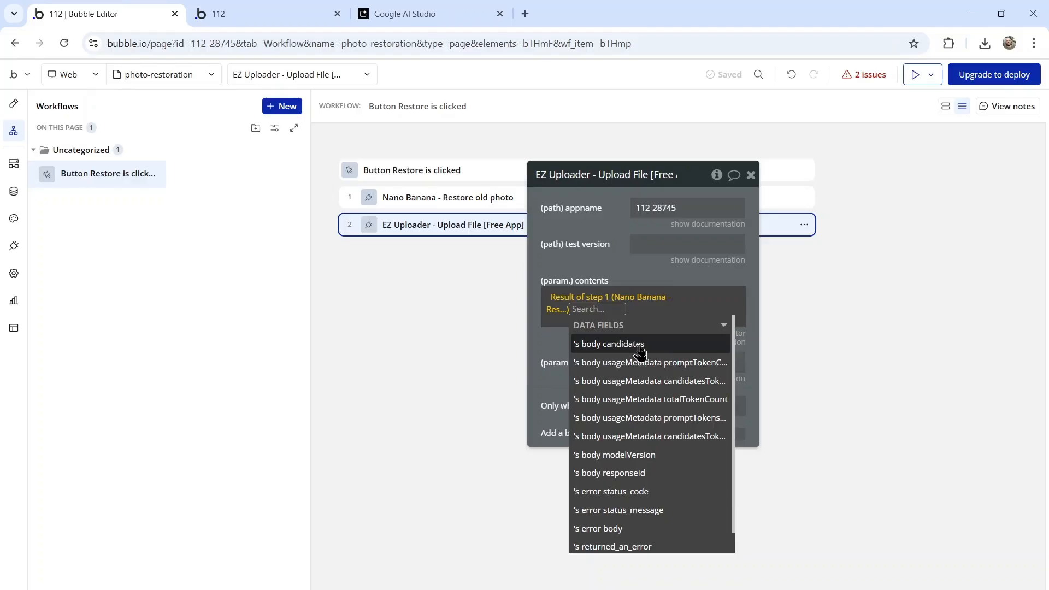
left_click(608, 344)
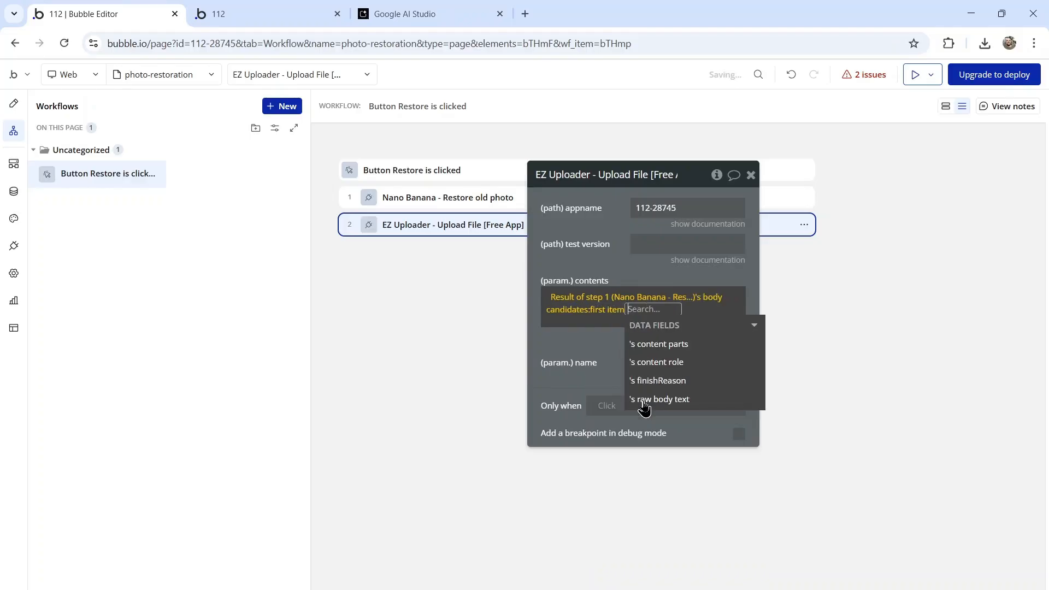
left_click(658, 343)
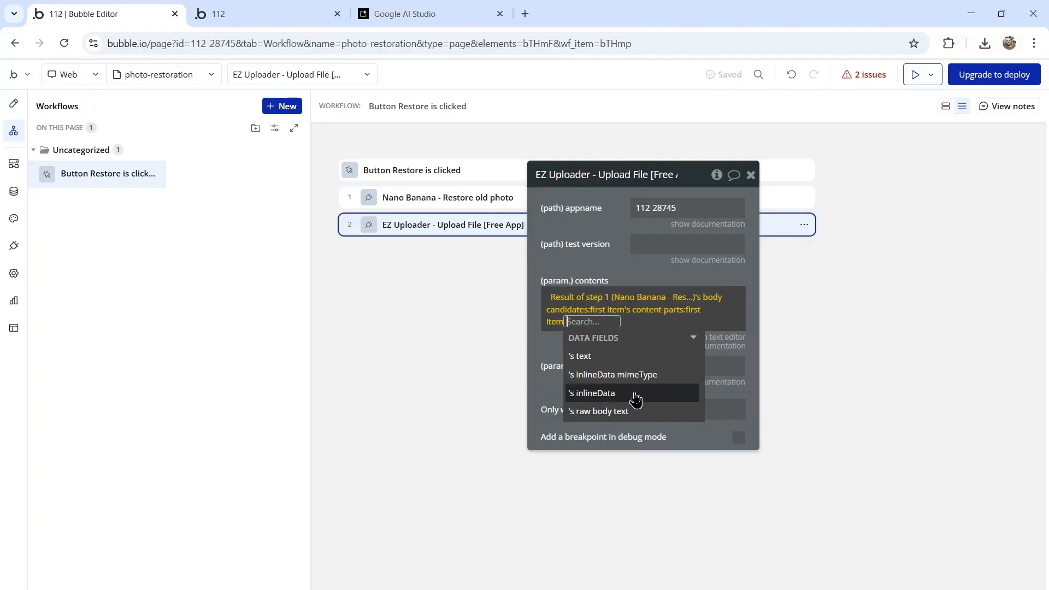
left_click(591, 393)
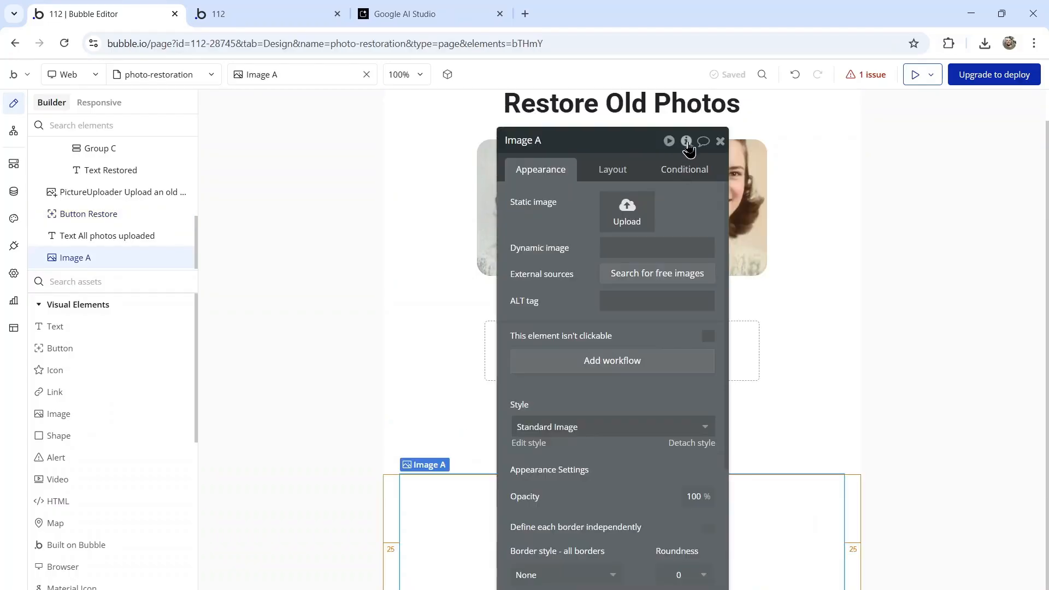
Create Image A's custom state 'image' of type image and bind its dynamic image to it
left_click(686, 141)
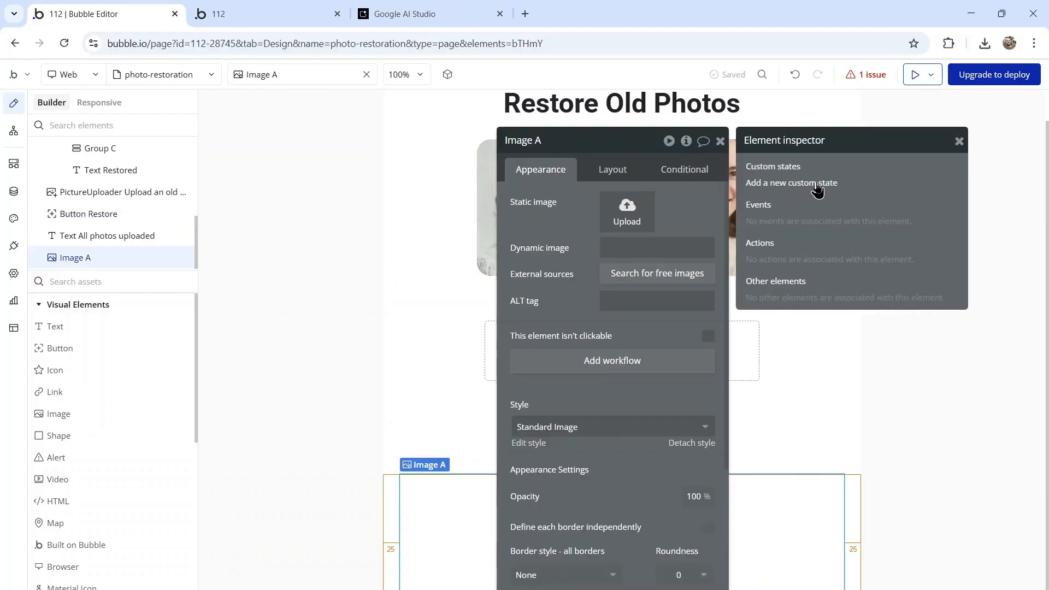
type("ima")
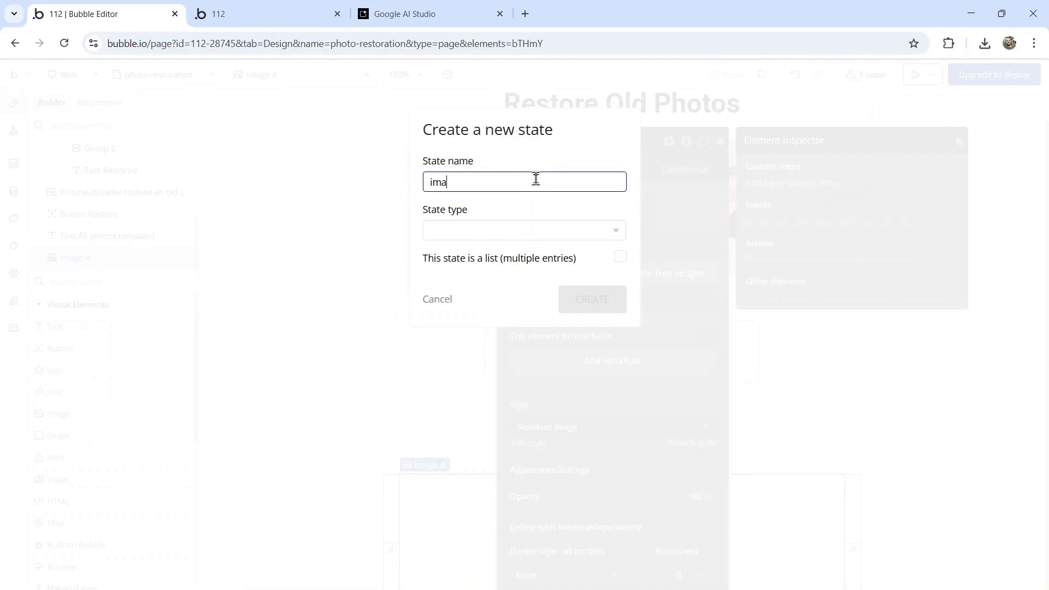
left_click(524, 230)
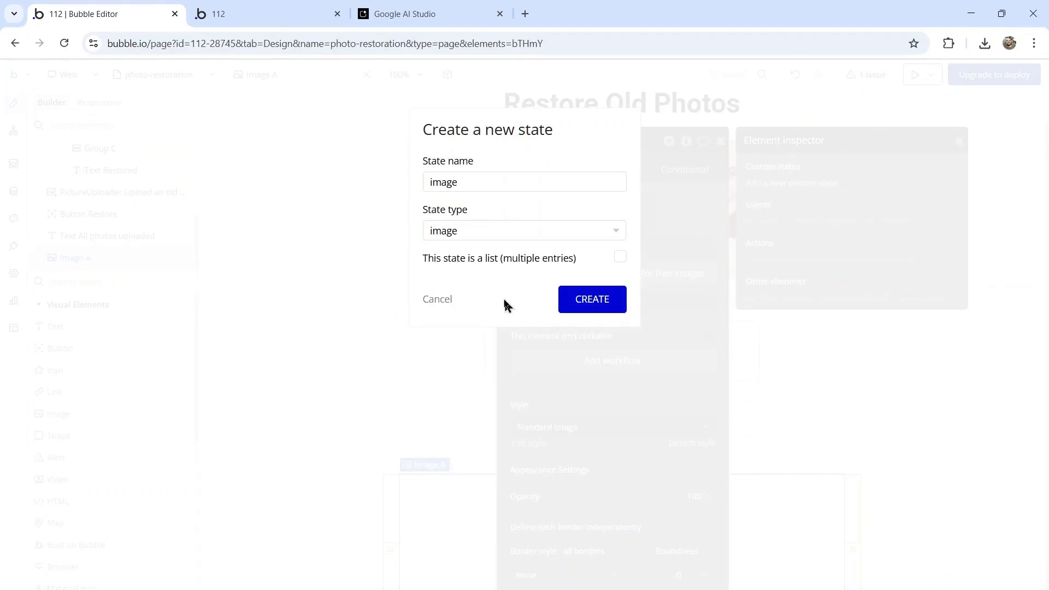
left_click(591, 299)
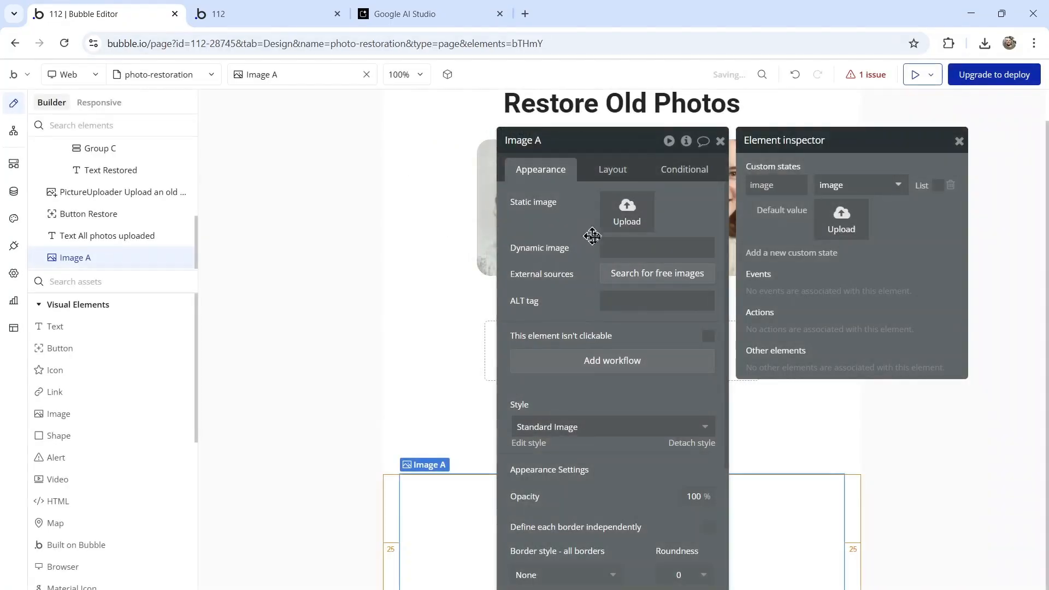
left_click(656, 248)
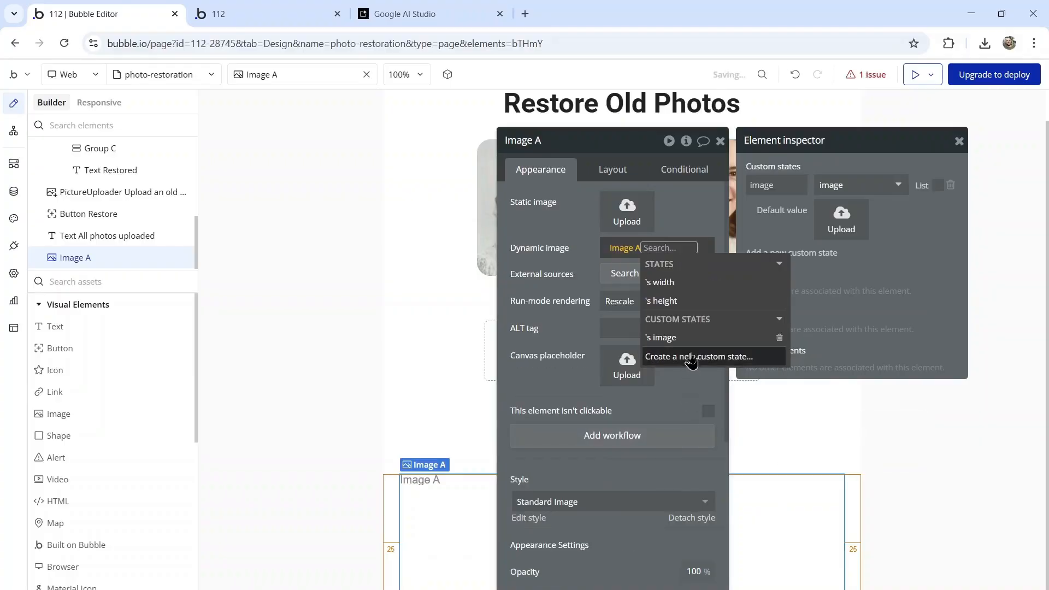
left_click(13, 131)
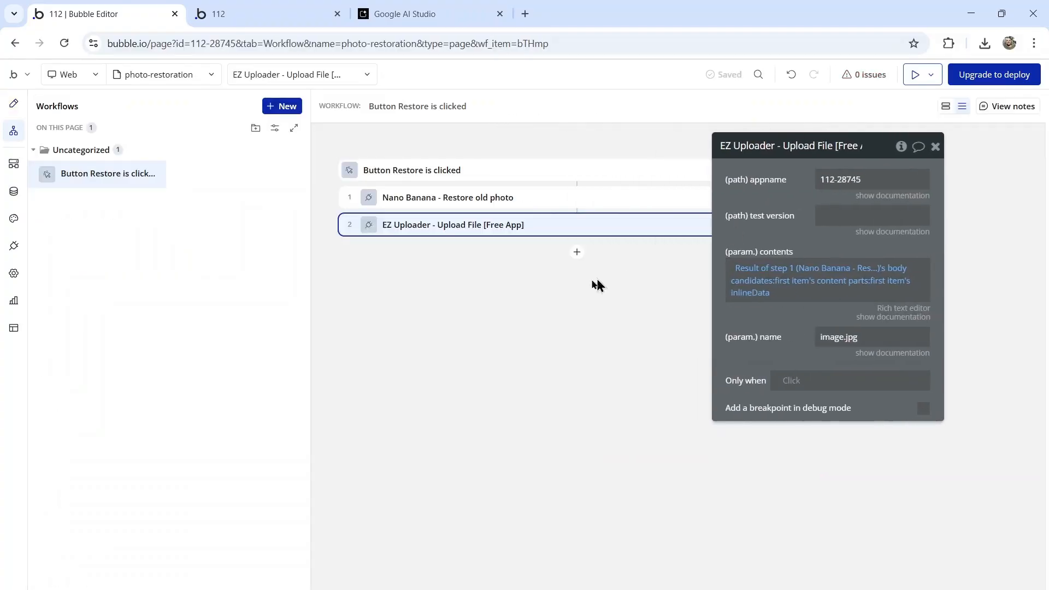
Add a Set state step putting step 2's upload result into Image A's image state
left_click(576, 253)
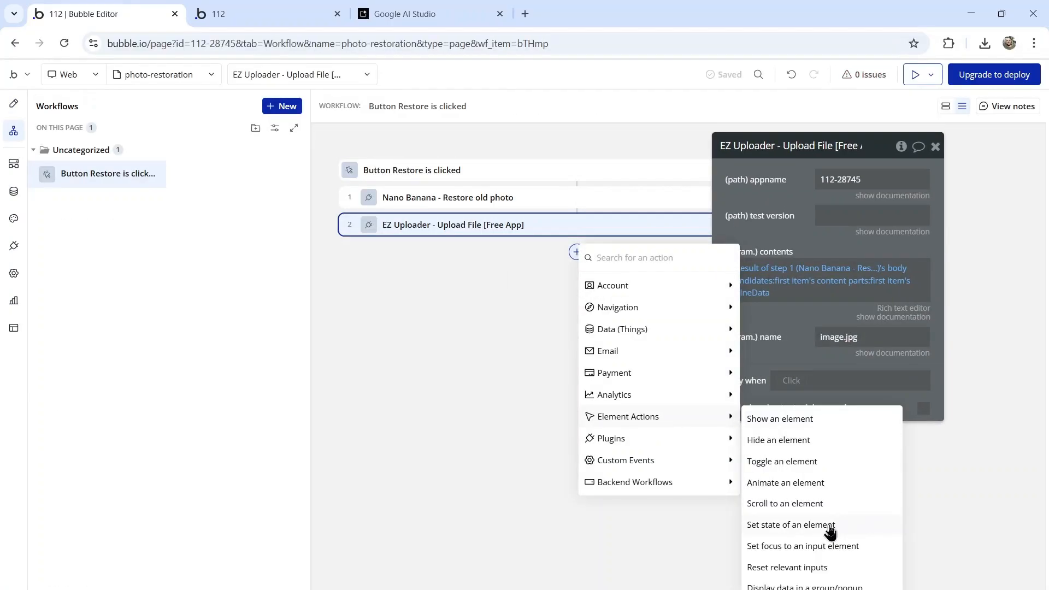
left_click(791, 525)
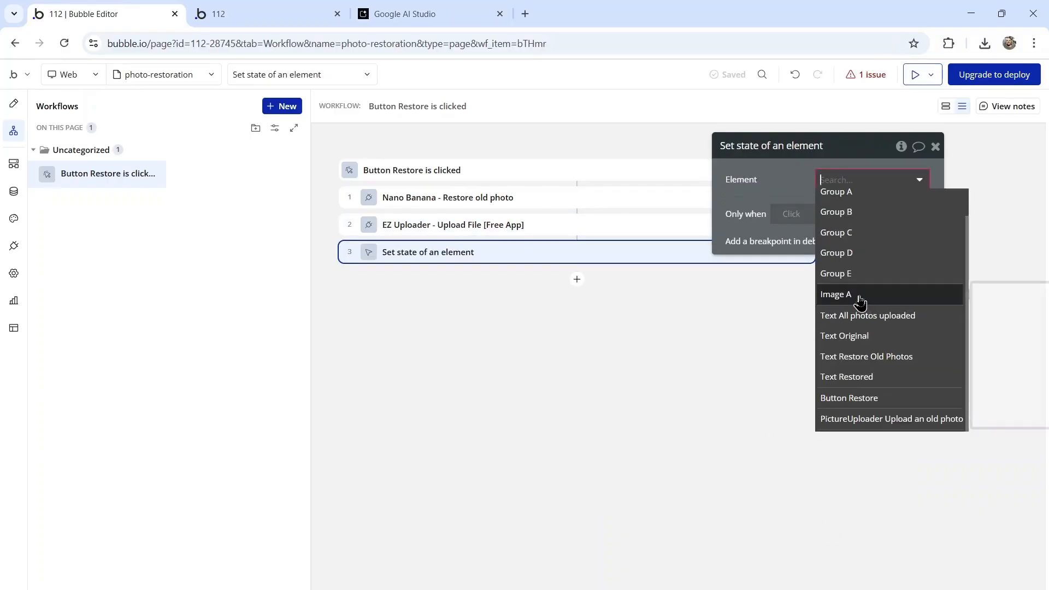
left_click(835, 294)
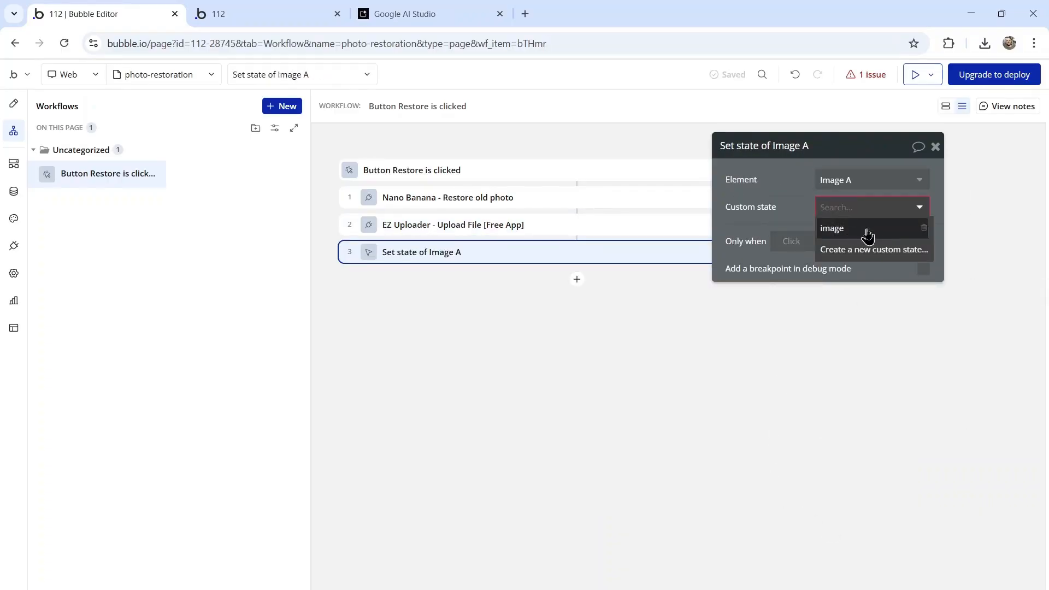
left_click(831, 229)
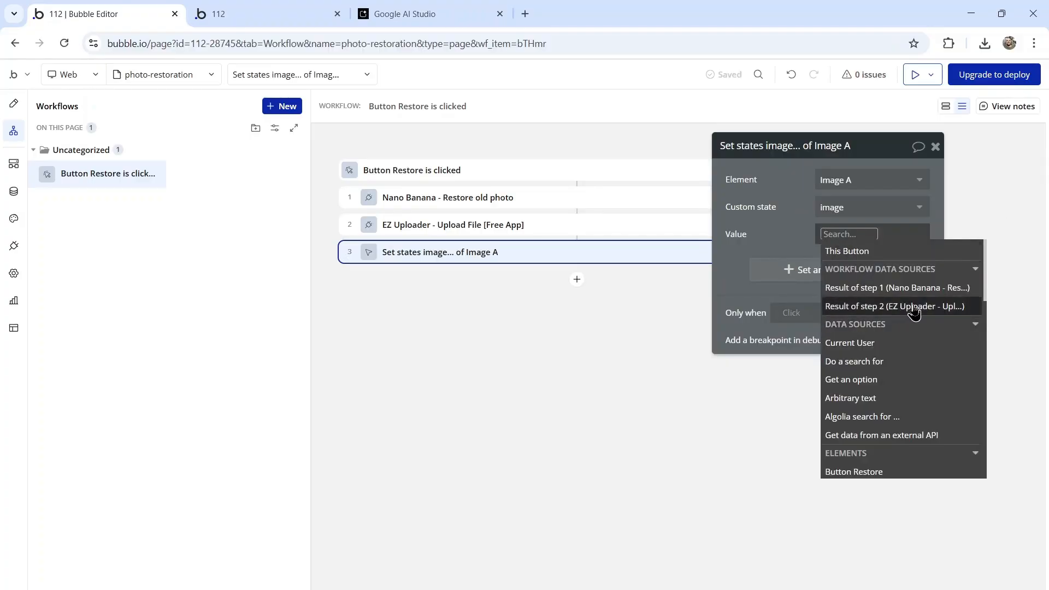
left_click(895, 307)
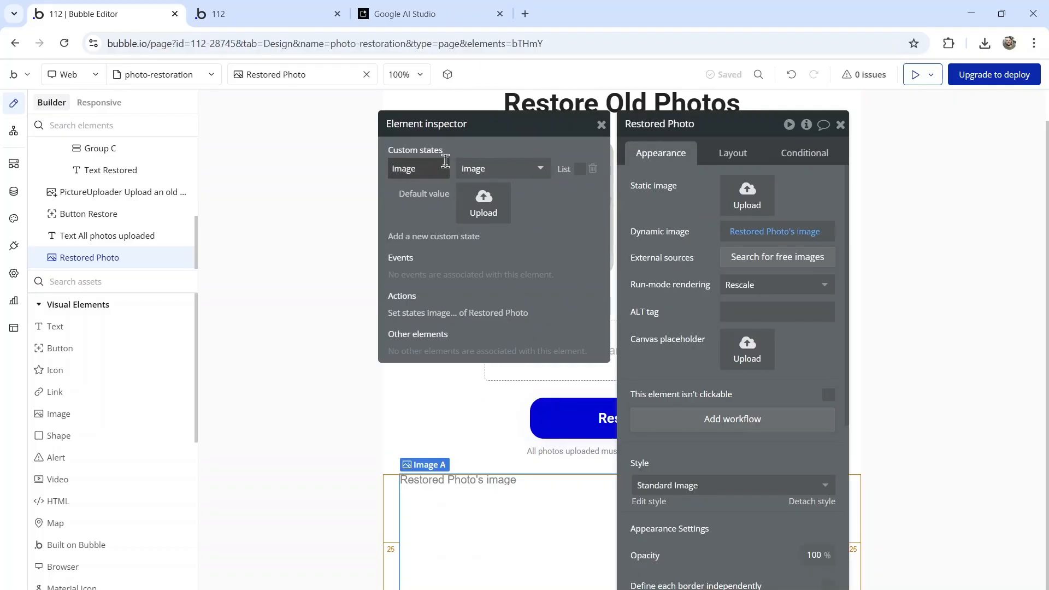
Rename the Restored Photo custom state to 'state' and review the EZ Uploader step 2 settings
double_click(403, 169)
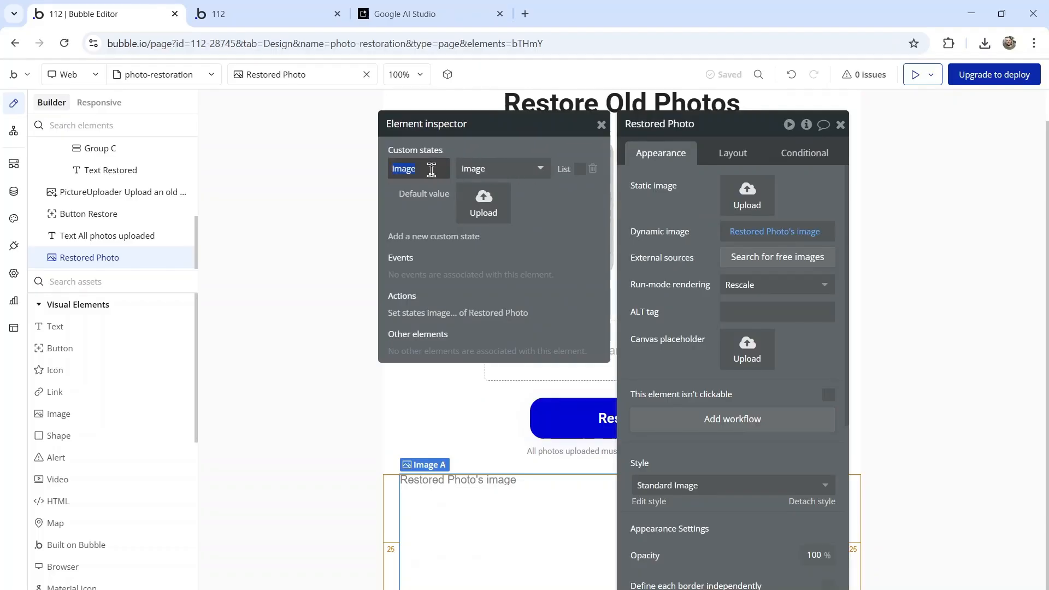
type("state")
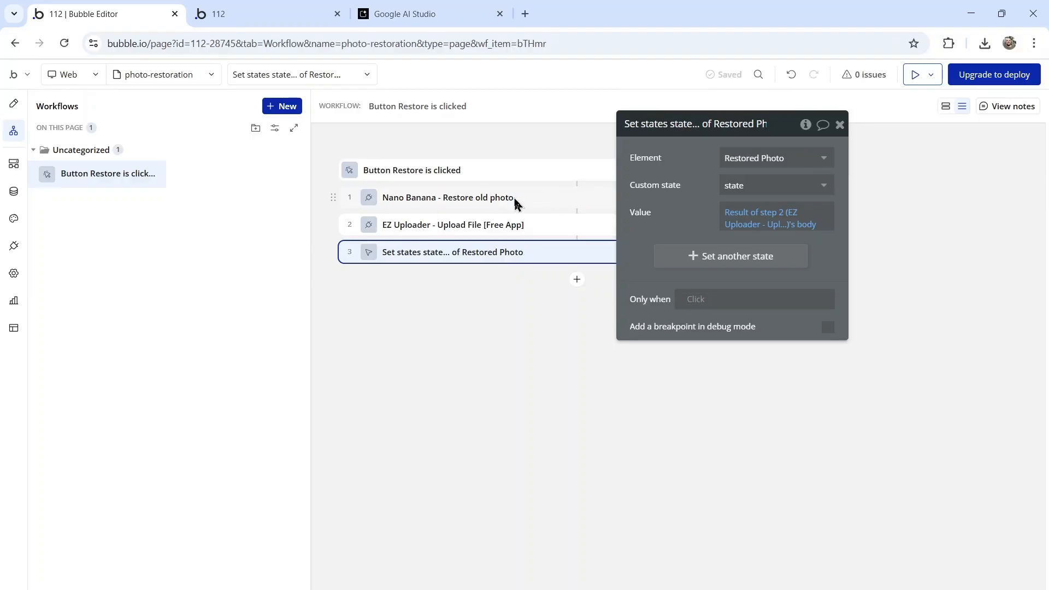
mouse_move(483, 229)
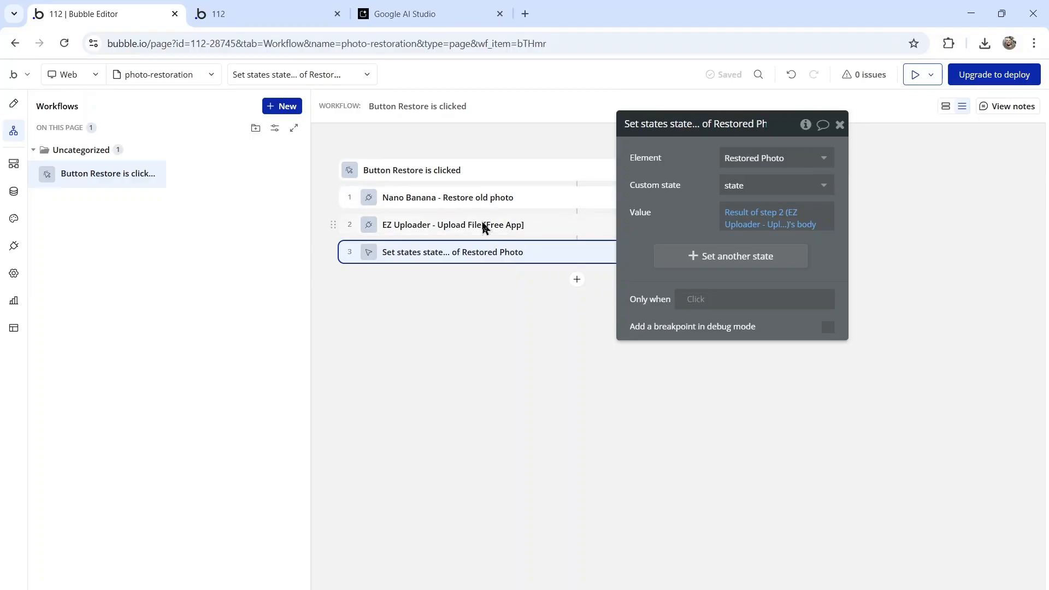
left_click(452, 224)
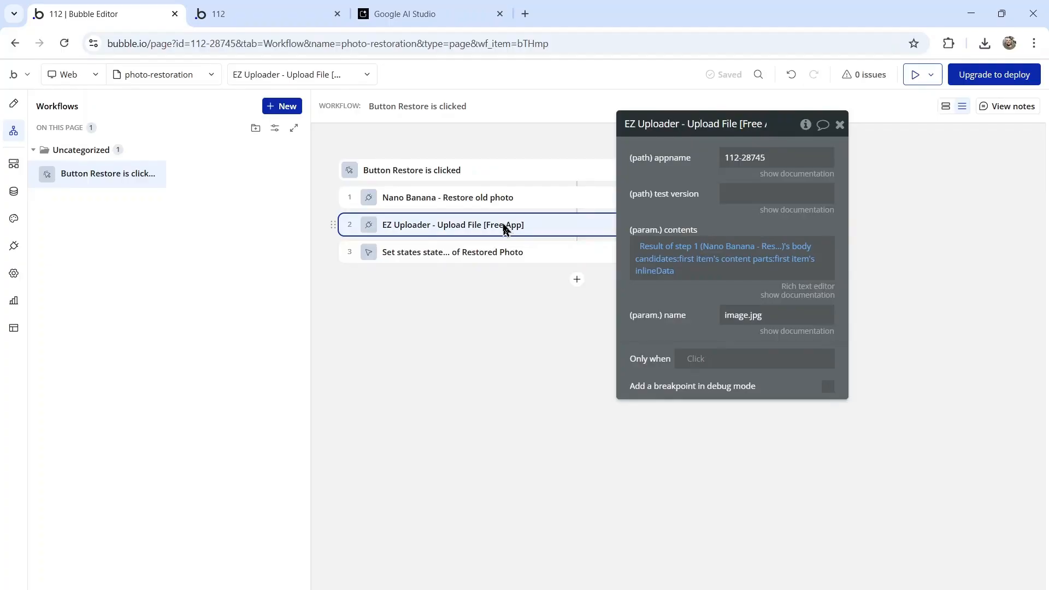
left_click(452, 251)
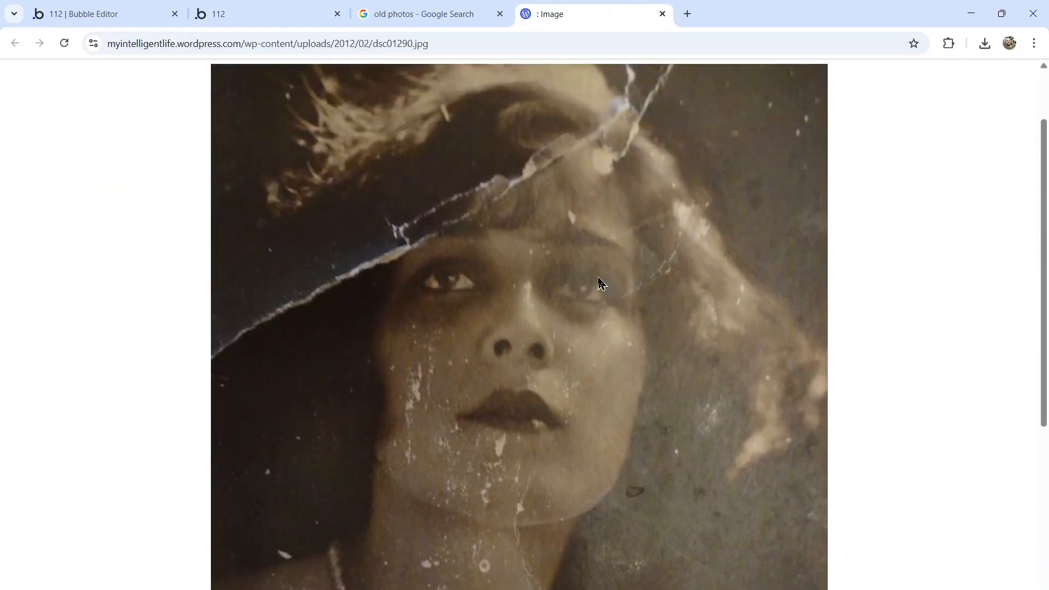
Run Restore on the old portrait in the live preview and inspect the restored image's options
left_click(268, 13)
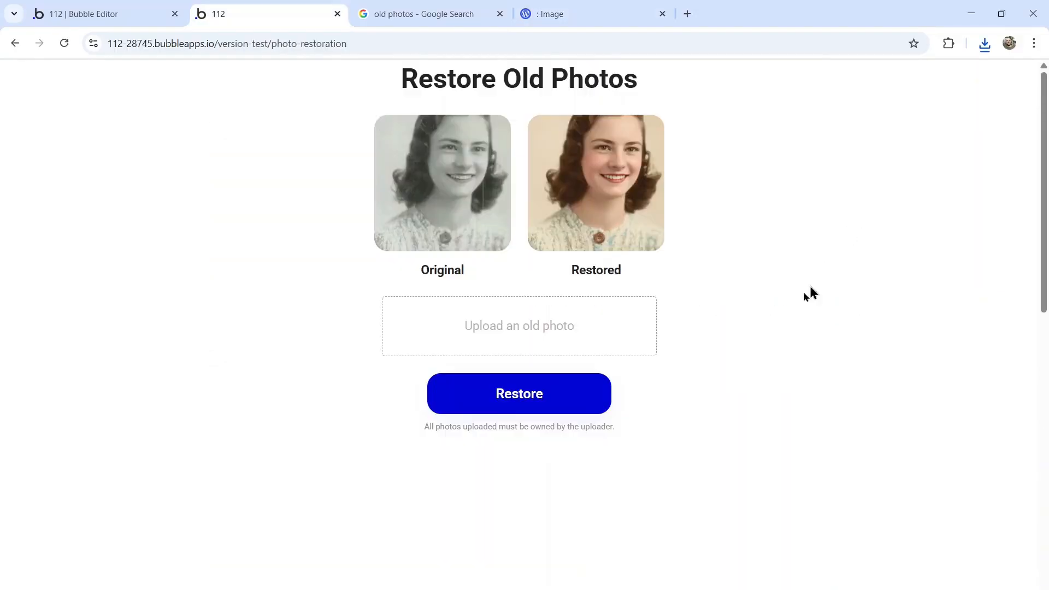
left_click(518, 326)
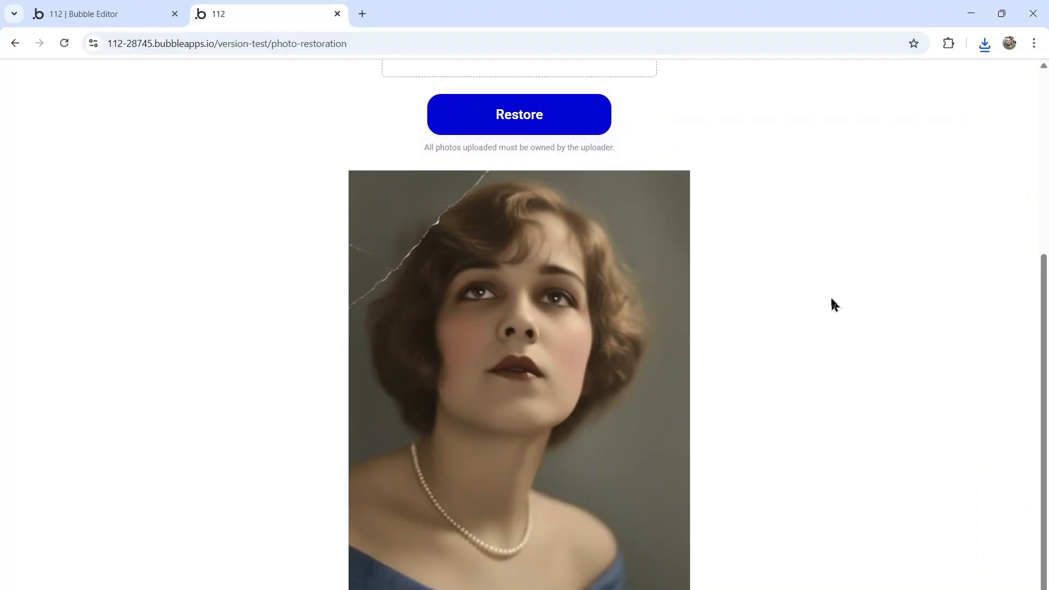
right_click(546, 311)
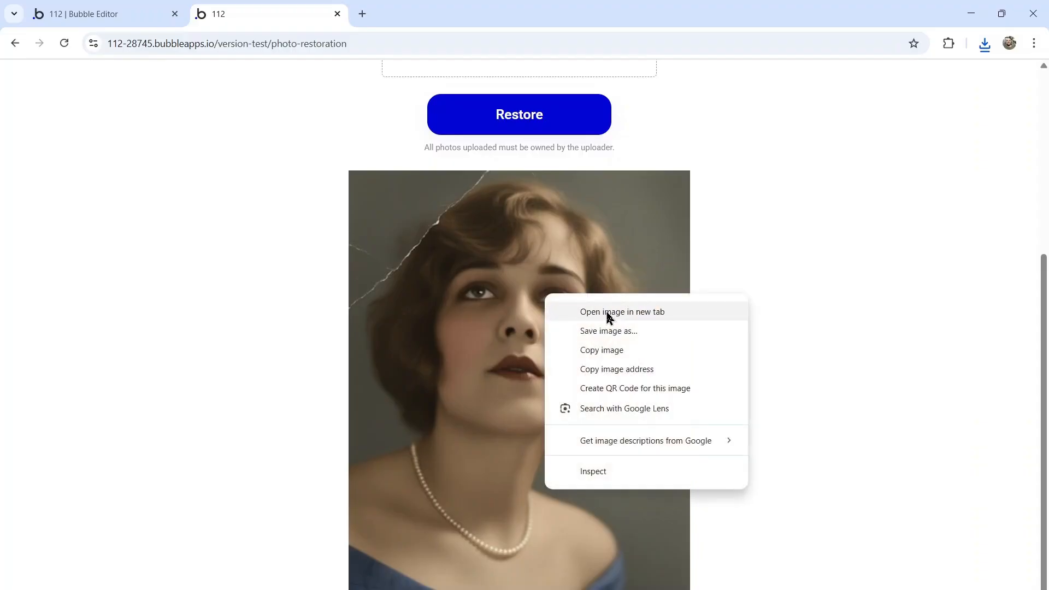
mouse_move(636, 342)
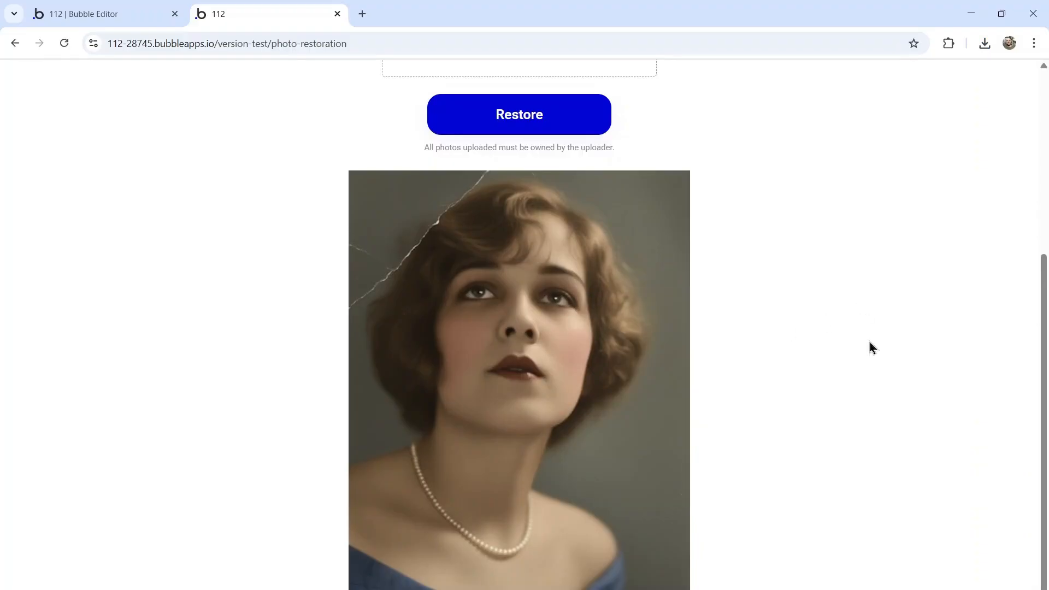
mouse_move(983, 388)
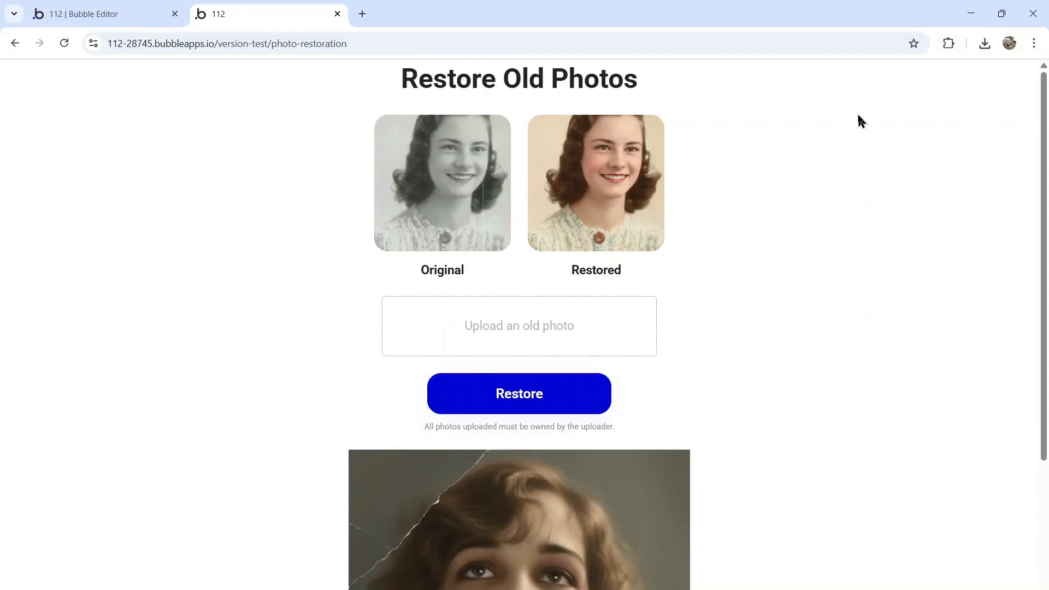
mouse_move(1014, 155)
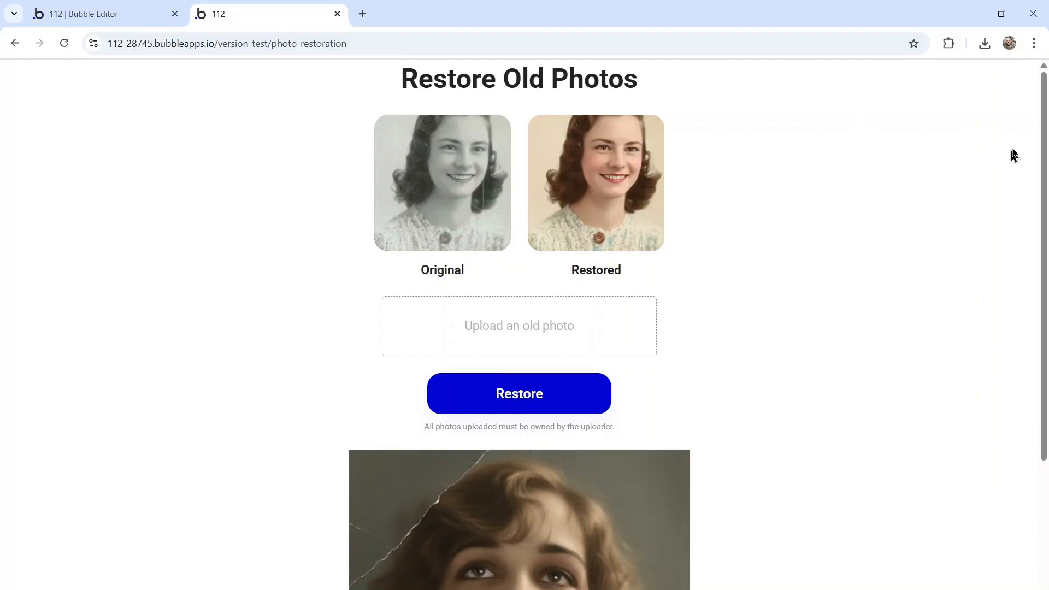
scroll("down", 3)
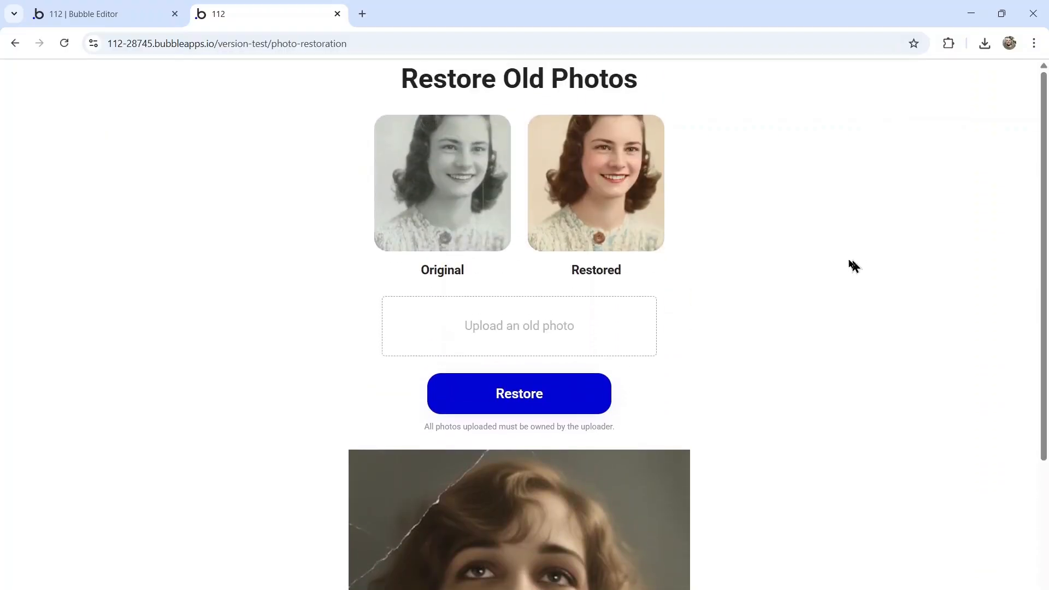
mouse_move(793, 286)
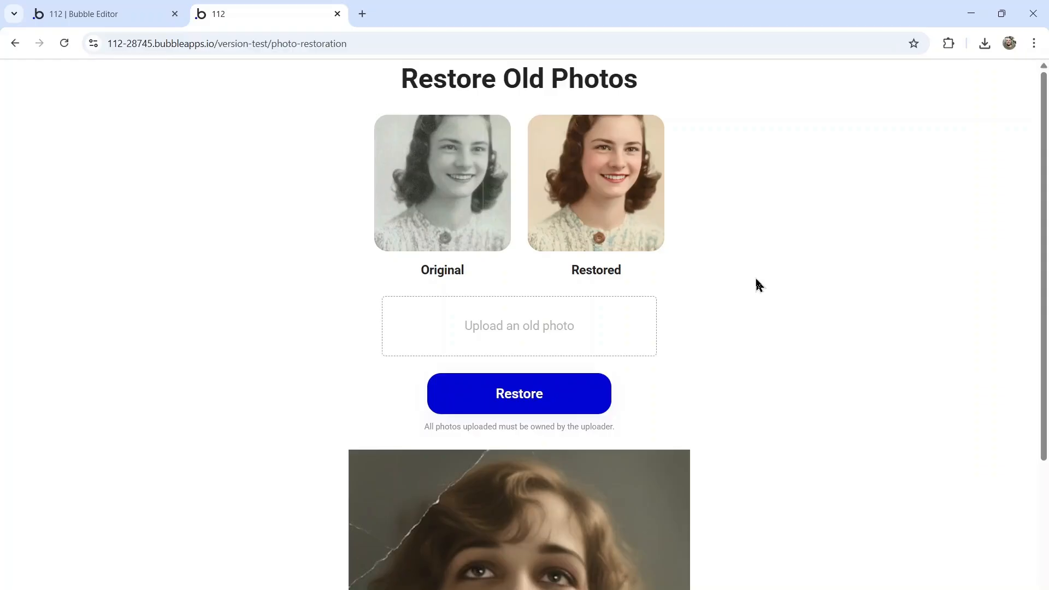
scroll("down", 3)
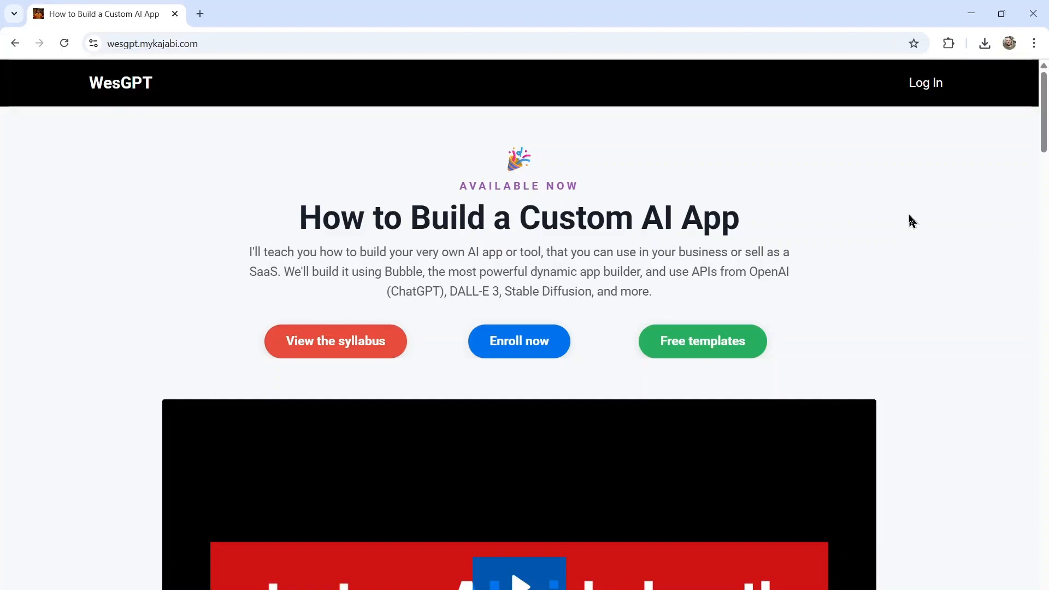
mouse_move(895, 232)
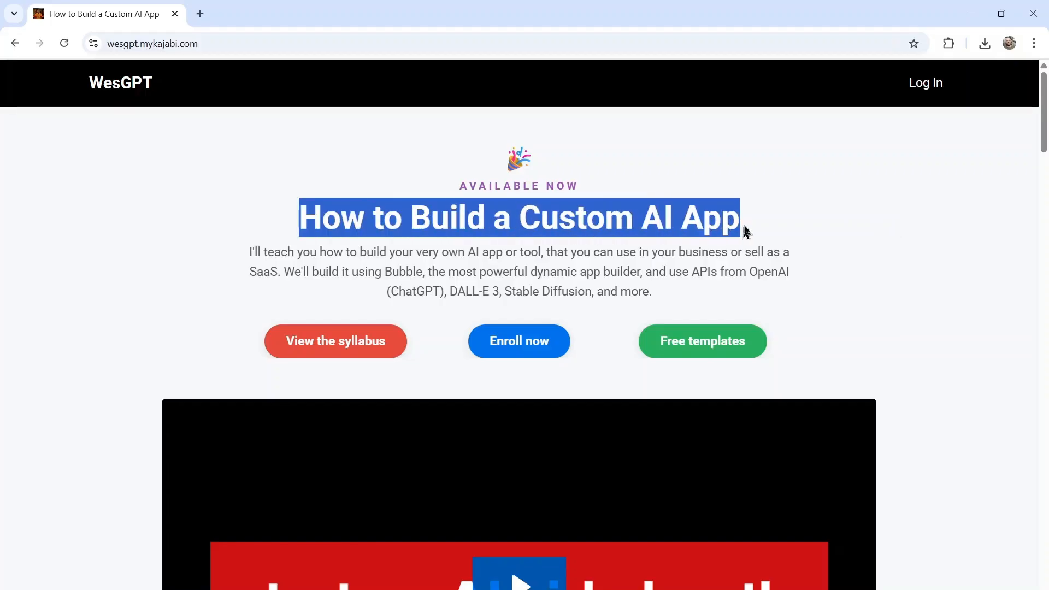
Open the syllabus and expand Module 1: Bubble Fundamentals and Module 2: Bubble Advanced
left_click(754, 252)
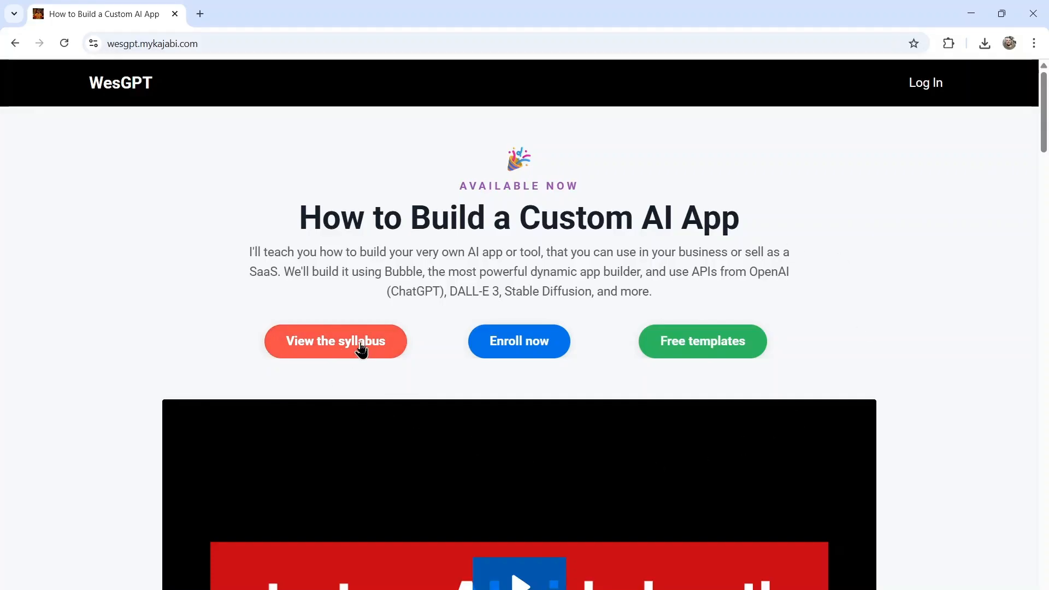
left_click(335, 341)
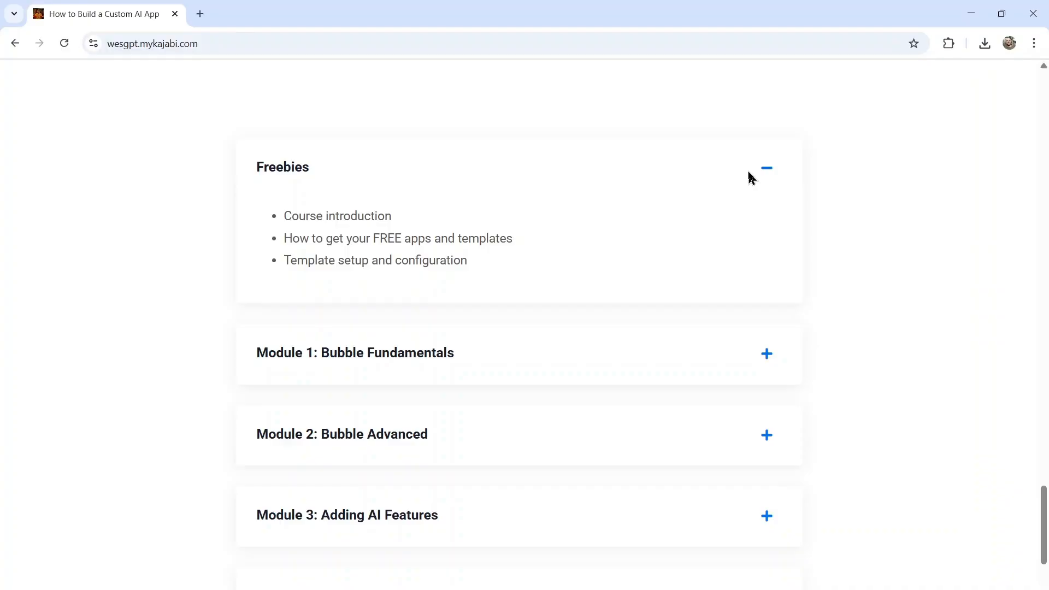
left_click(767, 354)
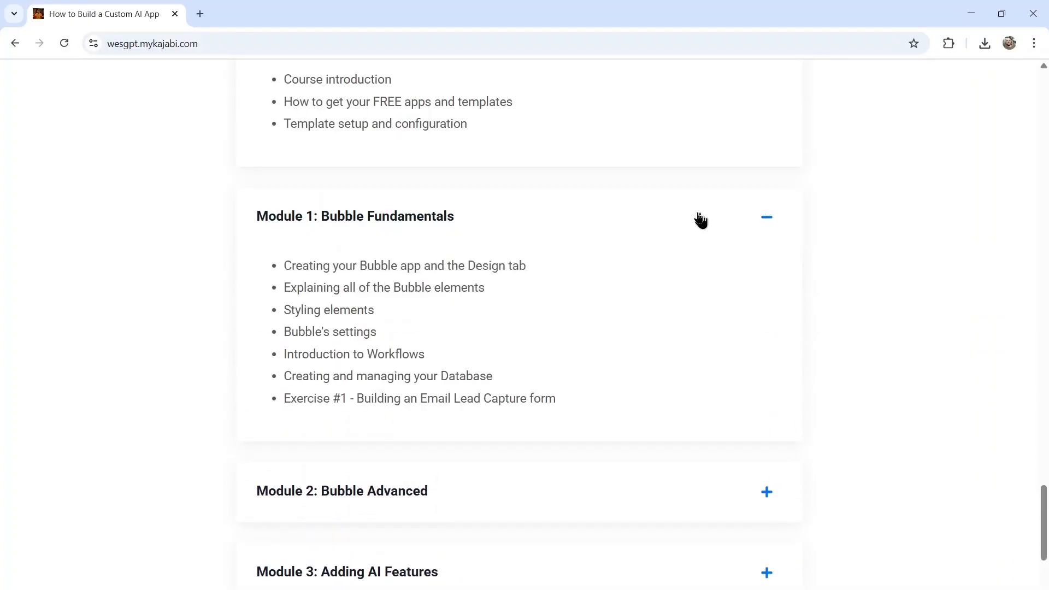
left_click(767, 492)
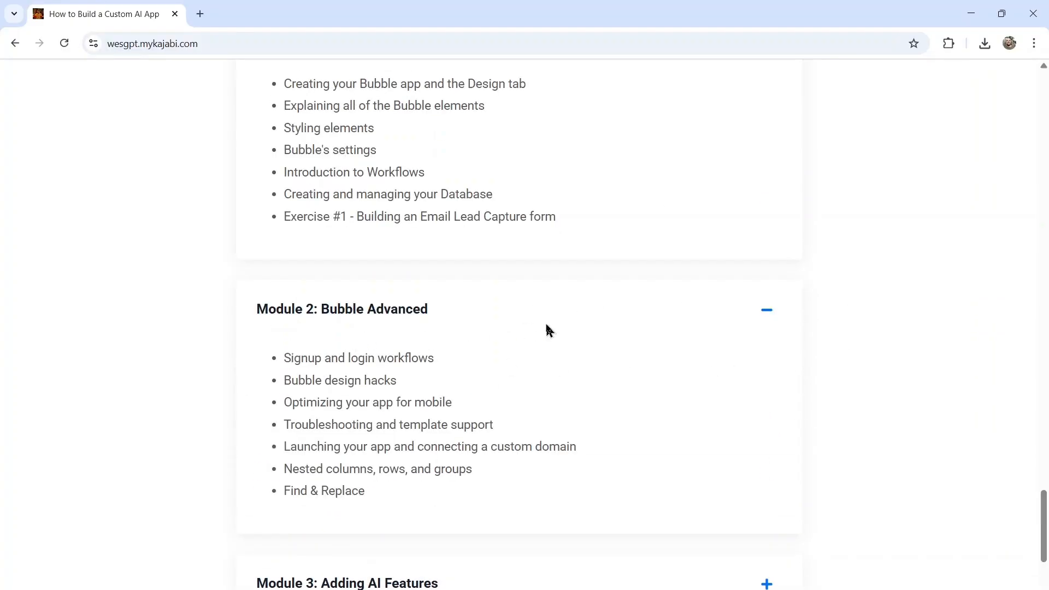
scroll("down", 3)
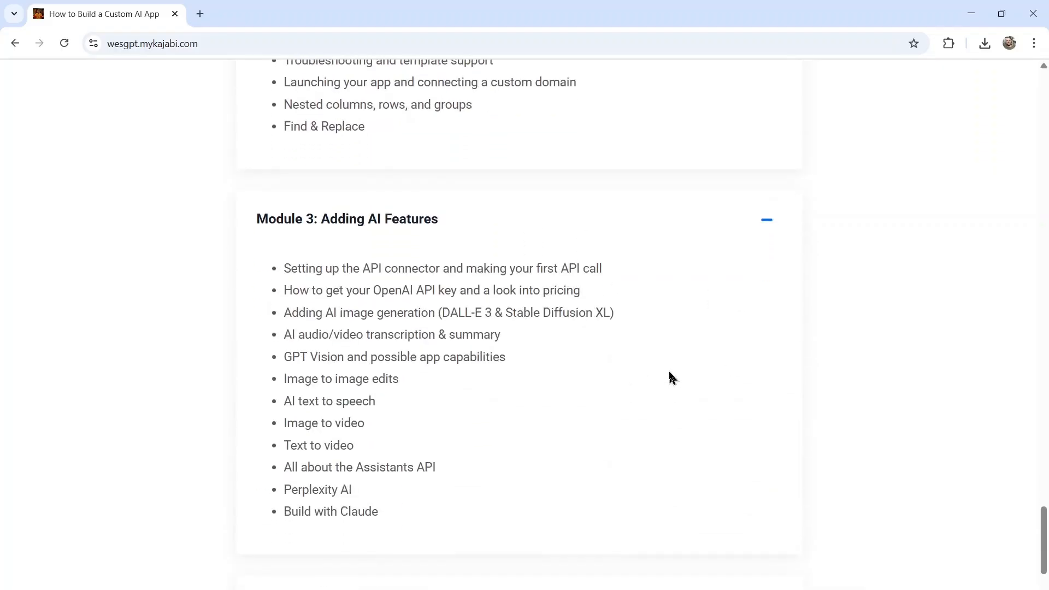
scroll("down", 3)
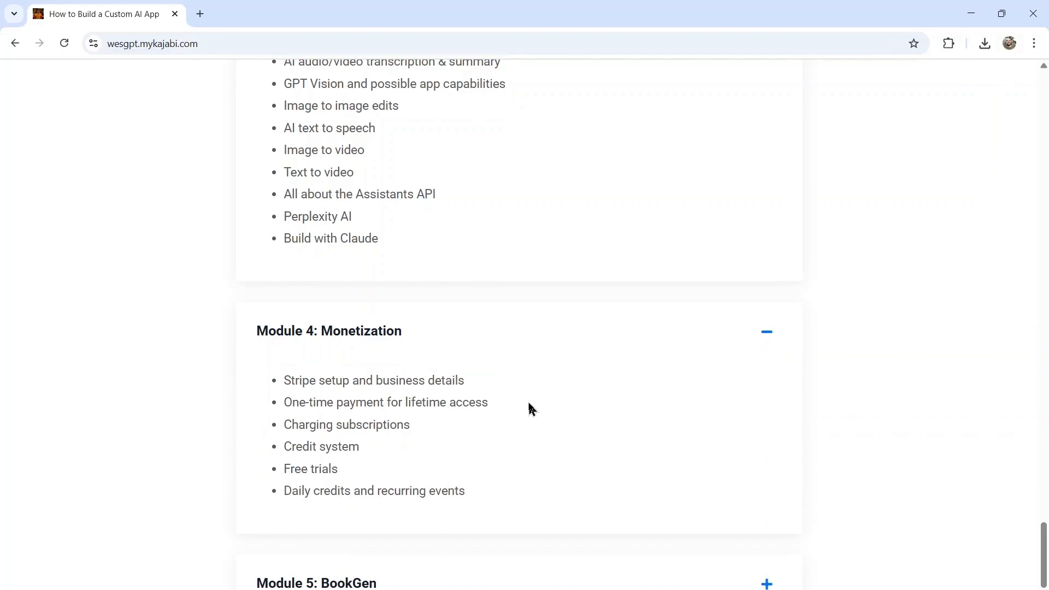